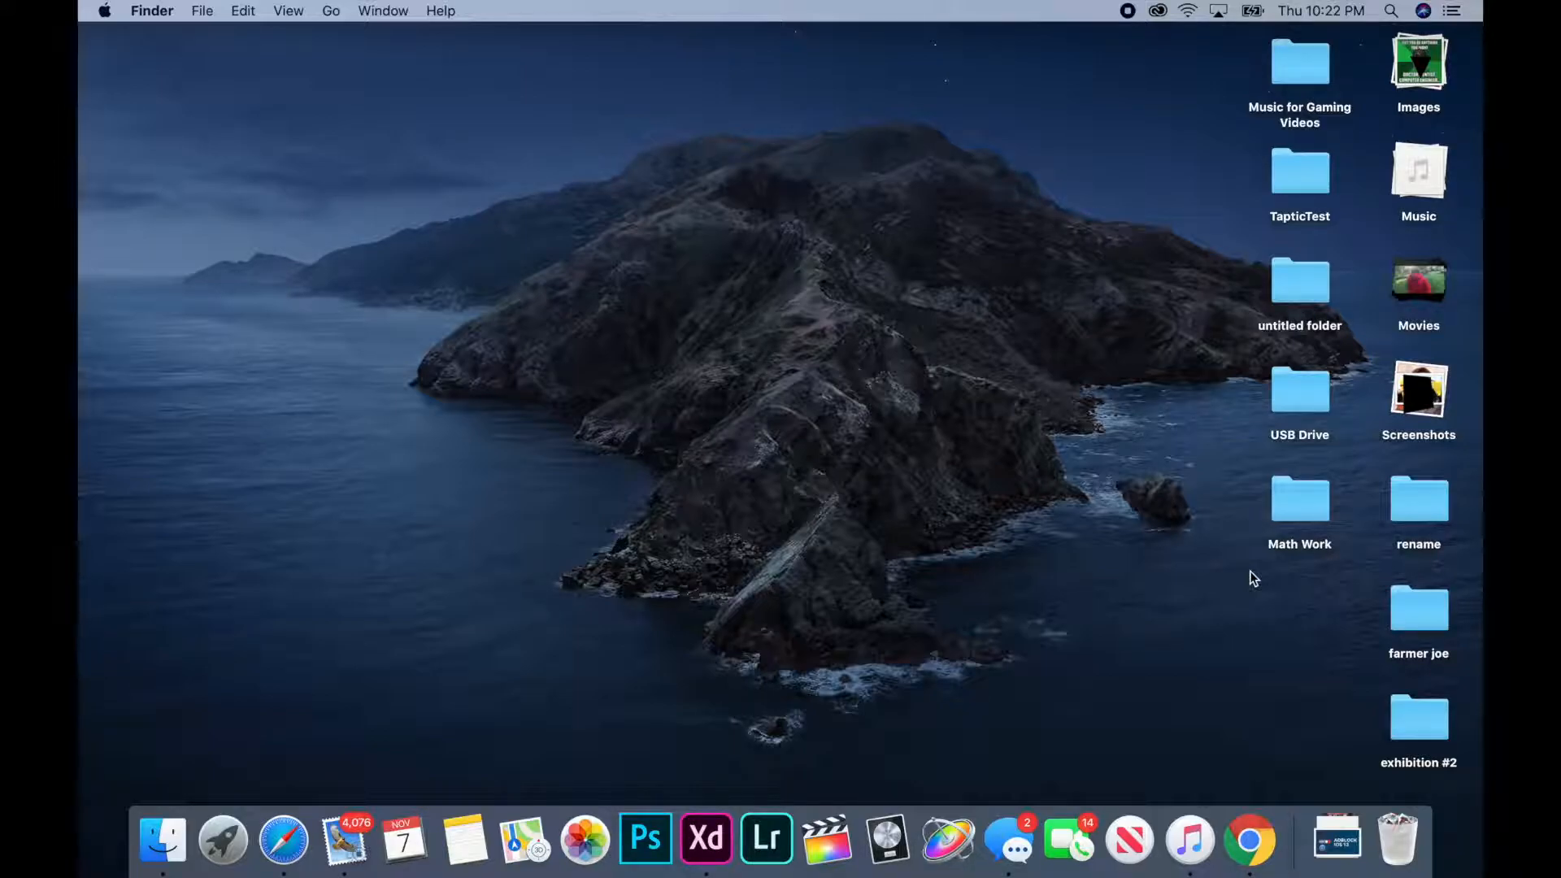
pyautogui.moveTo(1270, 580)
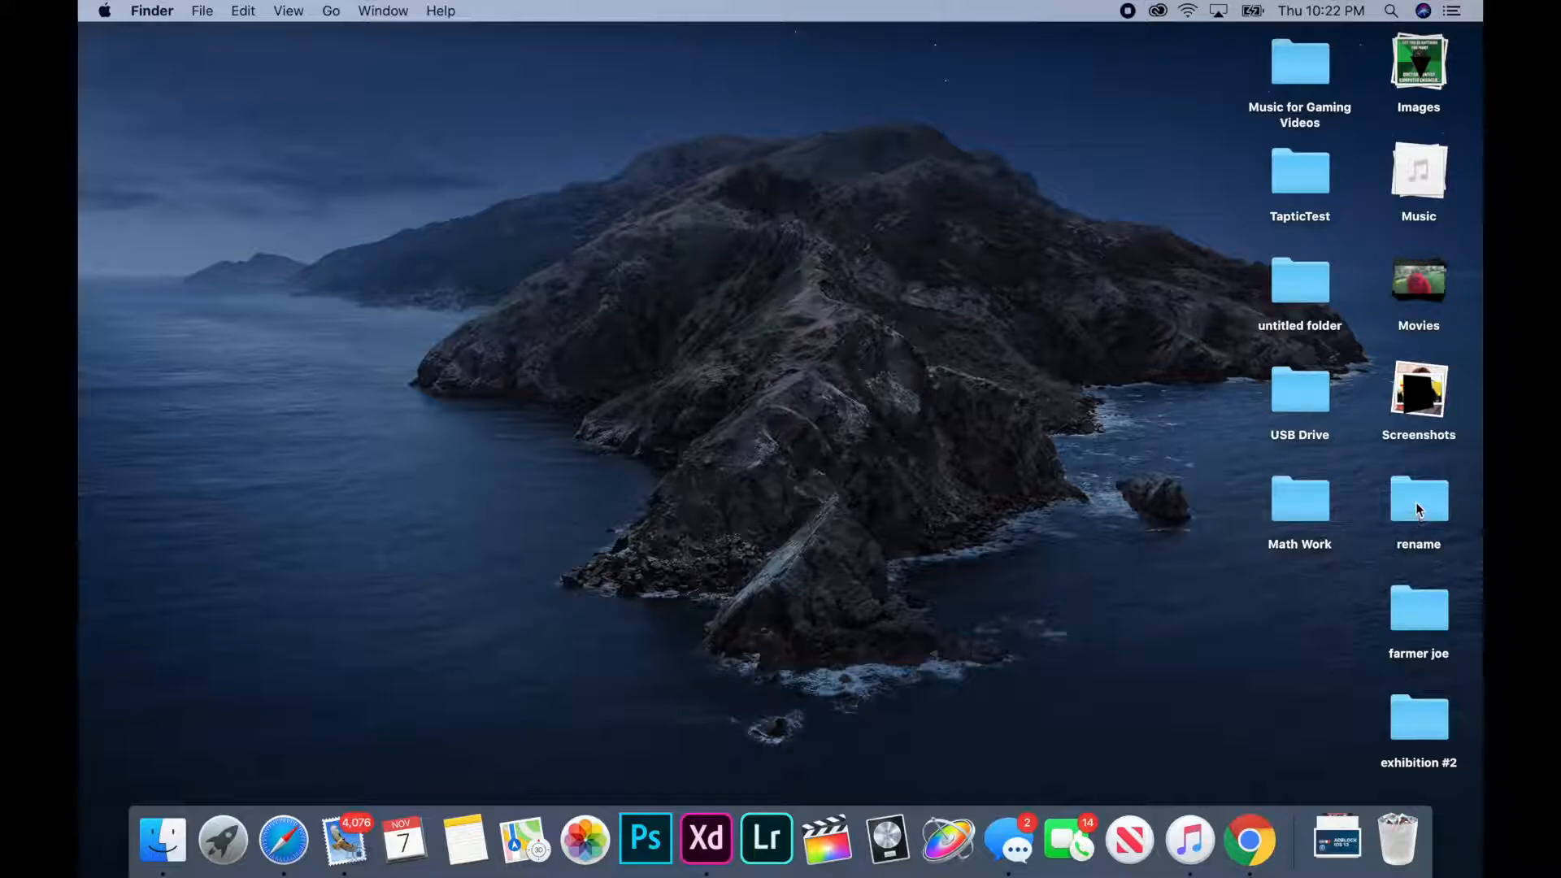
# - Open the 'rename' folder on the desktop, showing its seven image files
pyautogui.doubleClick(1417, 498)
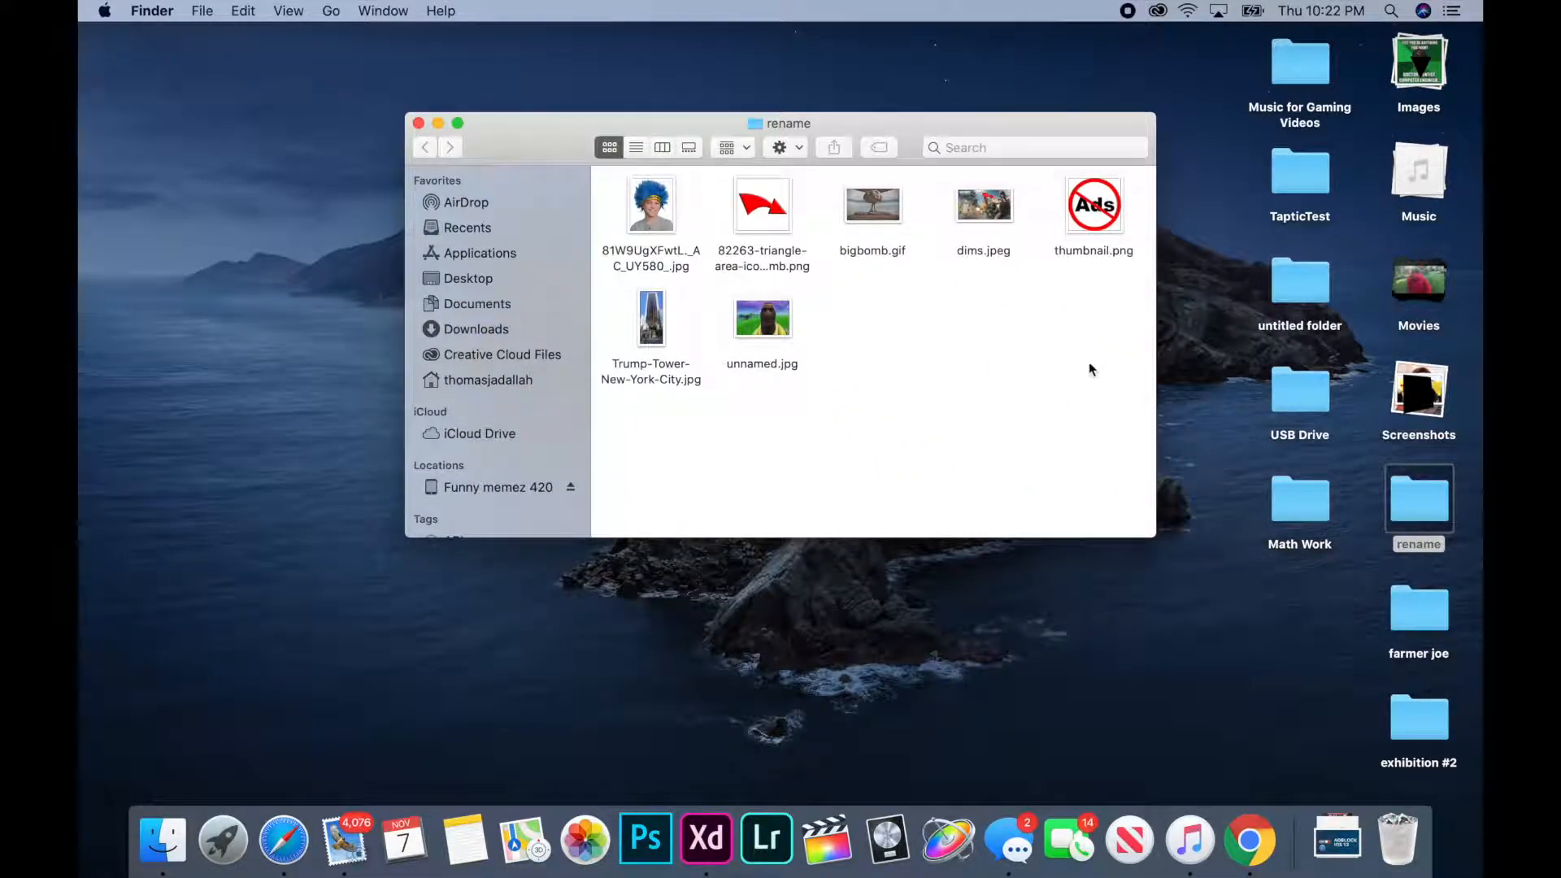
pyautogui.moveTo(1140, 408)
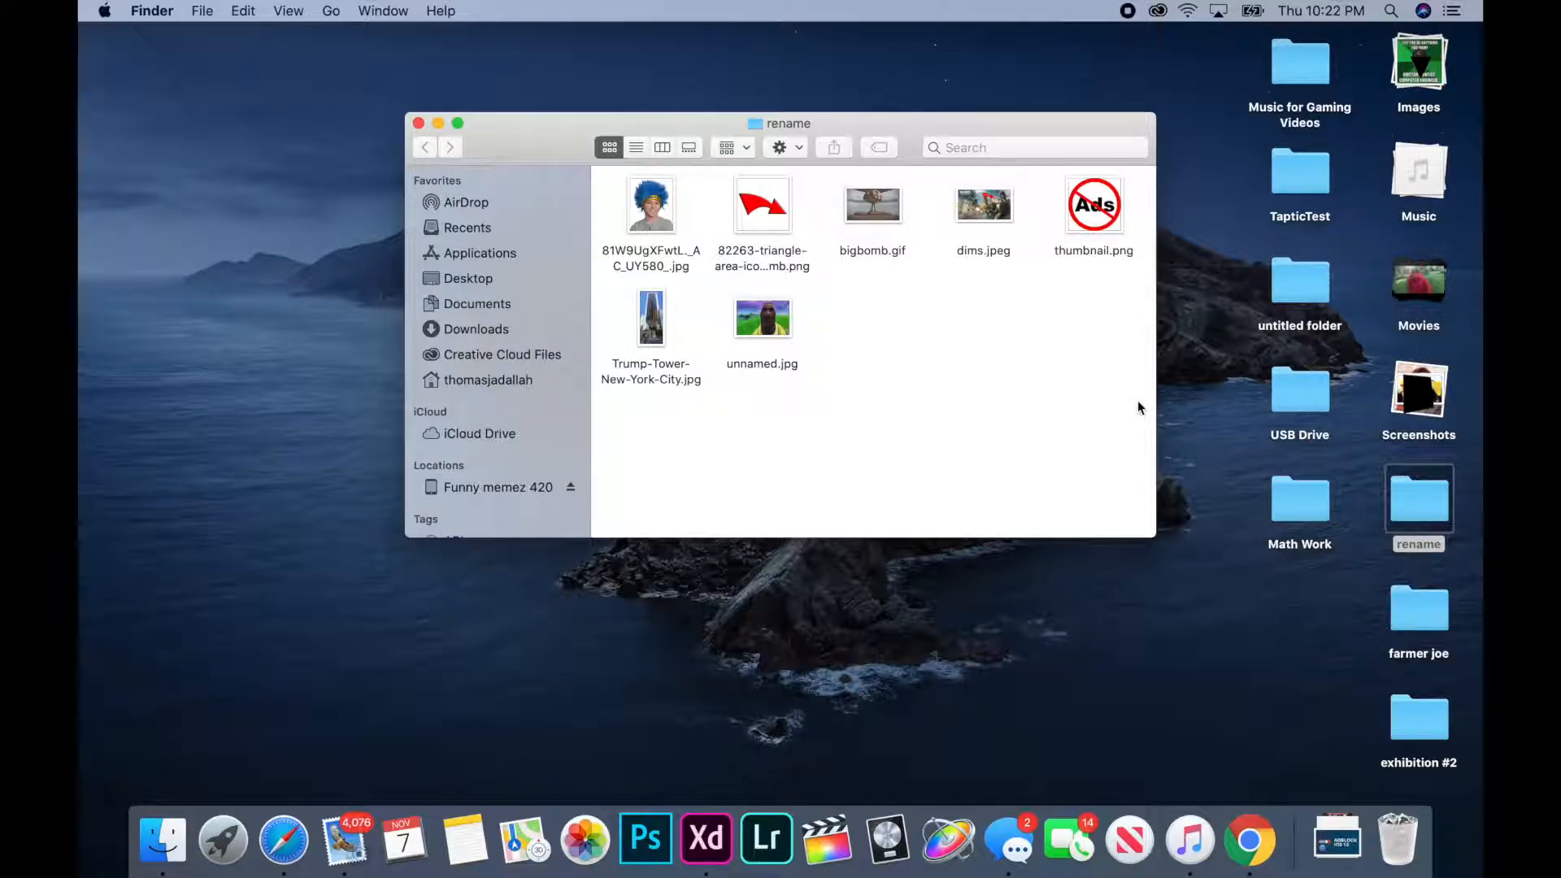
pyautogui.moveTo(953, 493)
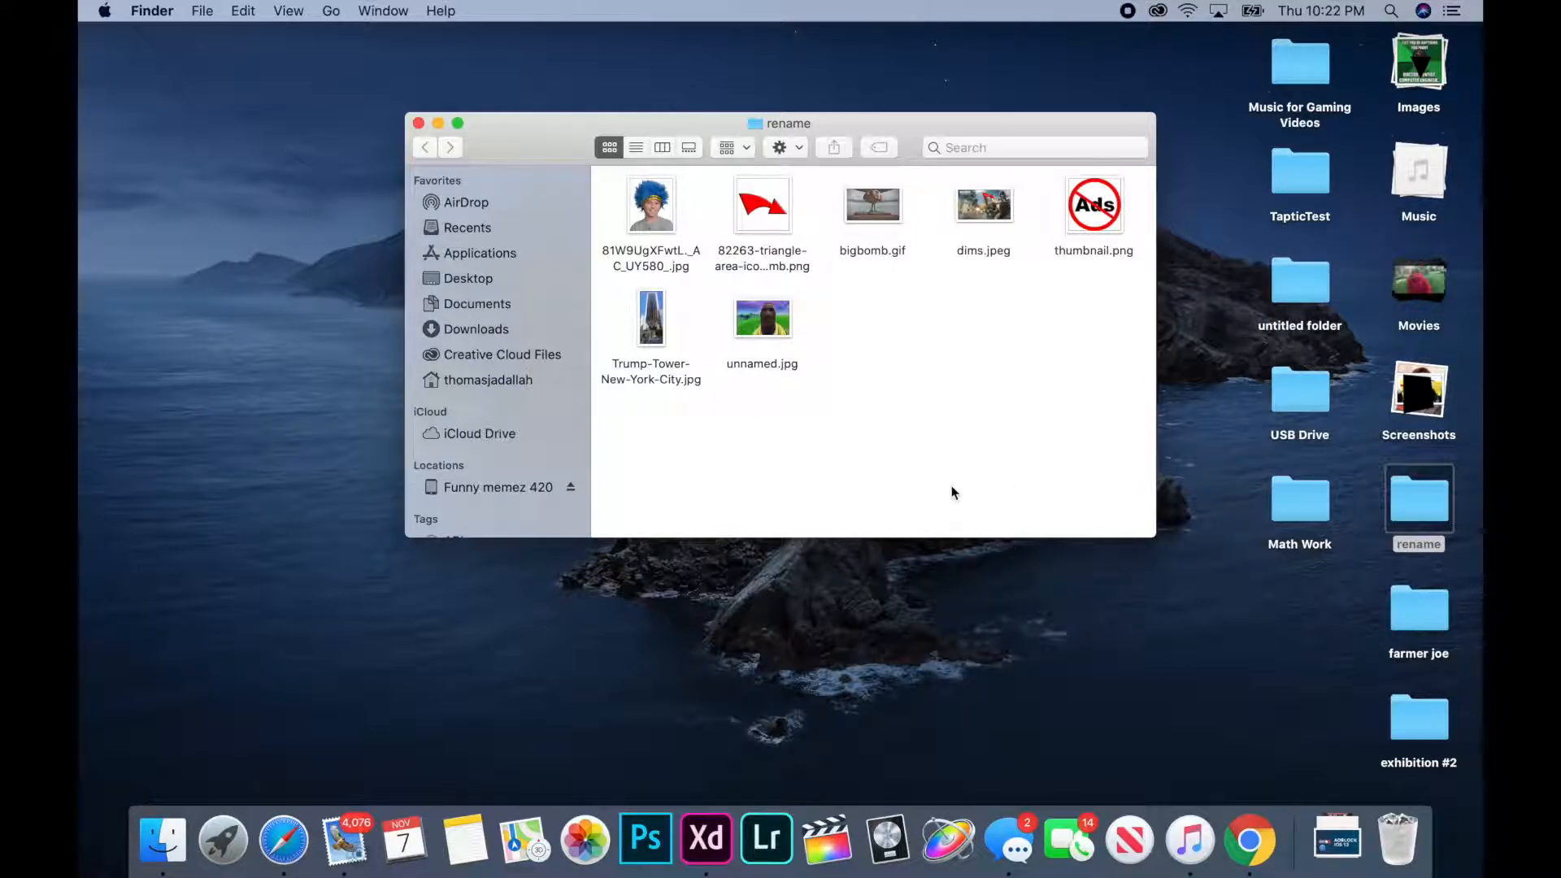
pyautogui.moveTo(742, 280)
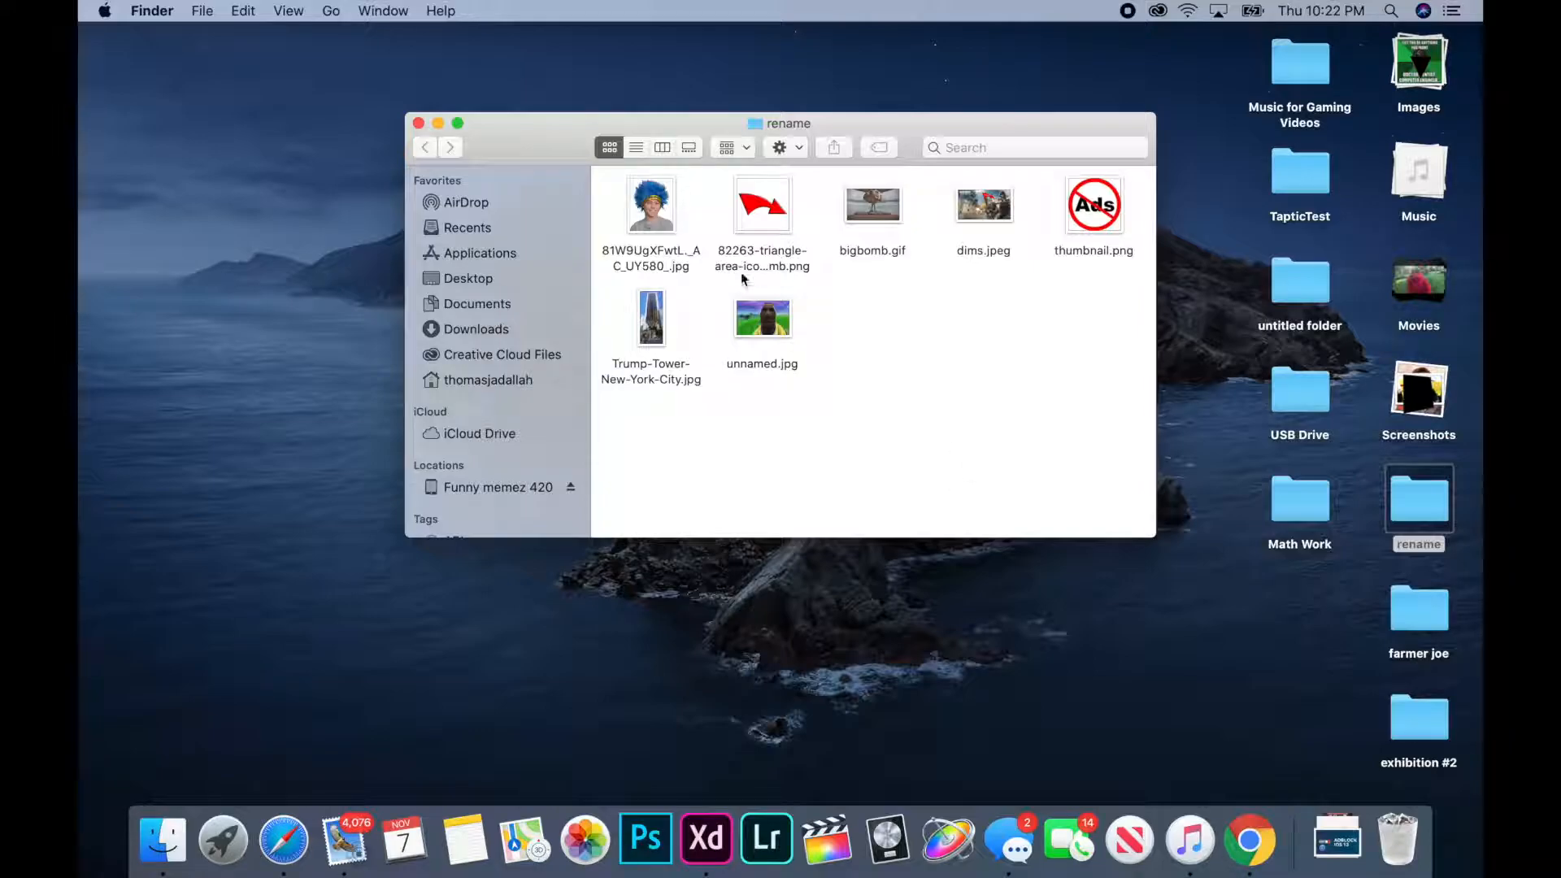
pyautogui.moveTo(1155, 460)
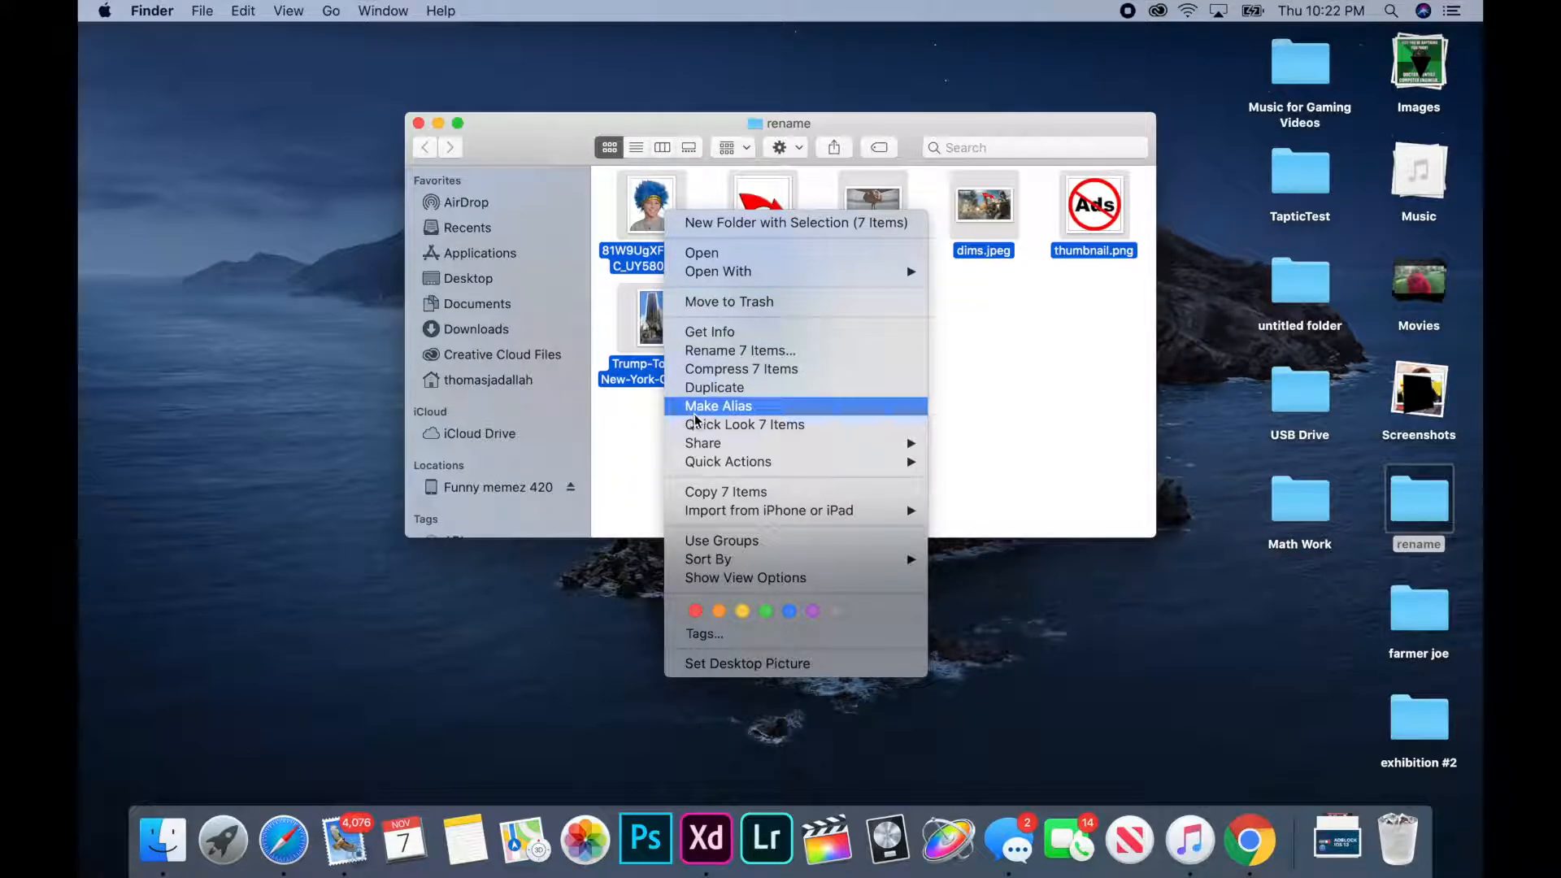
pyautogui.moveTo(740, 350)
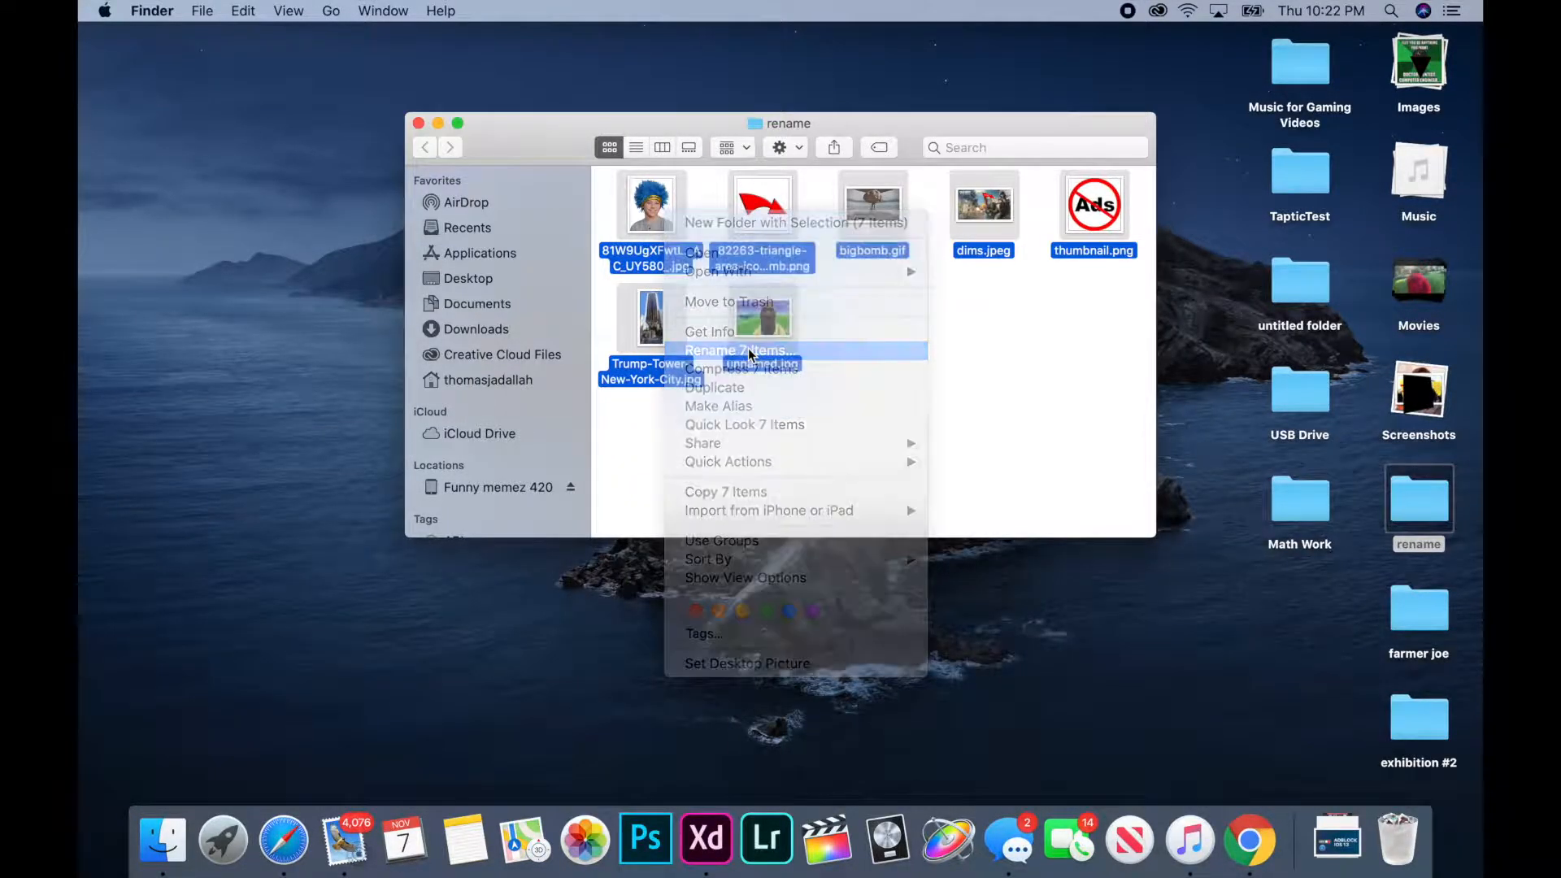
# - Start Rename 7 Items for all seven images and review the available rename modes
pyautogui.click(738, 351)
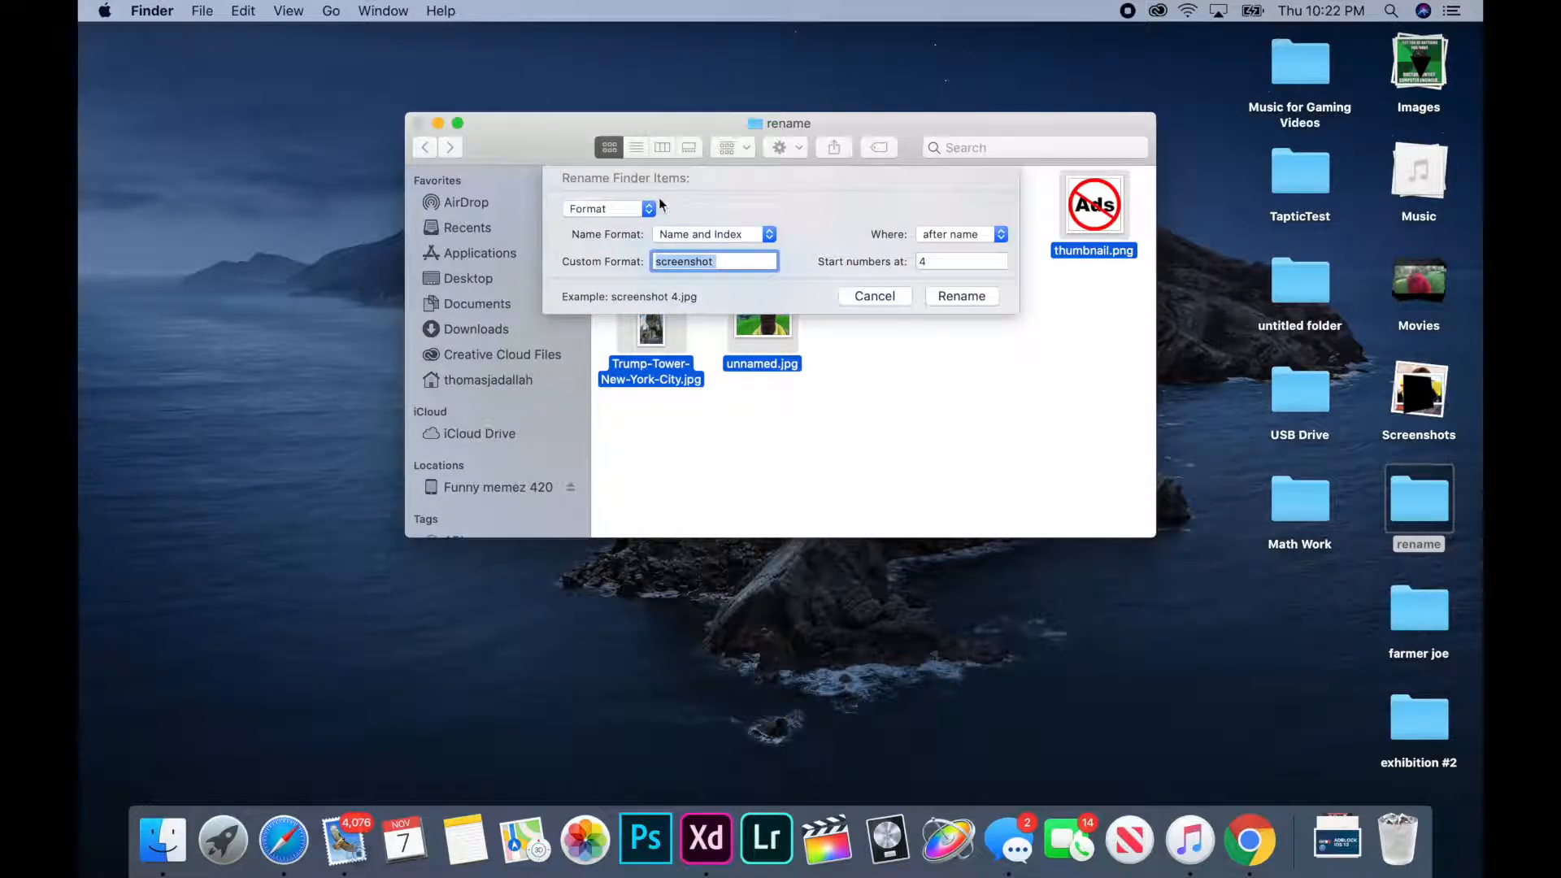
pyautogui.click(607, 210)
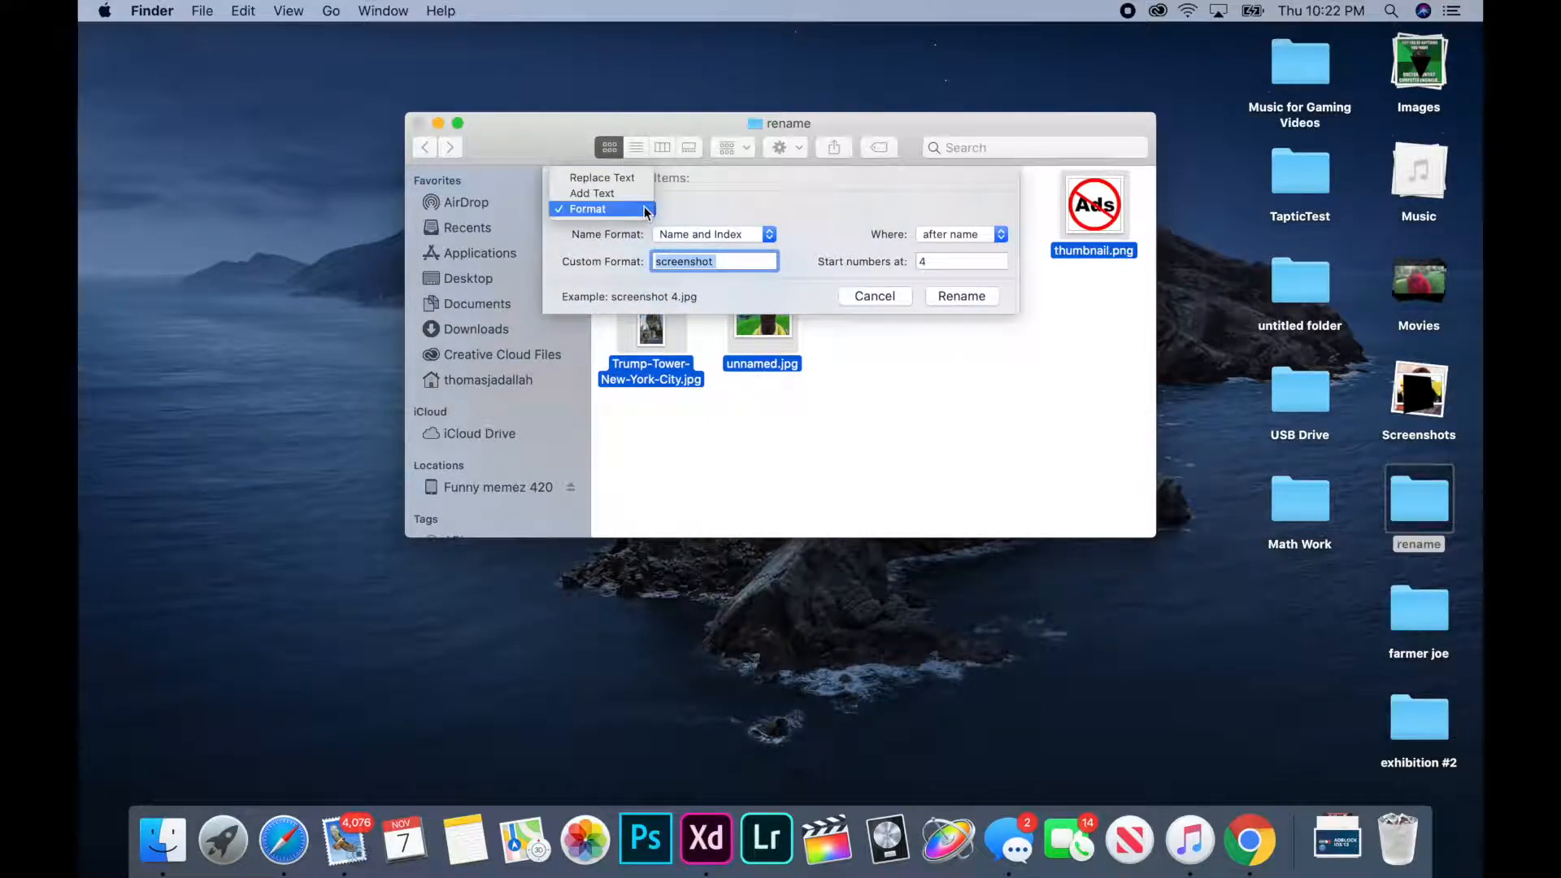
pyautogui.moveTo(602, 177)
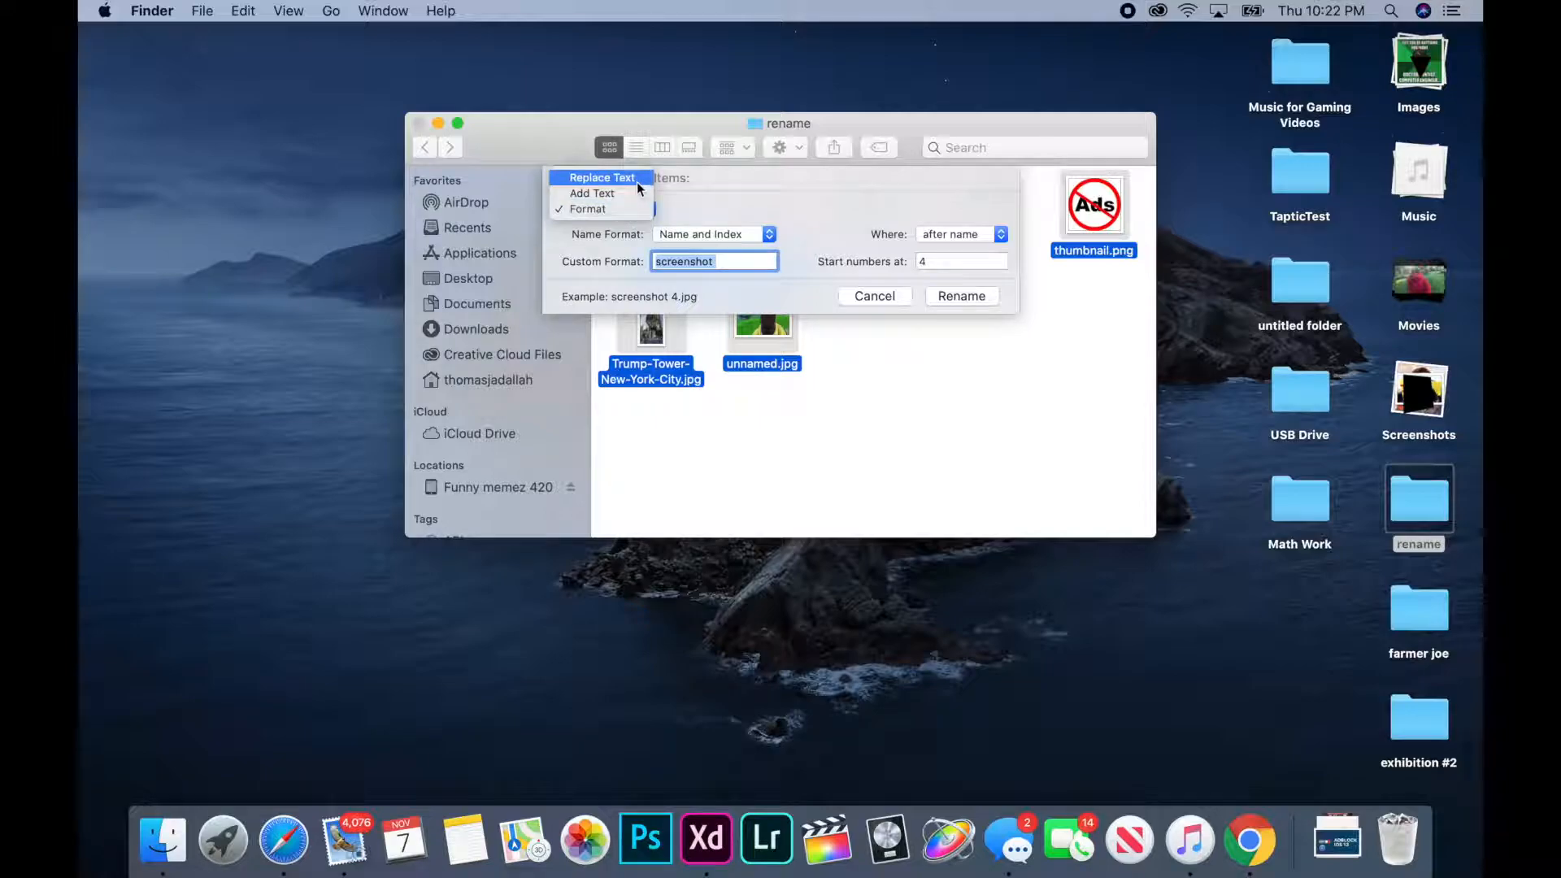
pyautogui.click(588, 210)
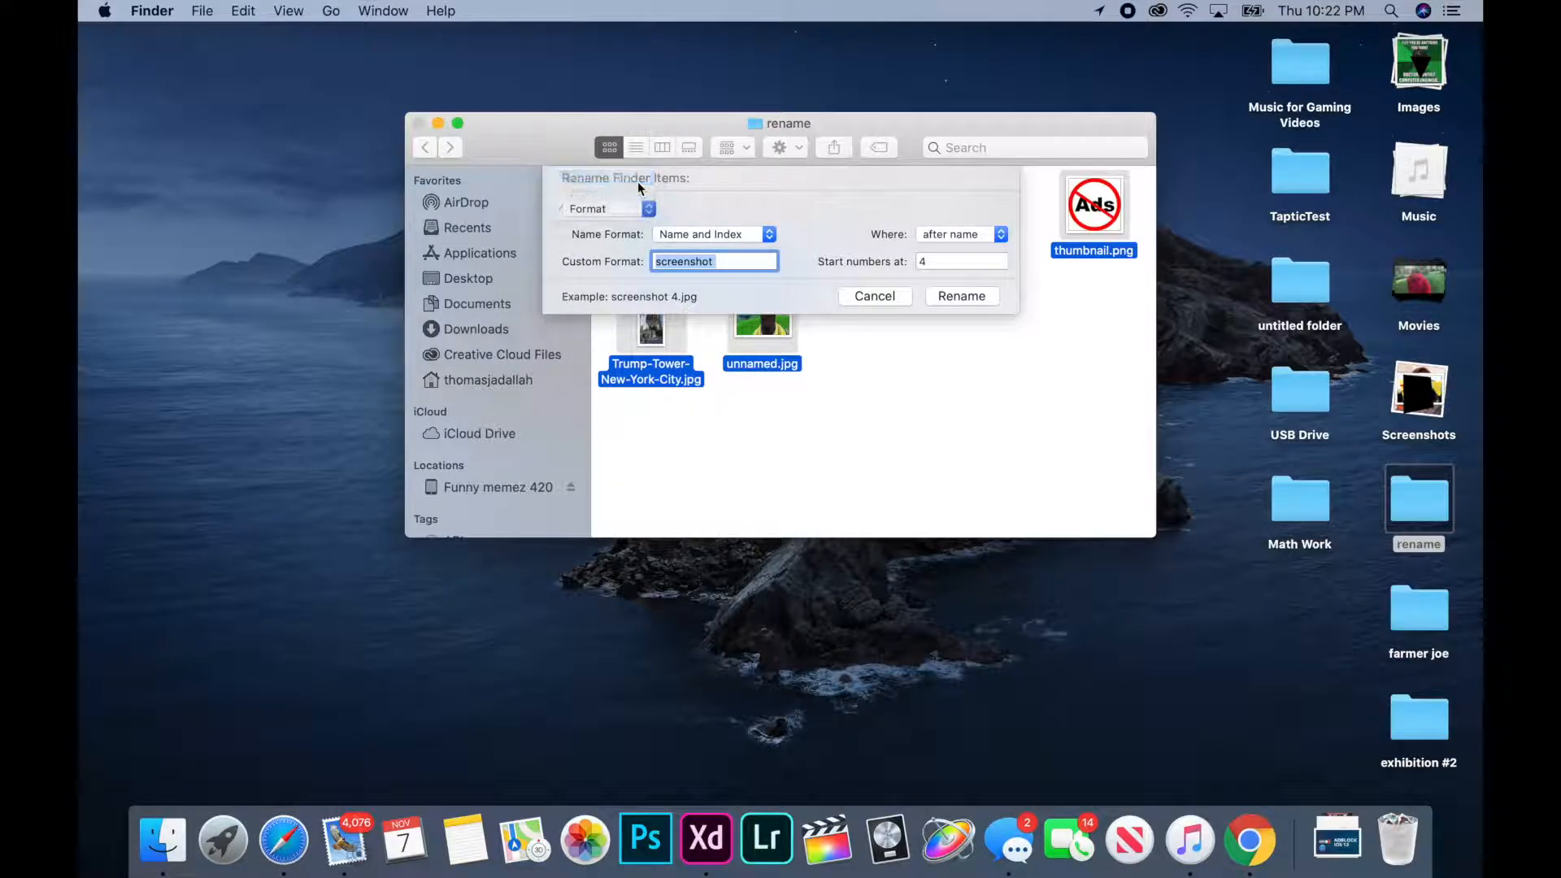
# - Use Replace Text mode to find '.jpg' and replace with '.png', then run the rename
pyautogui.click(606, 208)
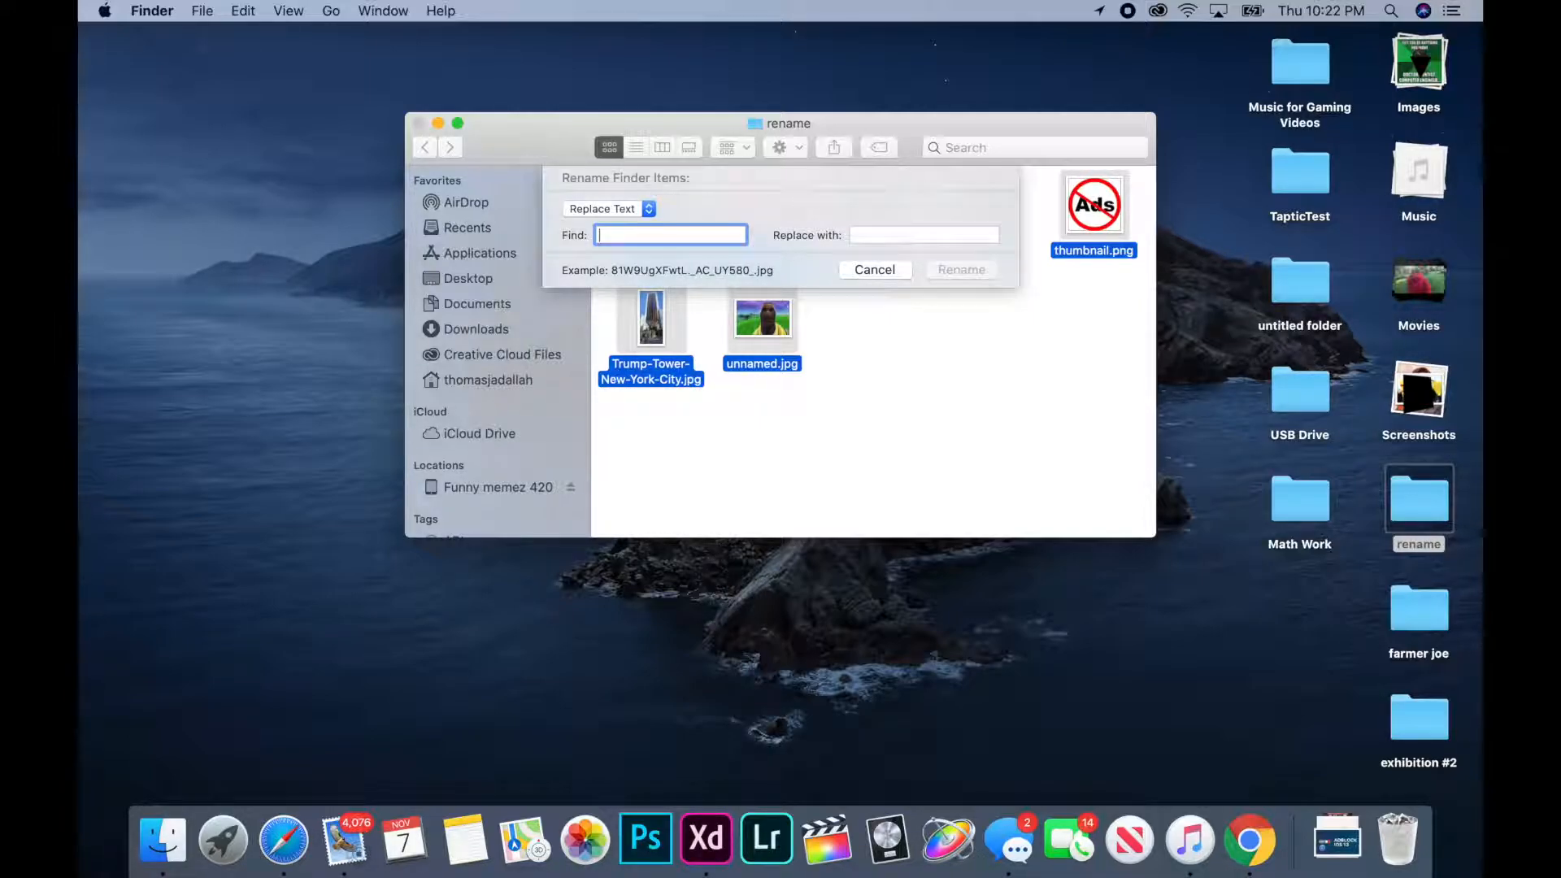
pyautogui.moveTo(737, 188)
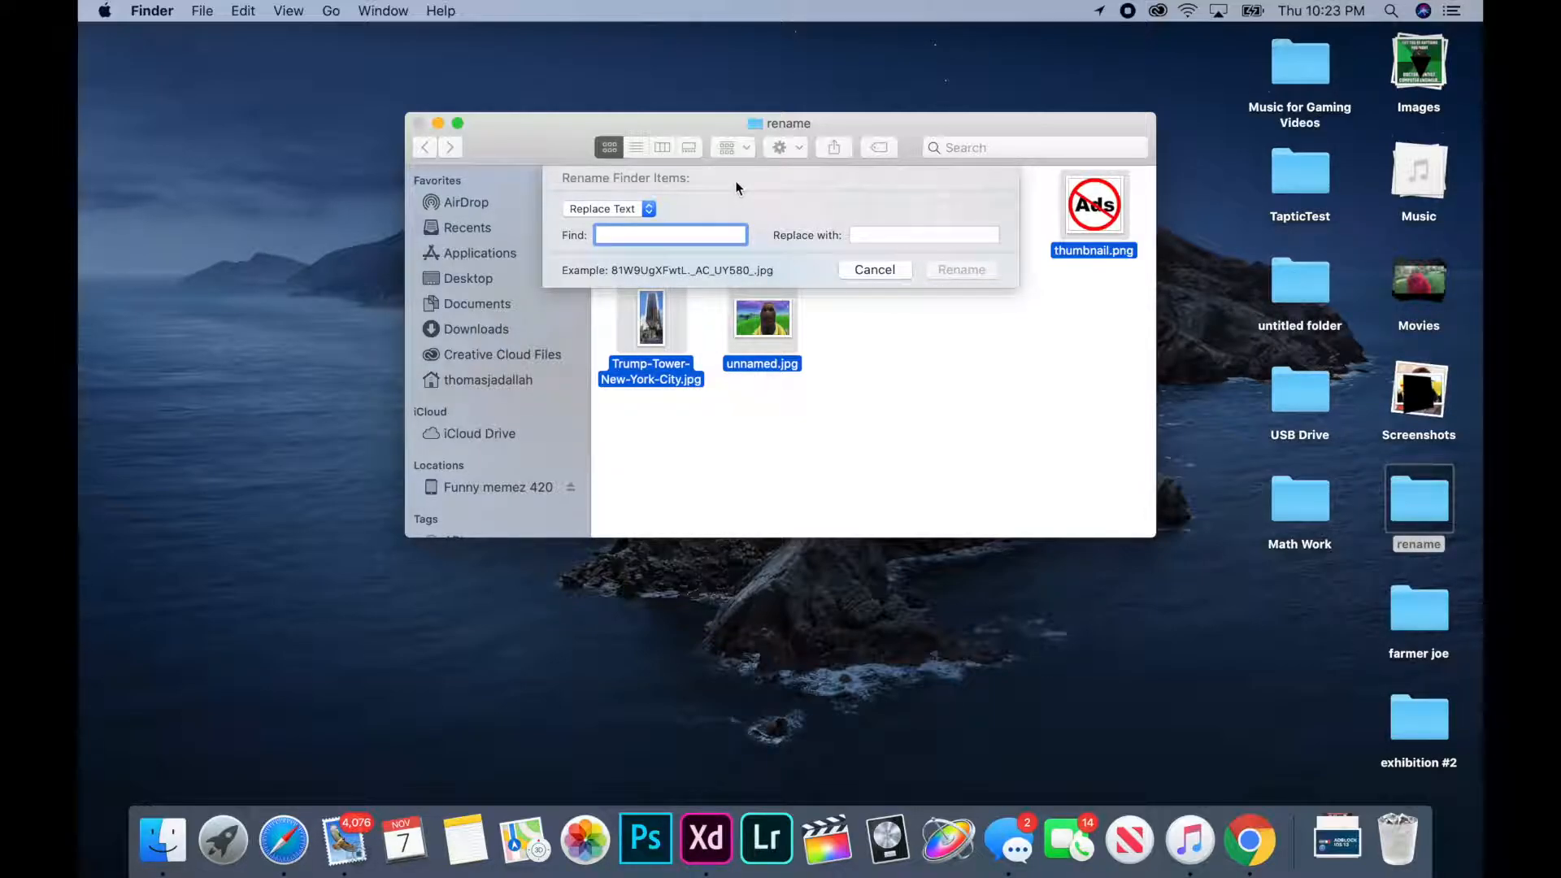
pyautogui.write('.jpg')
pyautogui.click(923, 234)
pyautogui.write('.p')
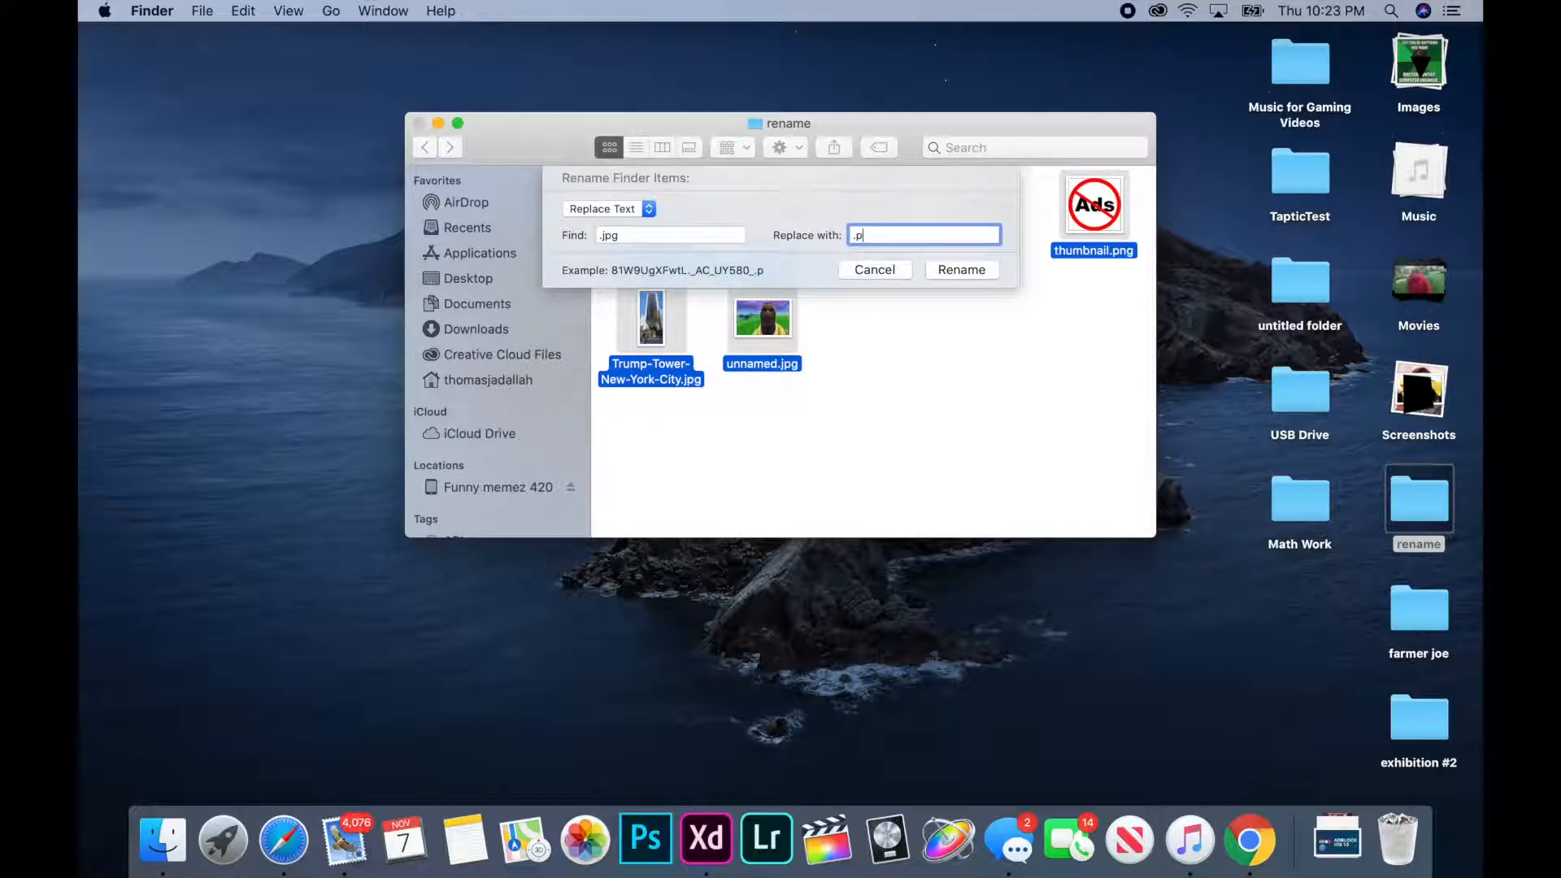
pyautogui.write('ng')
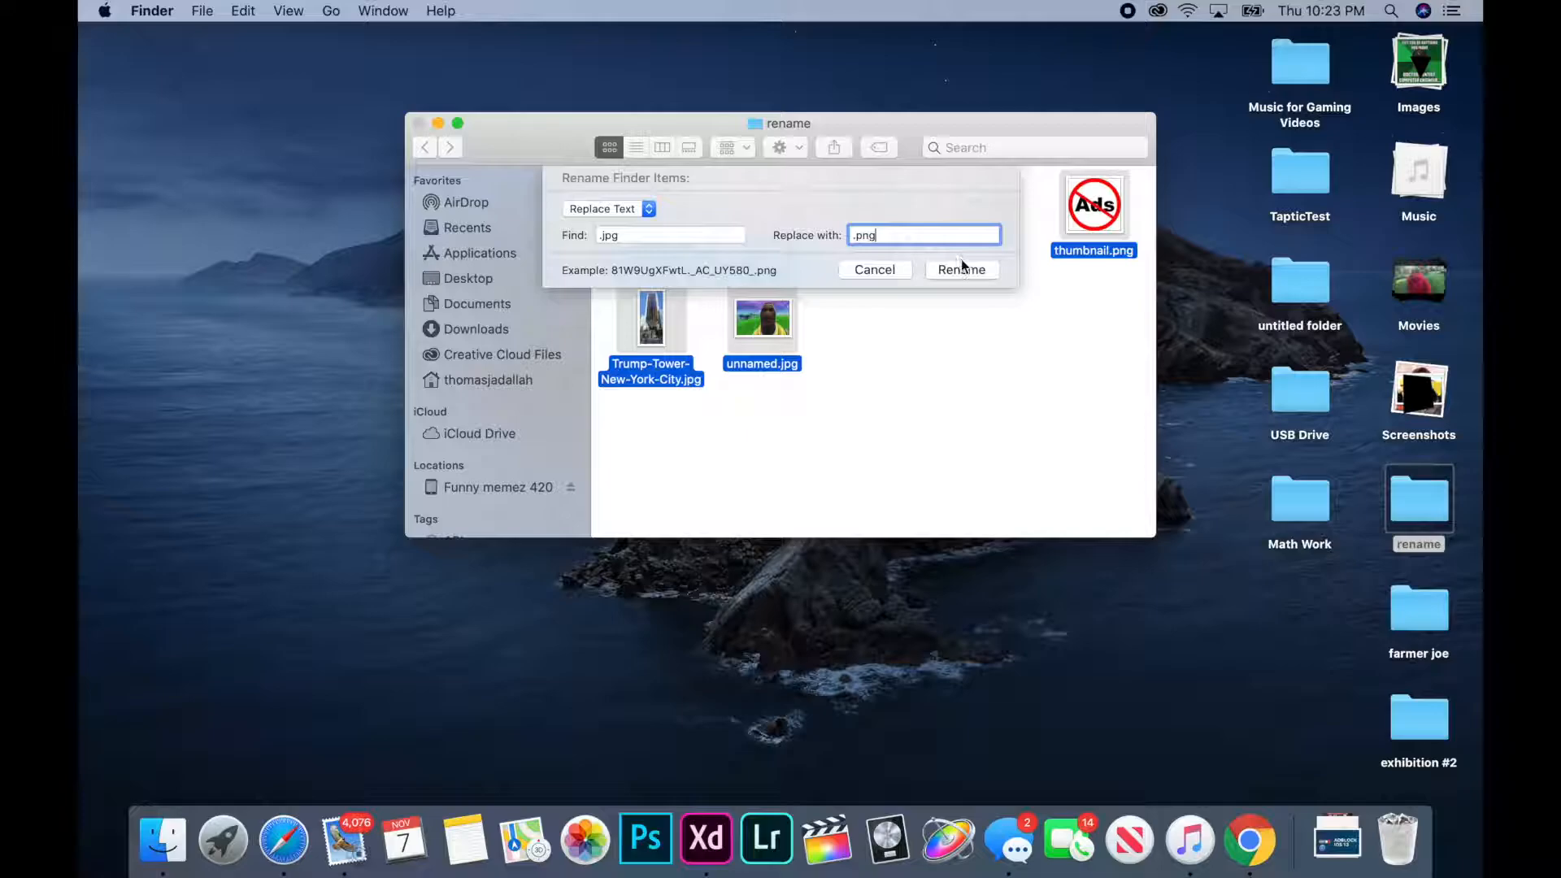
pyautogui.click(959, 270)
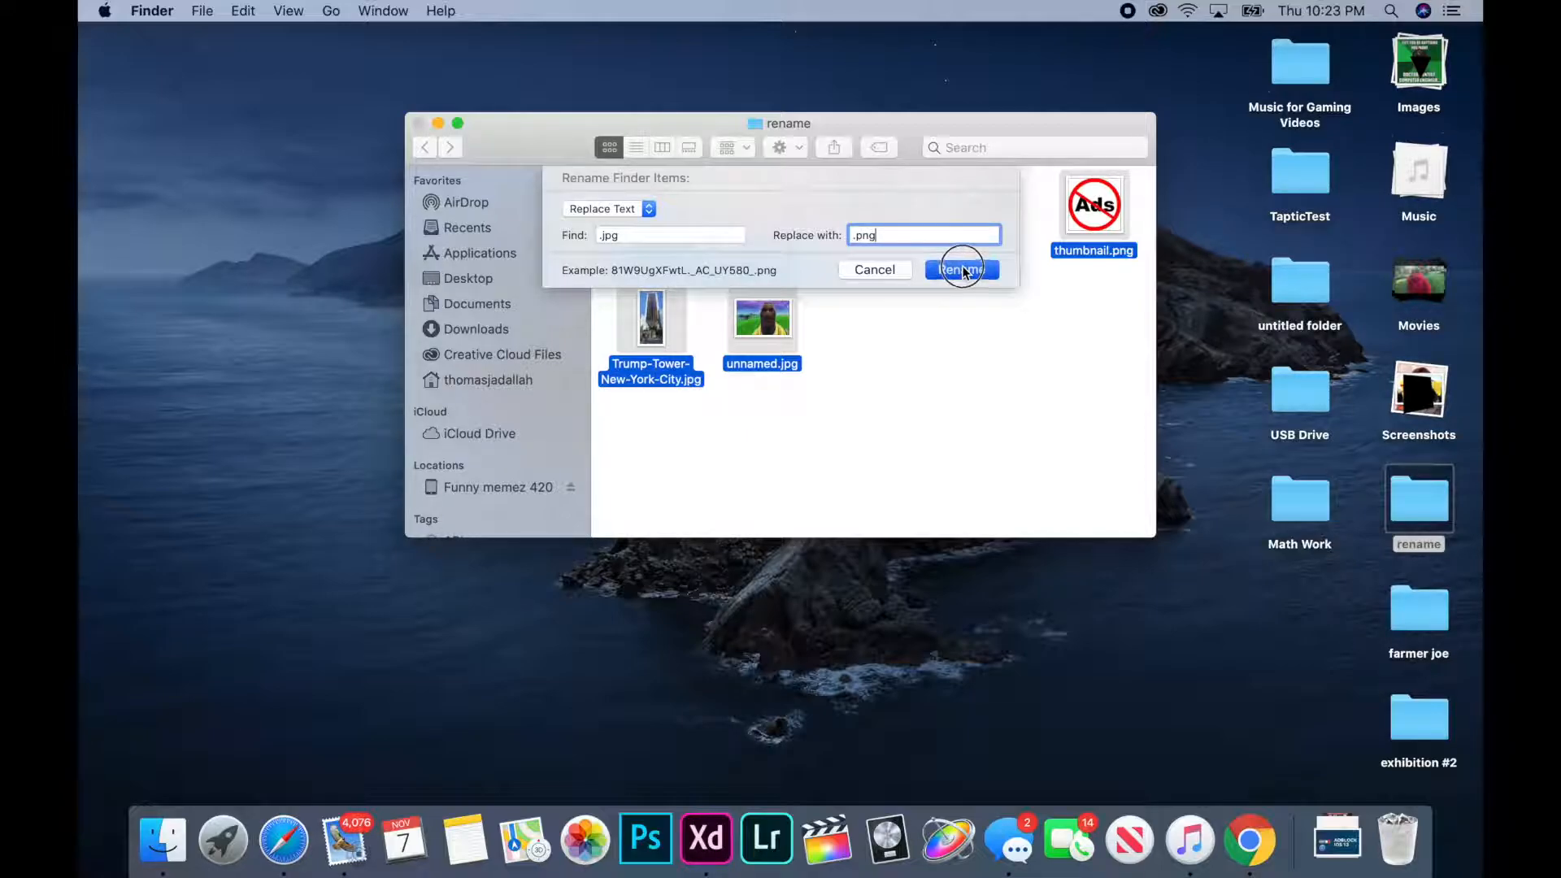
# - Confirm the extension alert with Use .png, applied to all remaining images
pyautogui.click(959, 269)
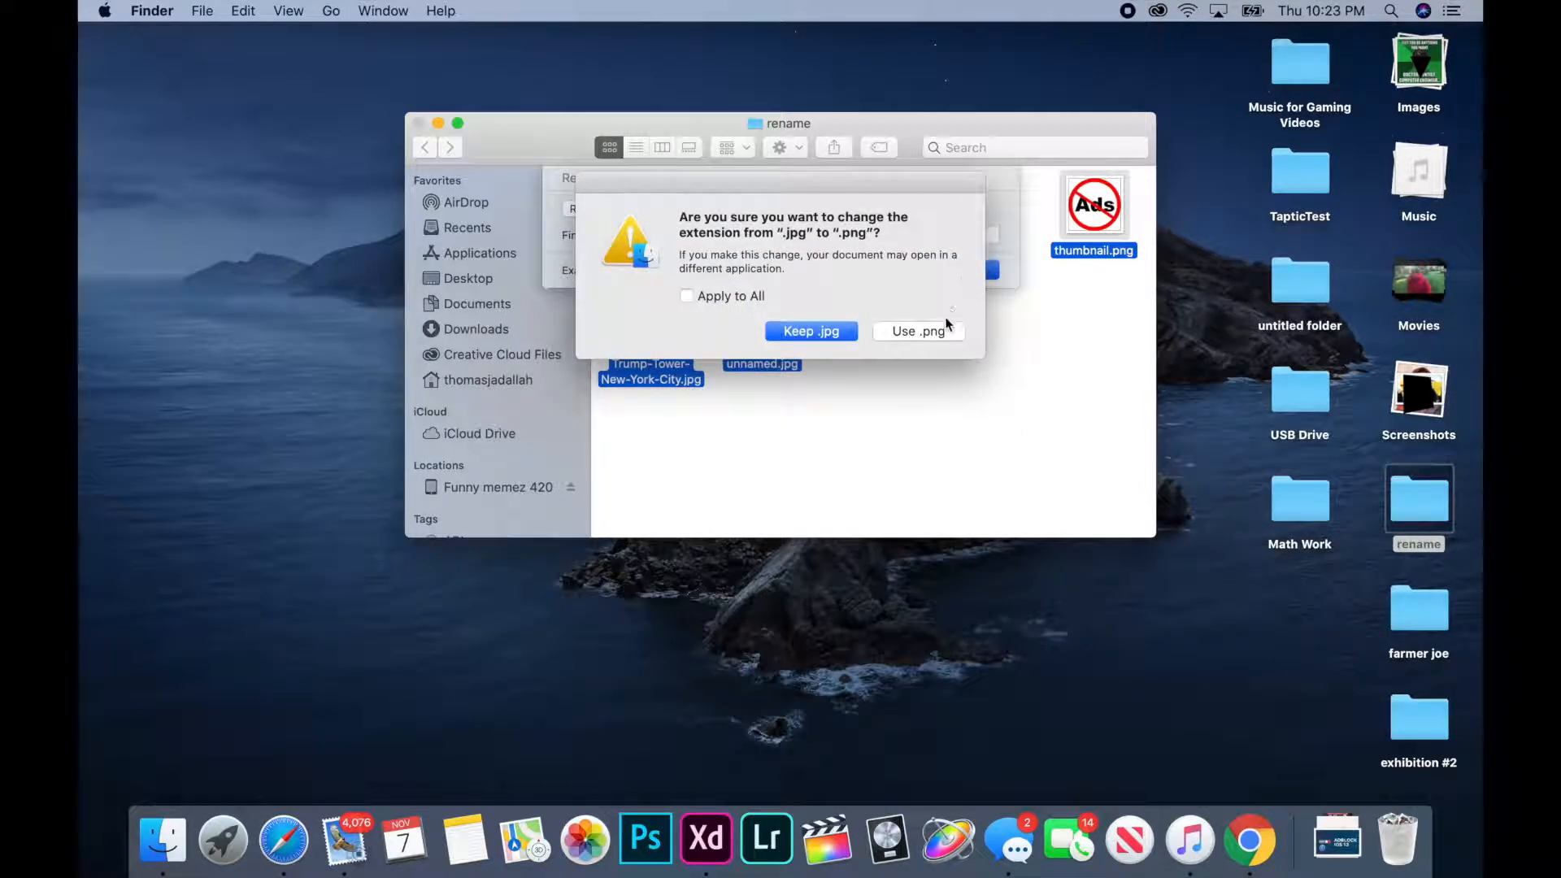
pyautogui.click(917, 330)
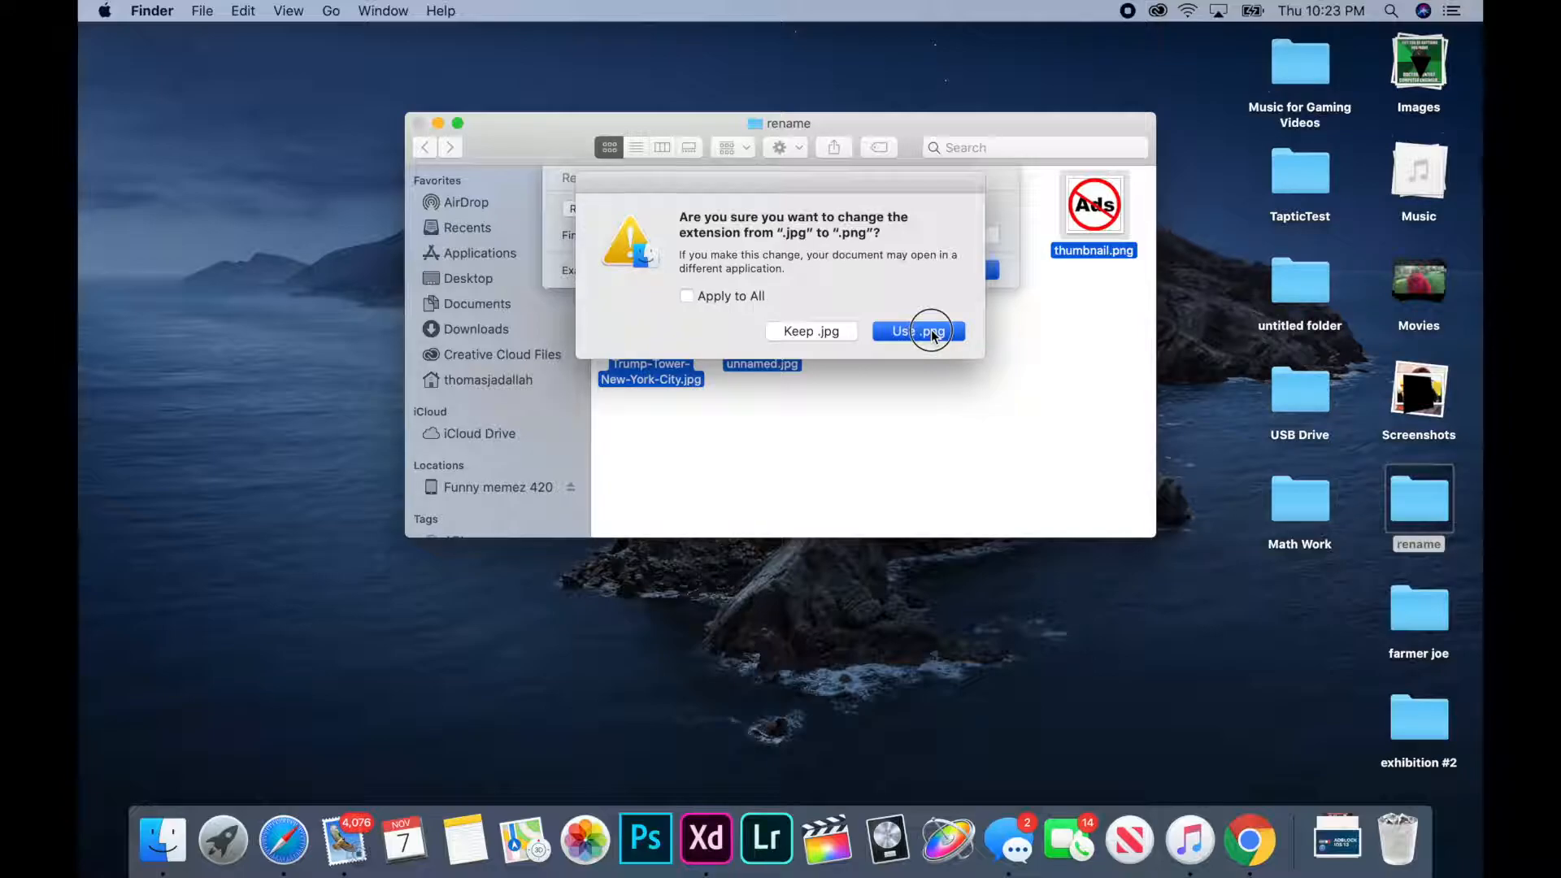
pyautogui.click(686, 296)
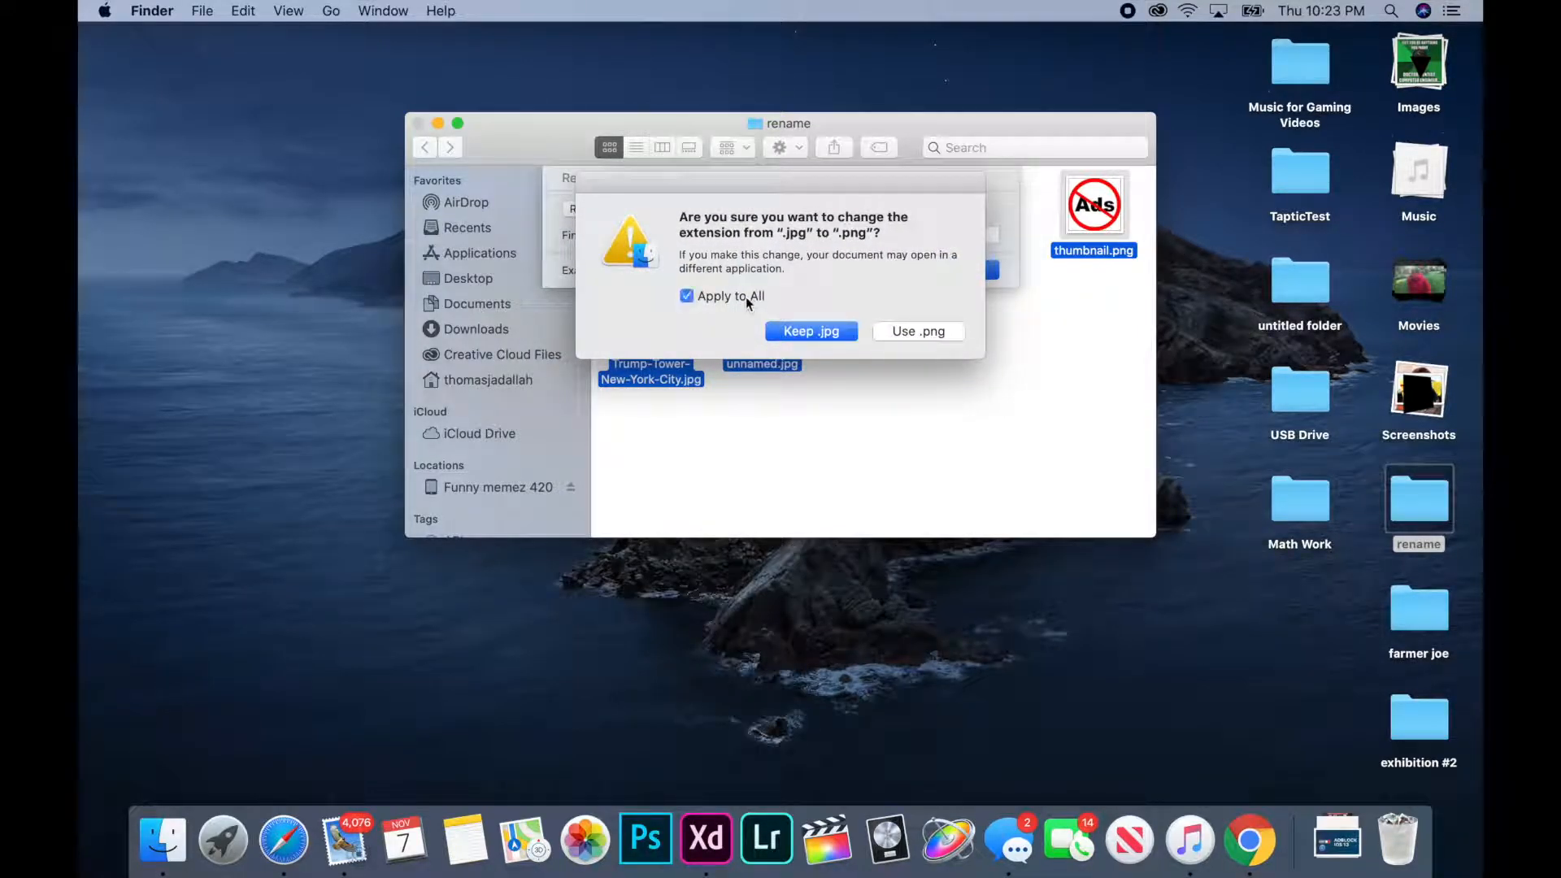
pyautogui.click(915, 330)
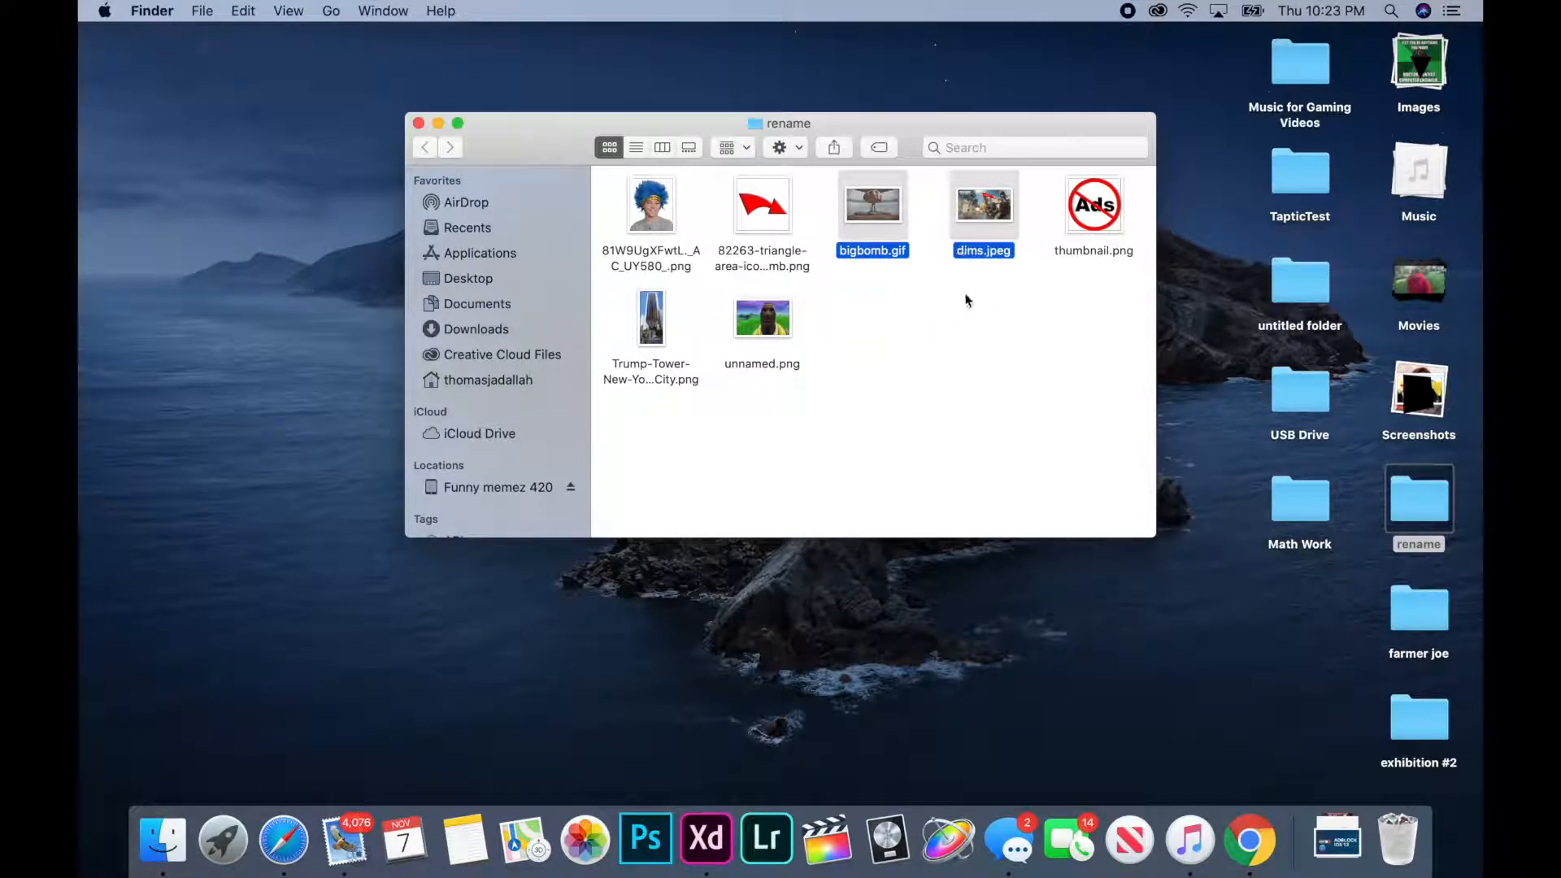
# - Undo the .png rename, reselect all seven images and reopen renaming in Add Text mode
pyautogui.click(881, 376)
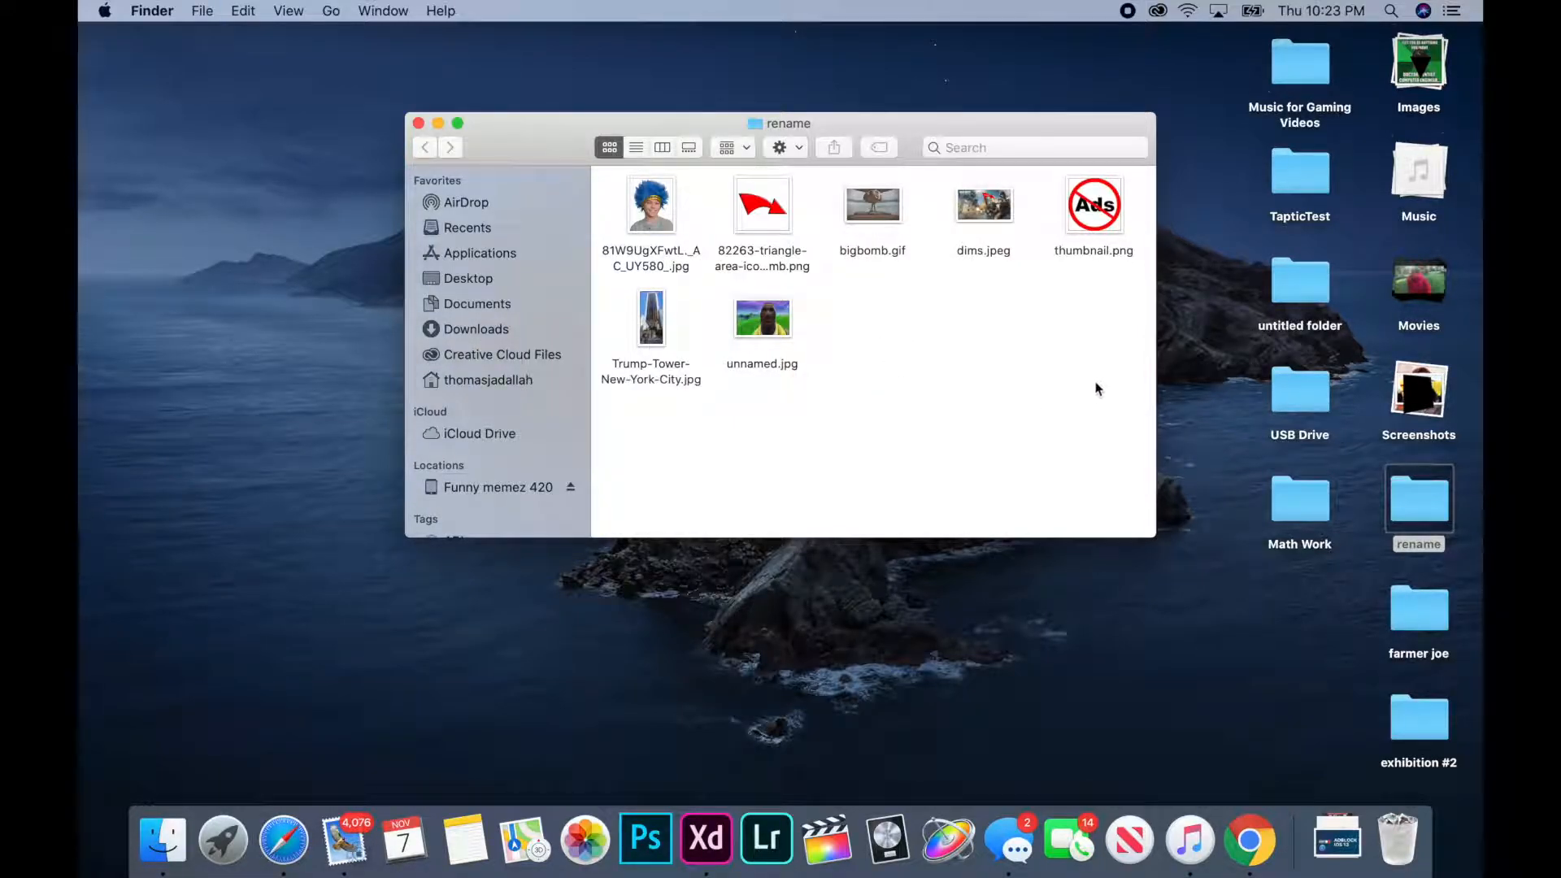
pyautogui.press('cmd+a')
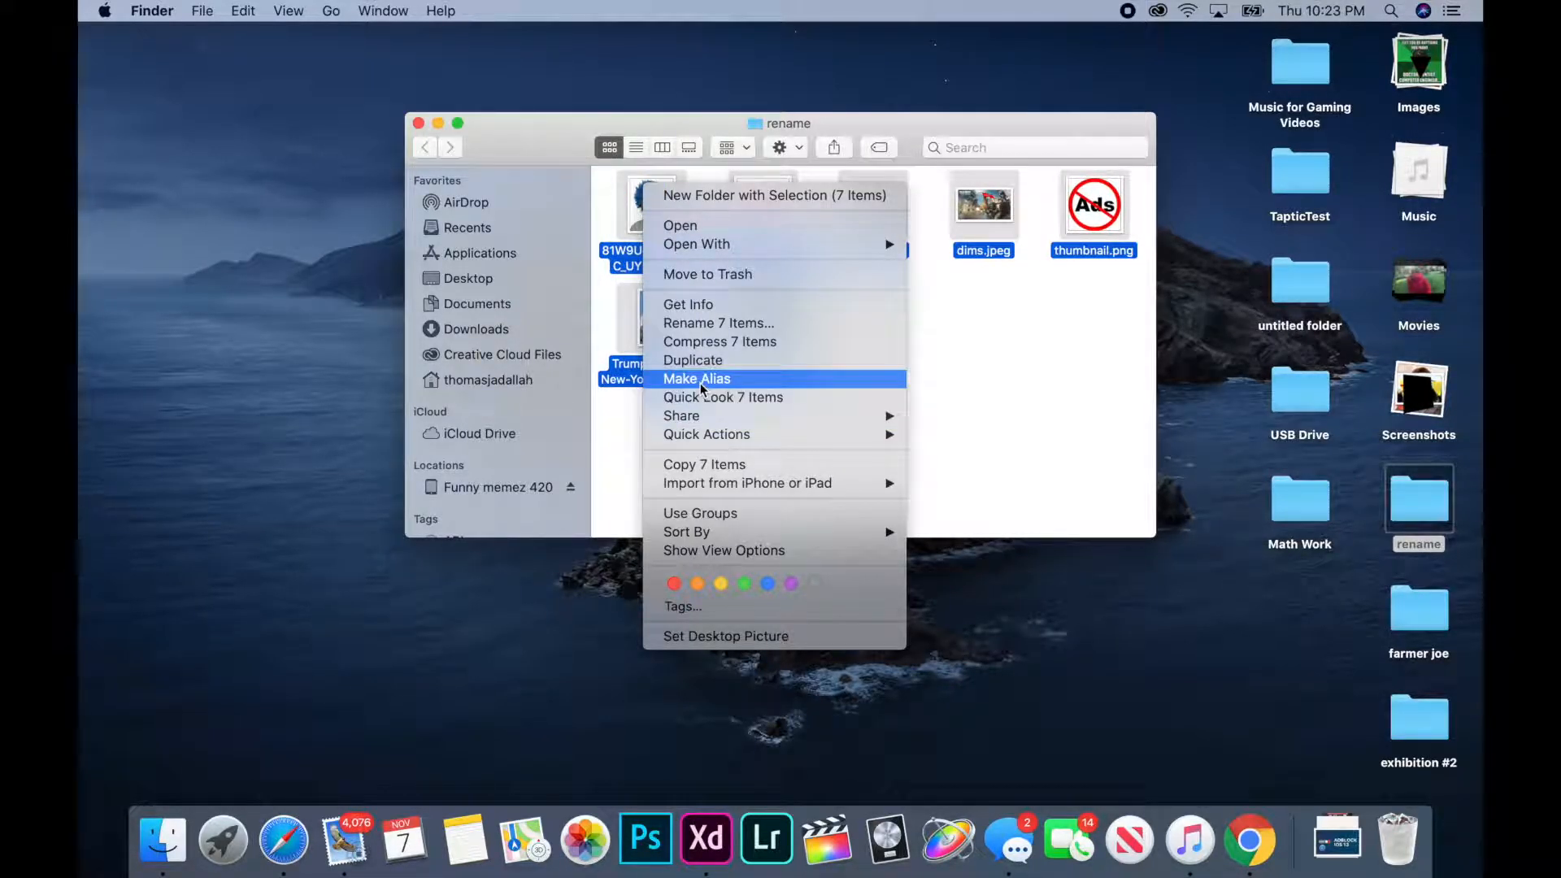
pyautogui.click(718, 322)
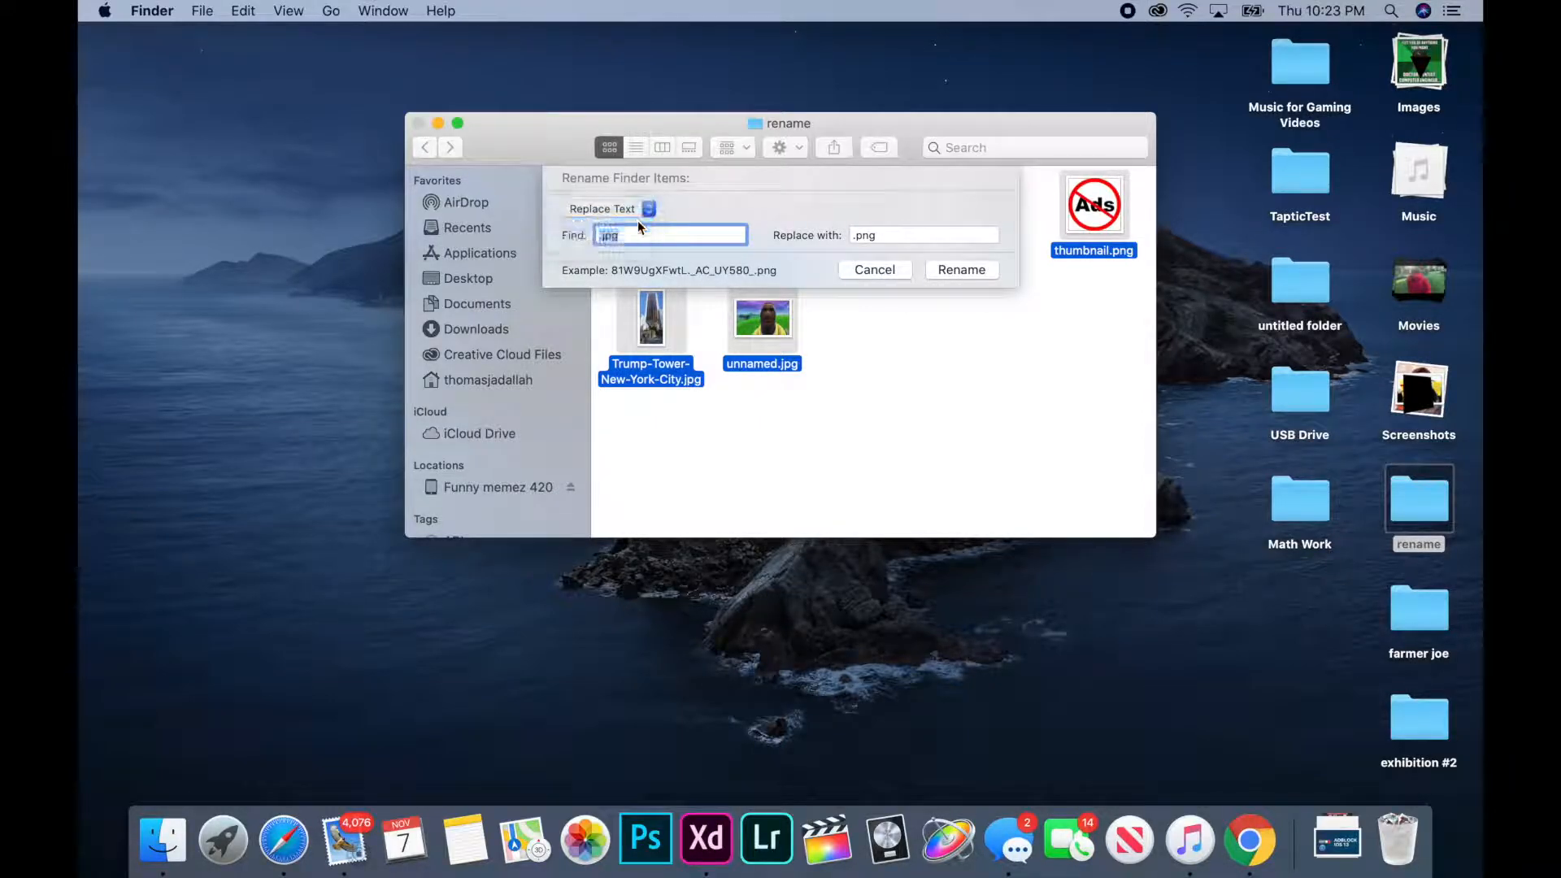
pyautogui.click(609, 208)
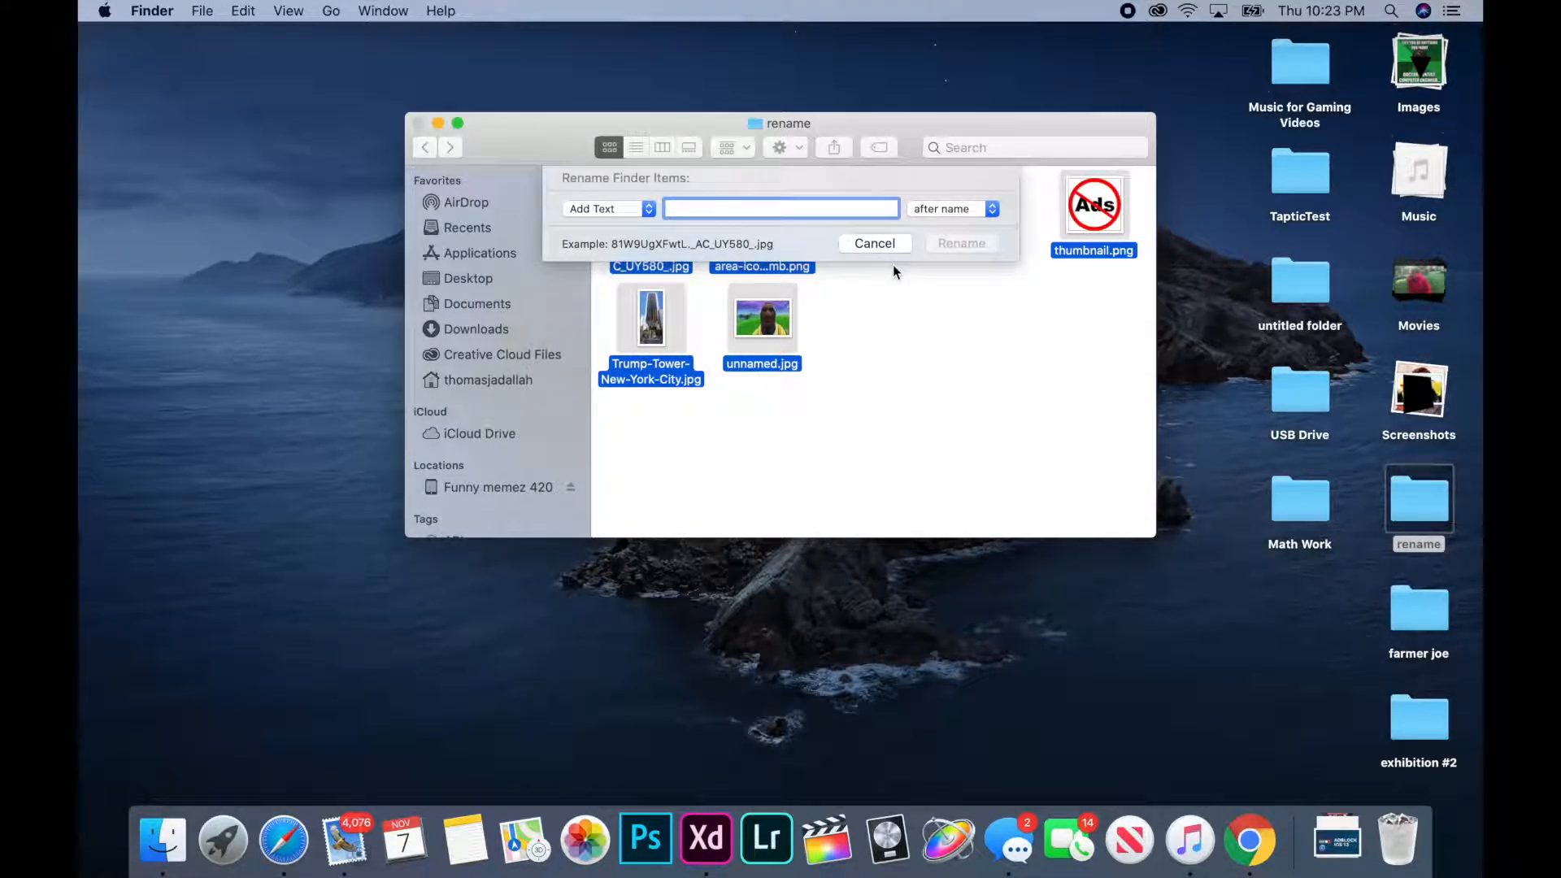
# - Append ' - image-' after each of the seven names, run the rename, then deselect the images
pyautogui.click(950, 208)
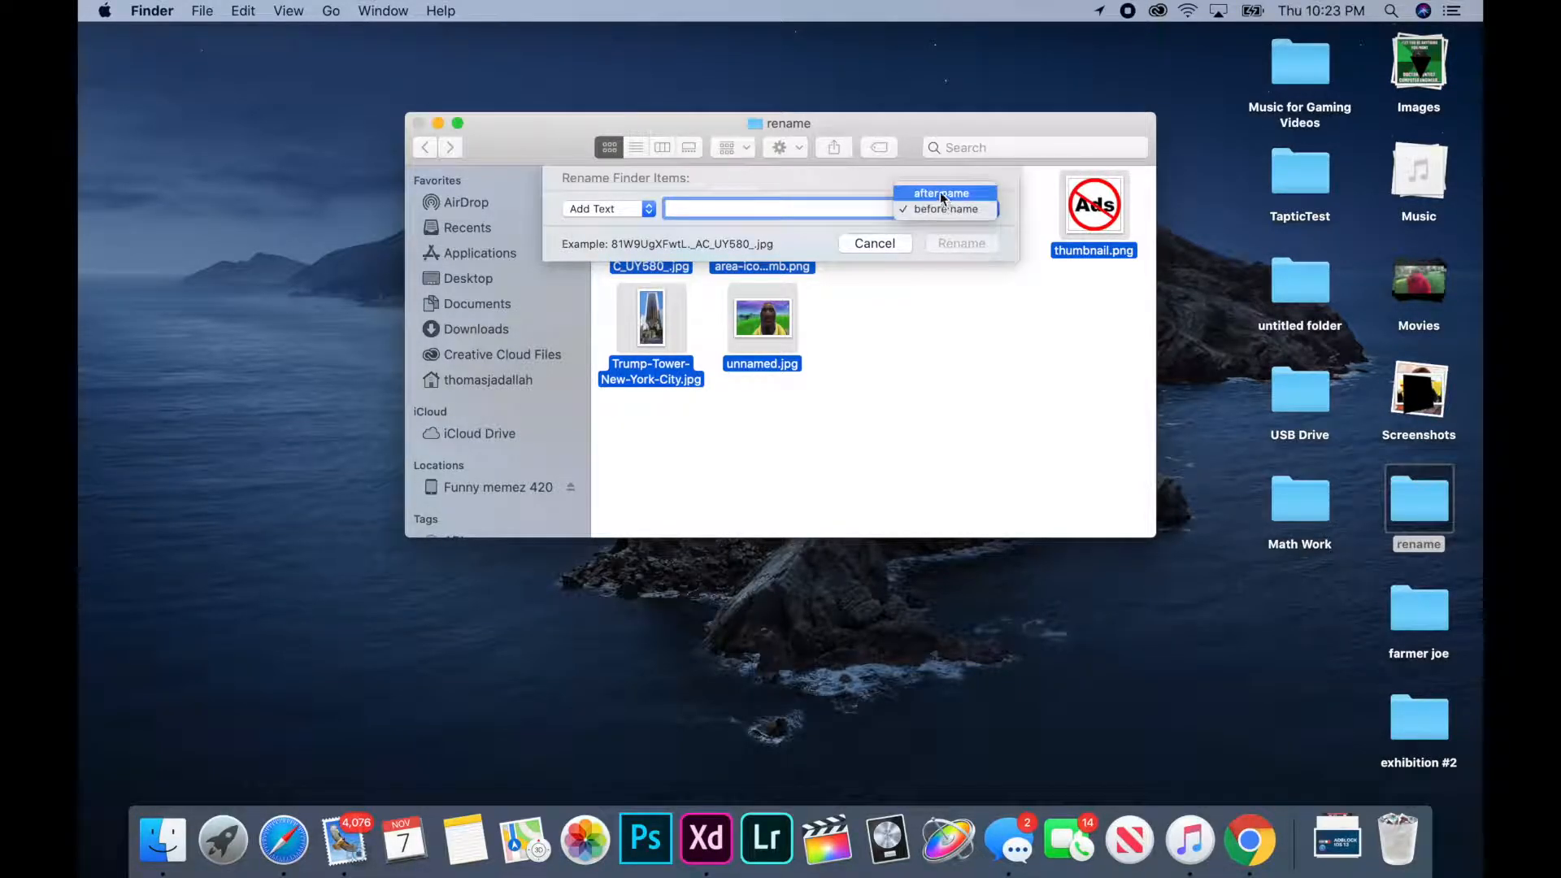
pyautogui.click(941, 193)
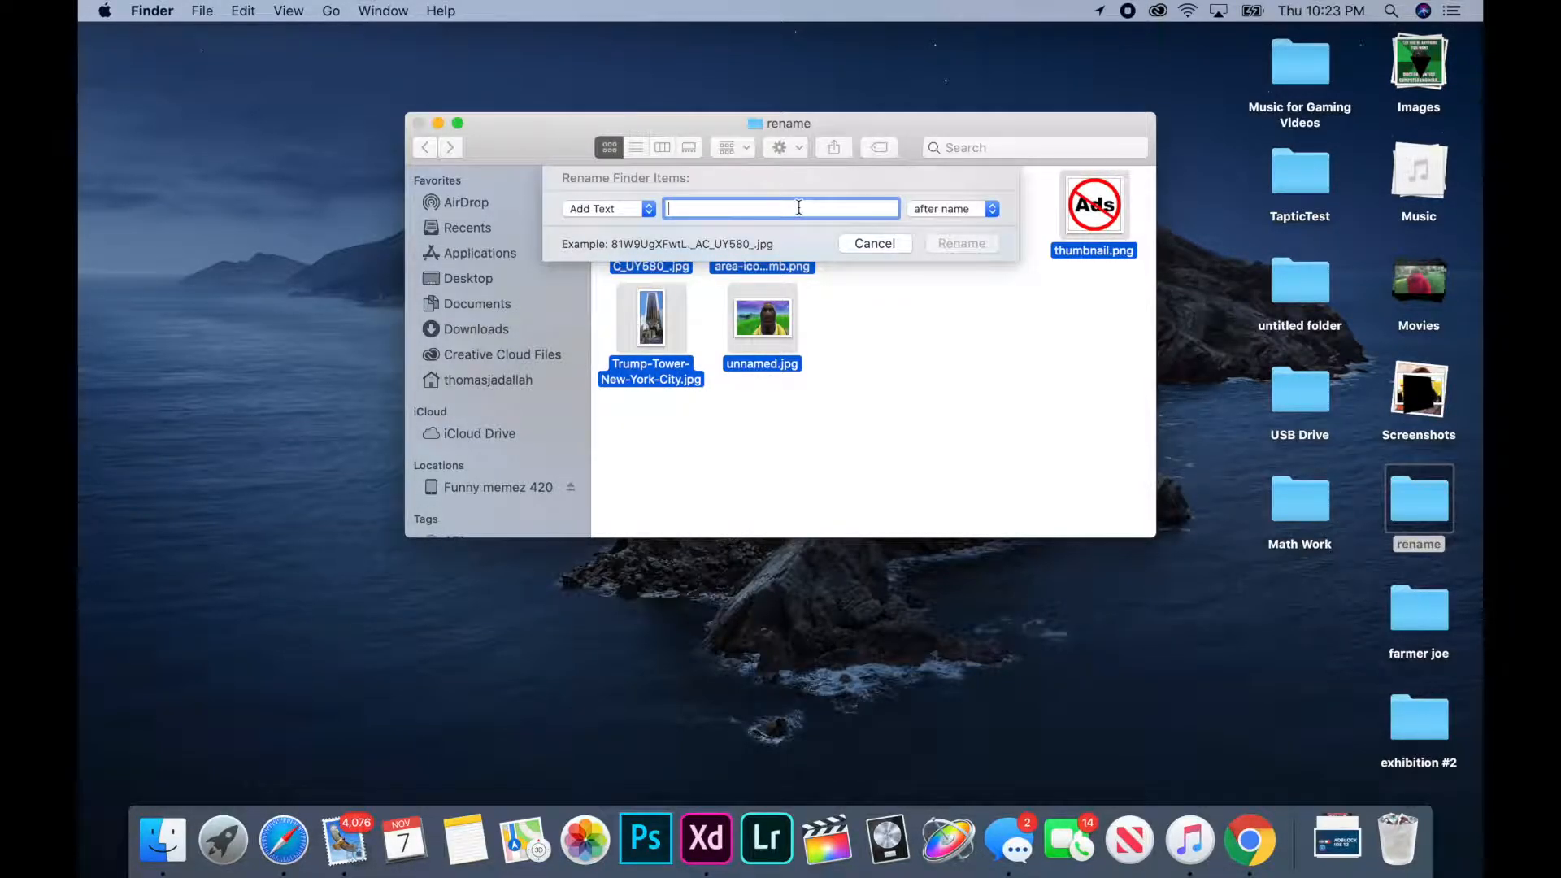
pyautogui.write('- image')
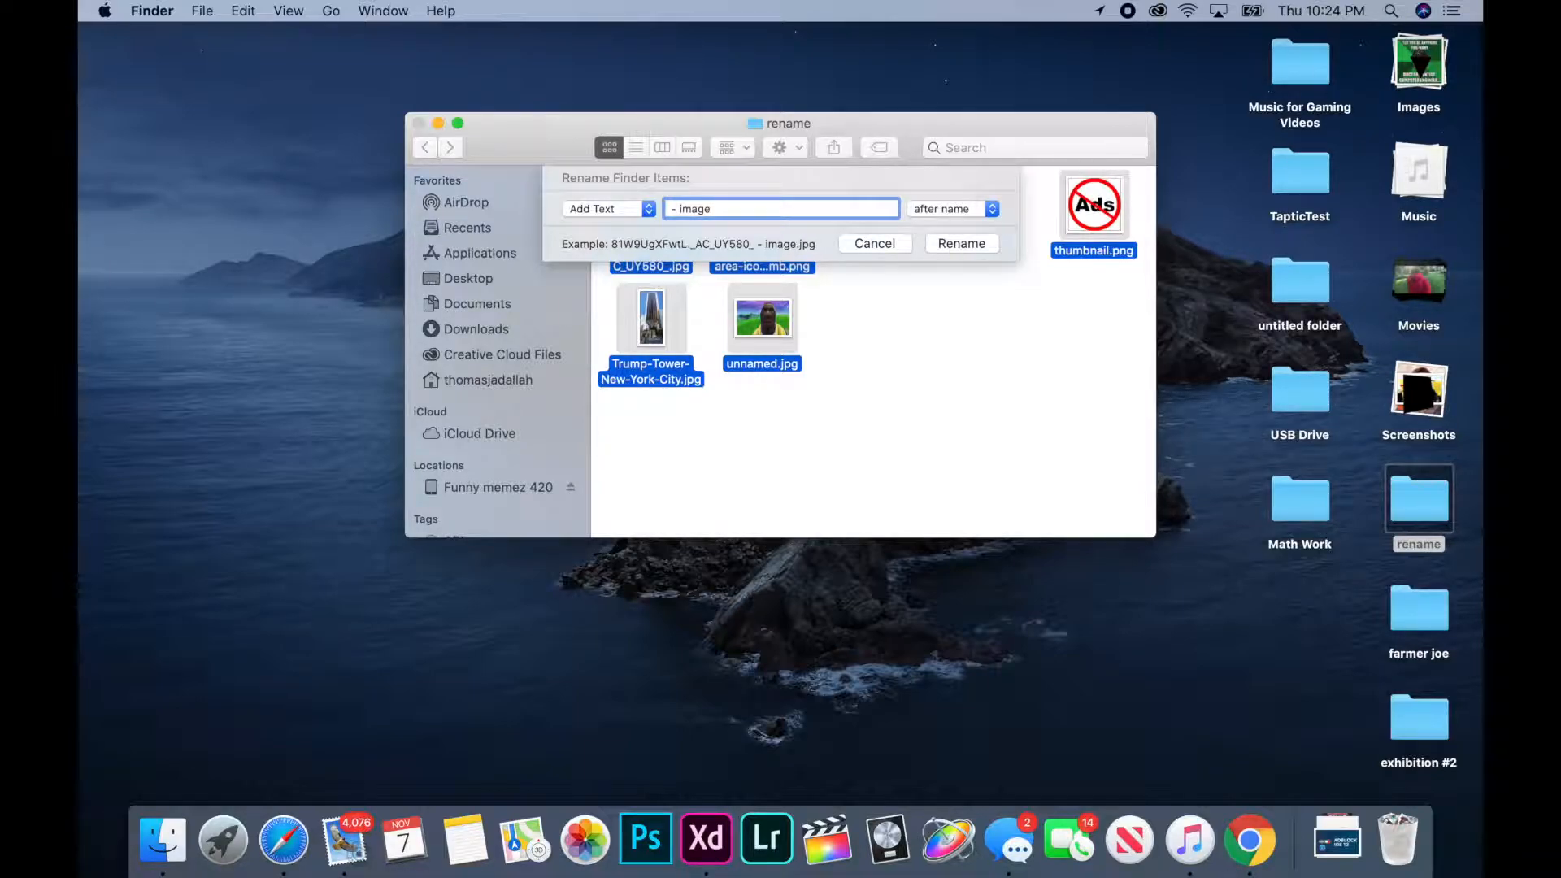
pyautogui.write('-')
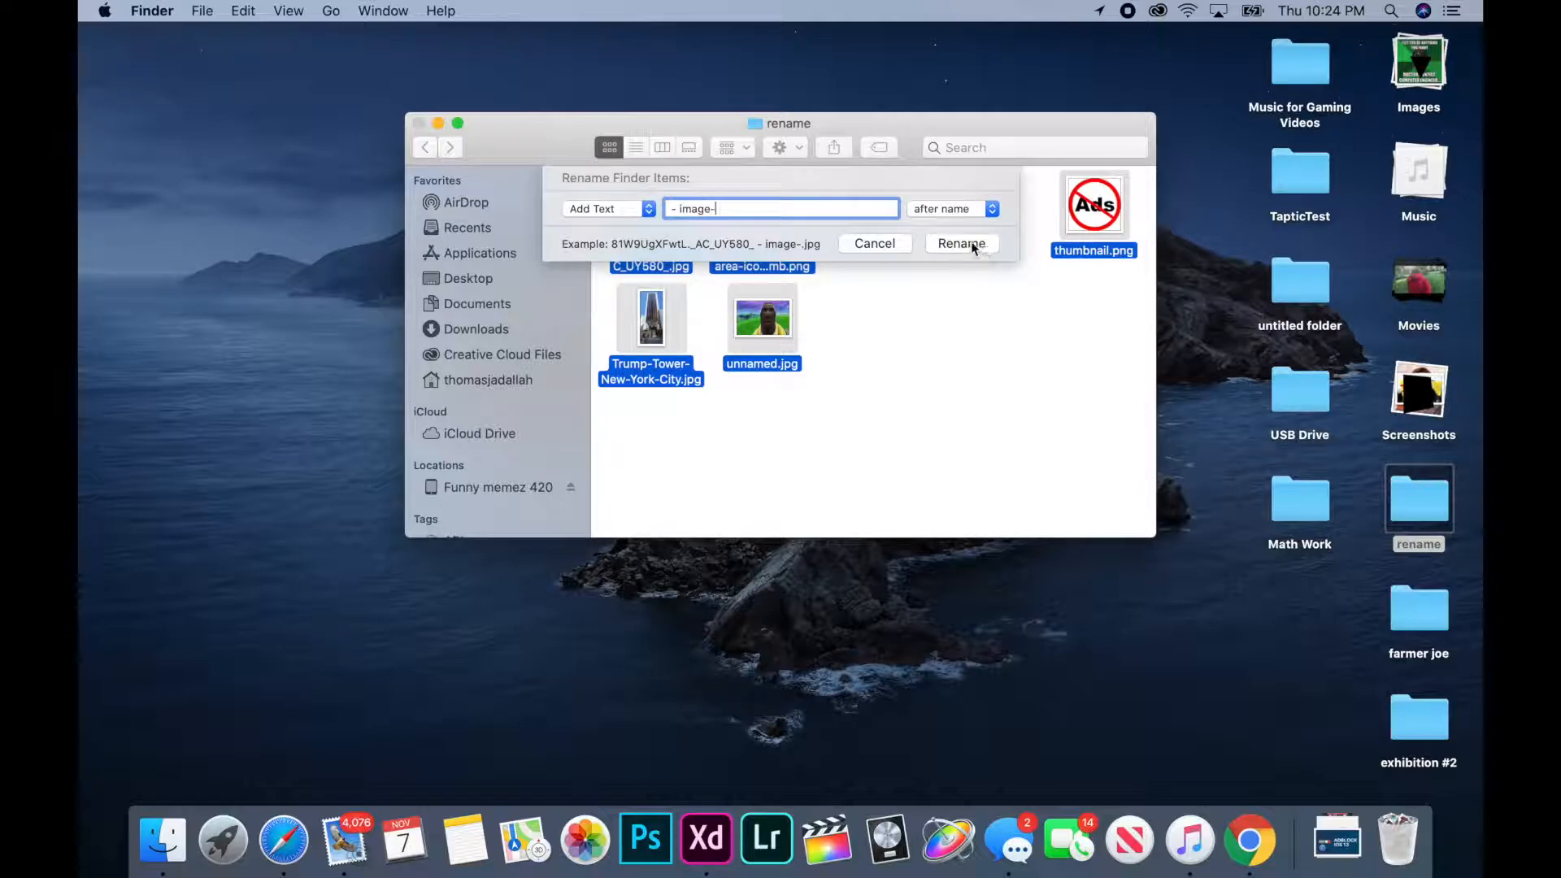
pyautogui.click(961, 243)
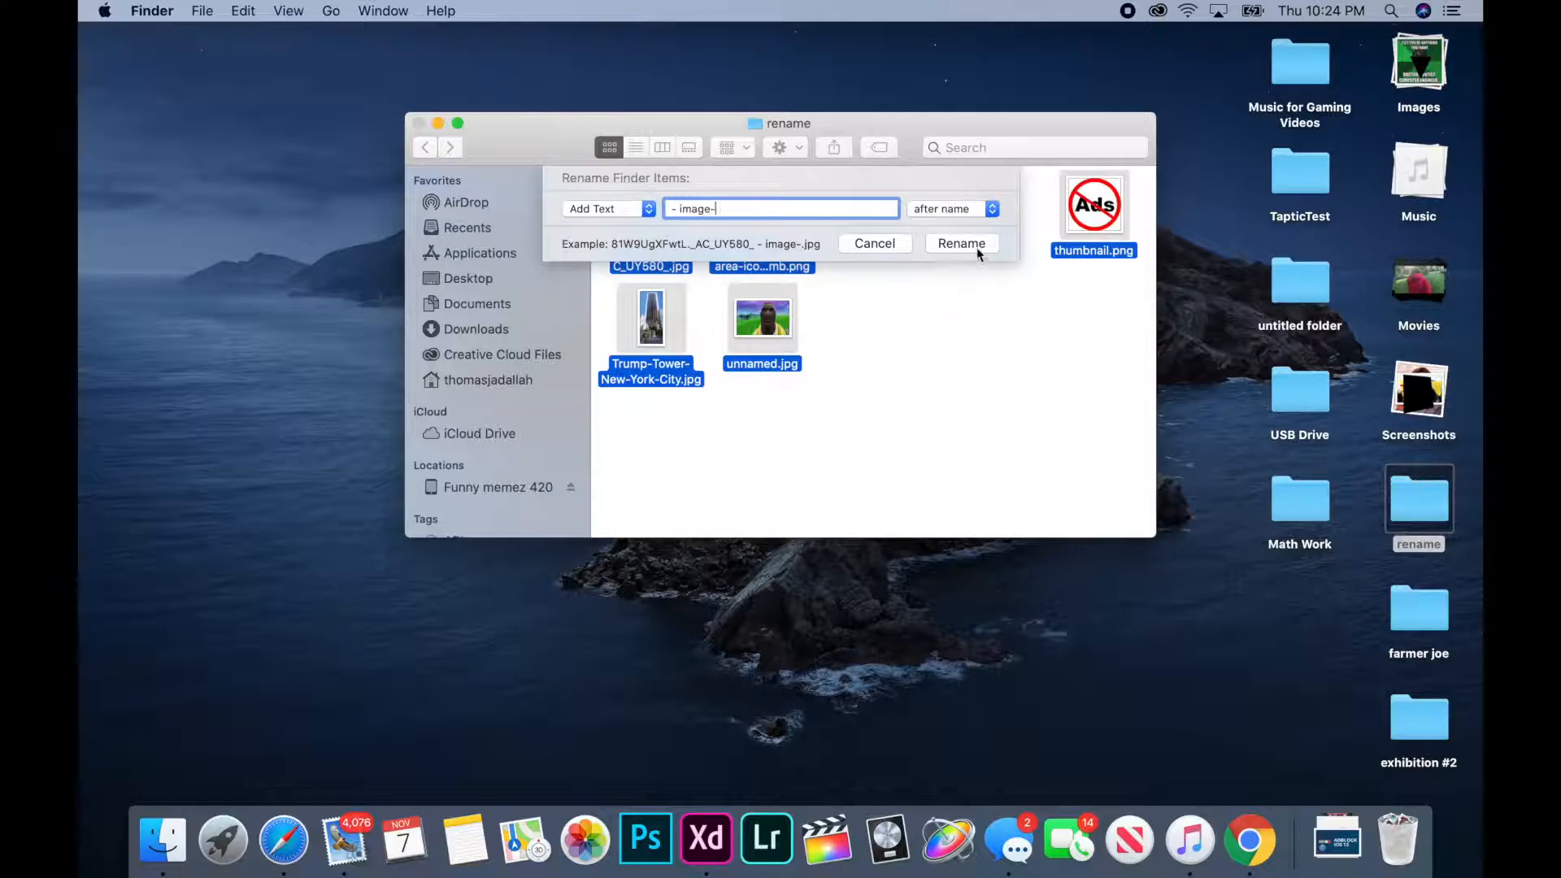
pyautogui.click(961, 242)
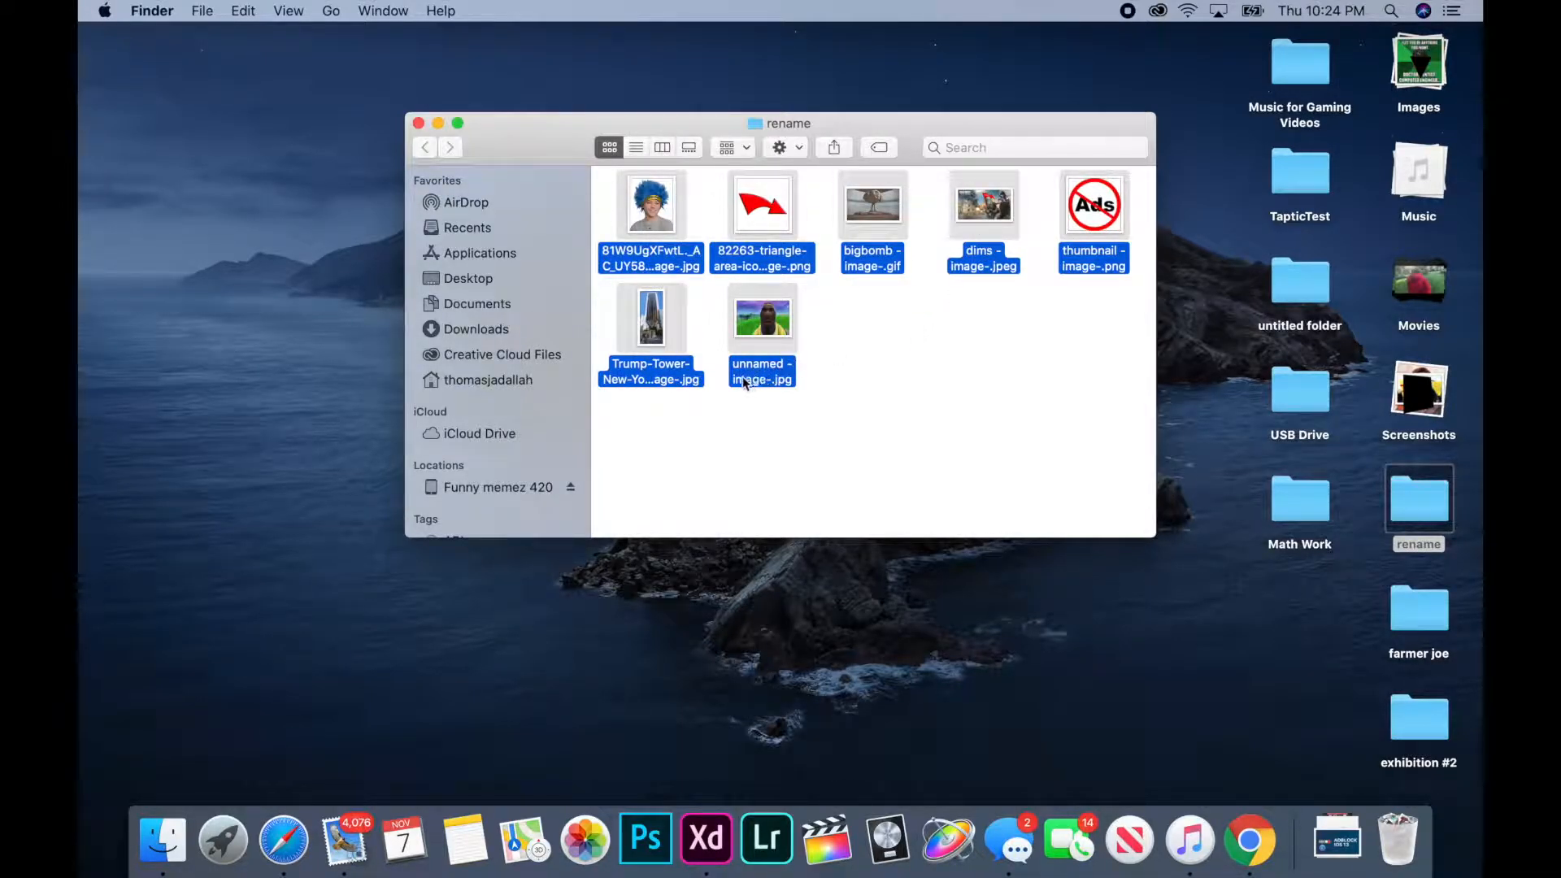
pyautogui.click(872, 449)
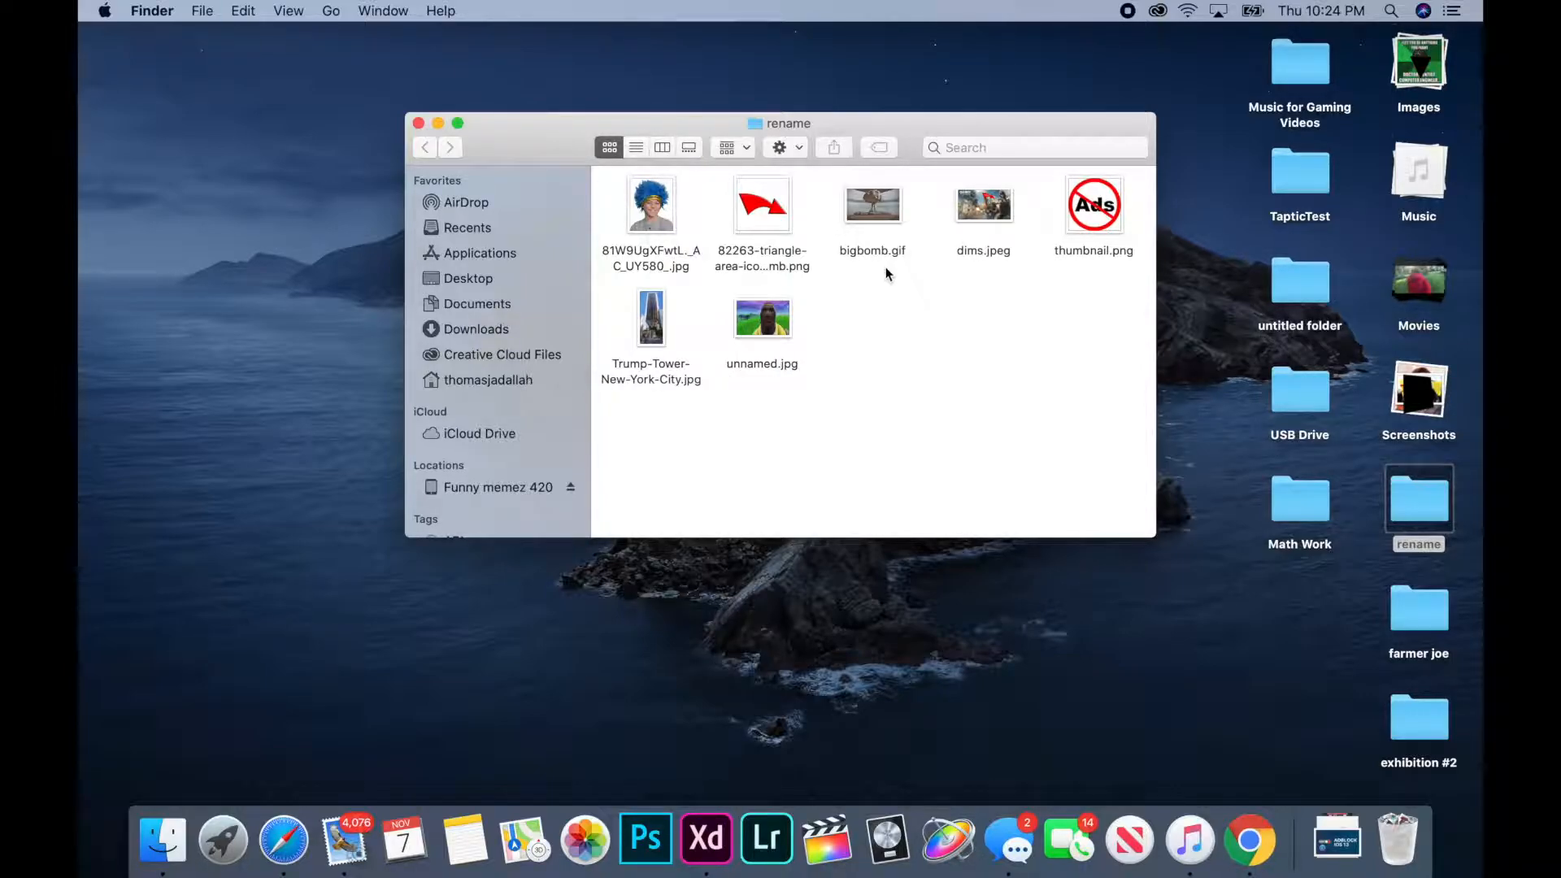
pyautogui.moveTo(963, 314)
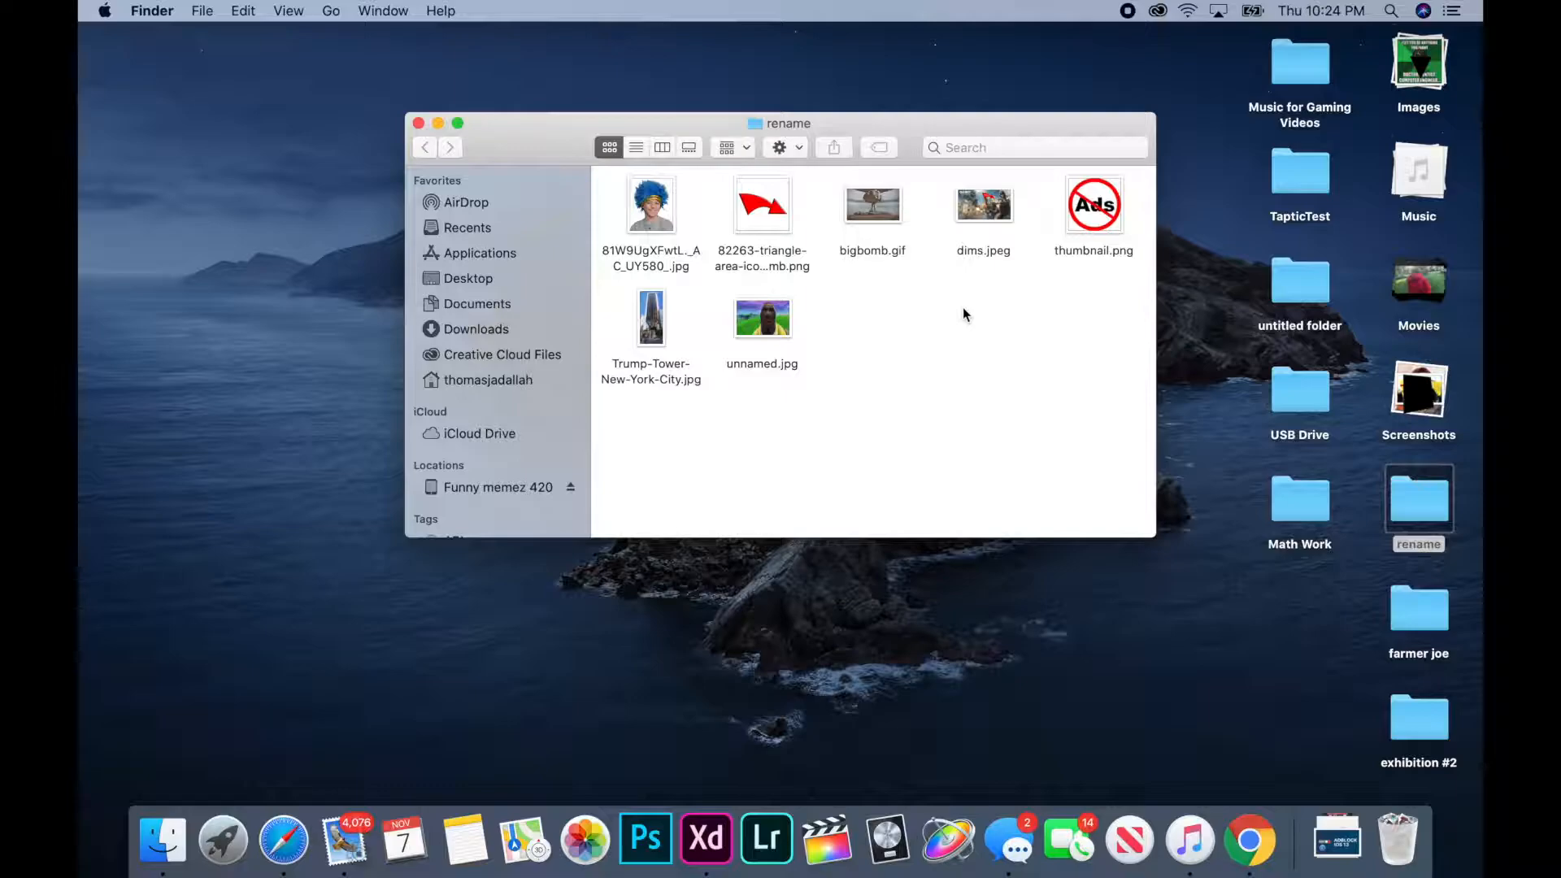
pyautogui.moveTo(613, 167)
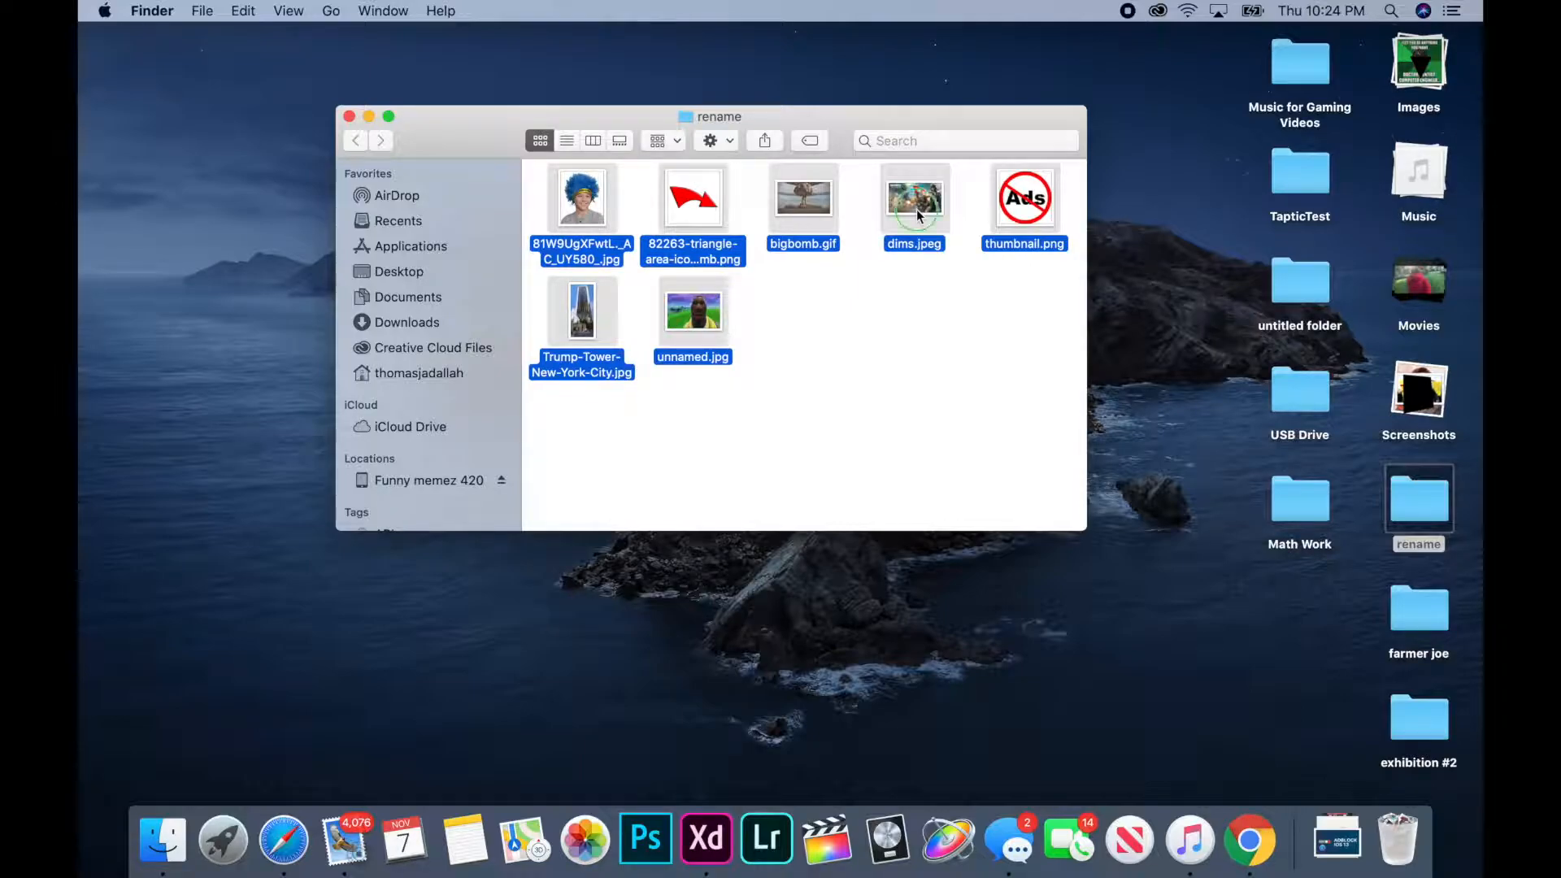
# - Rename the seven images with Format mode, Name and Index, custom format 'image' starting at 1
pyautogui.rightClick(914, 197)
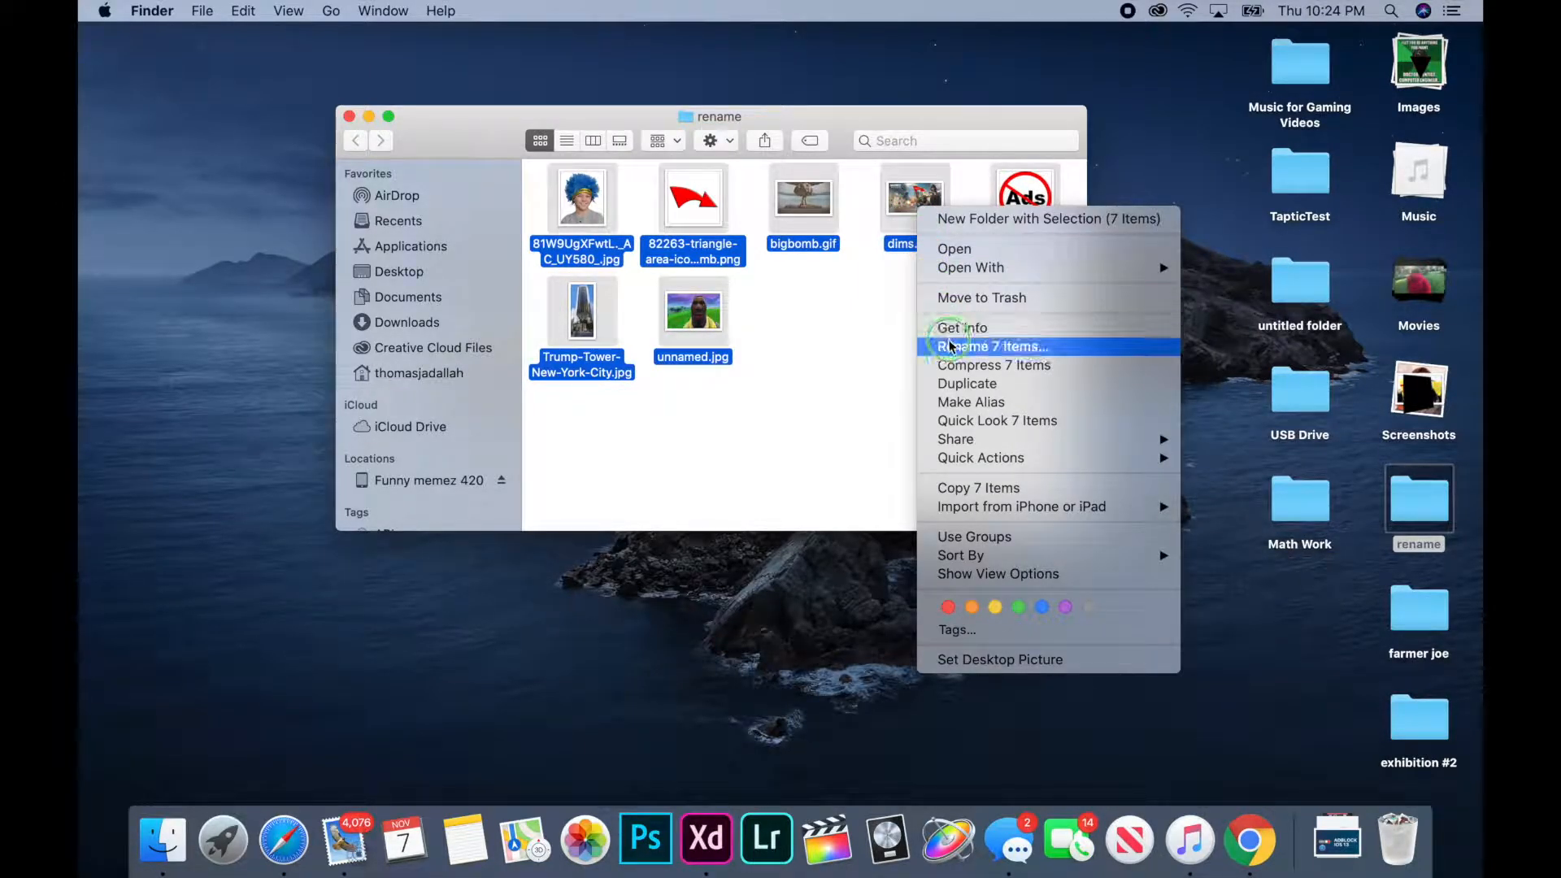
pyautogui.click(990, 345)
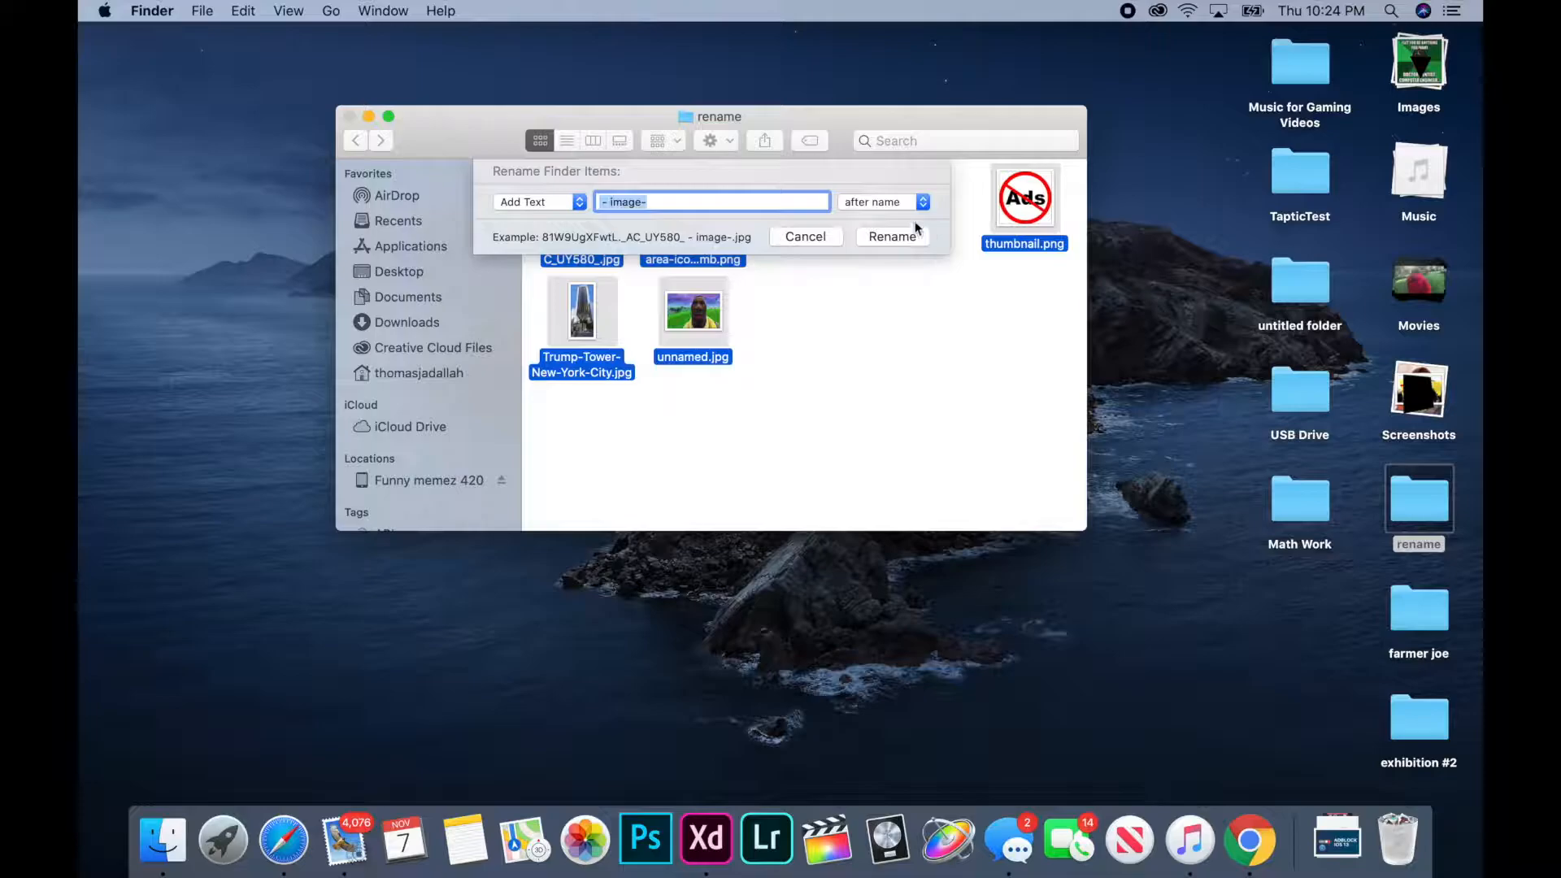
pyautogui.click(539, 202)
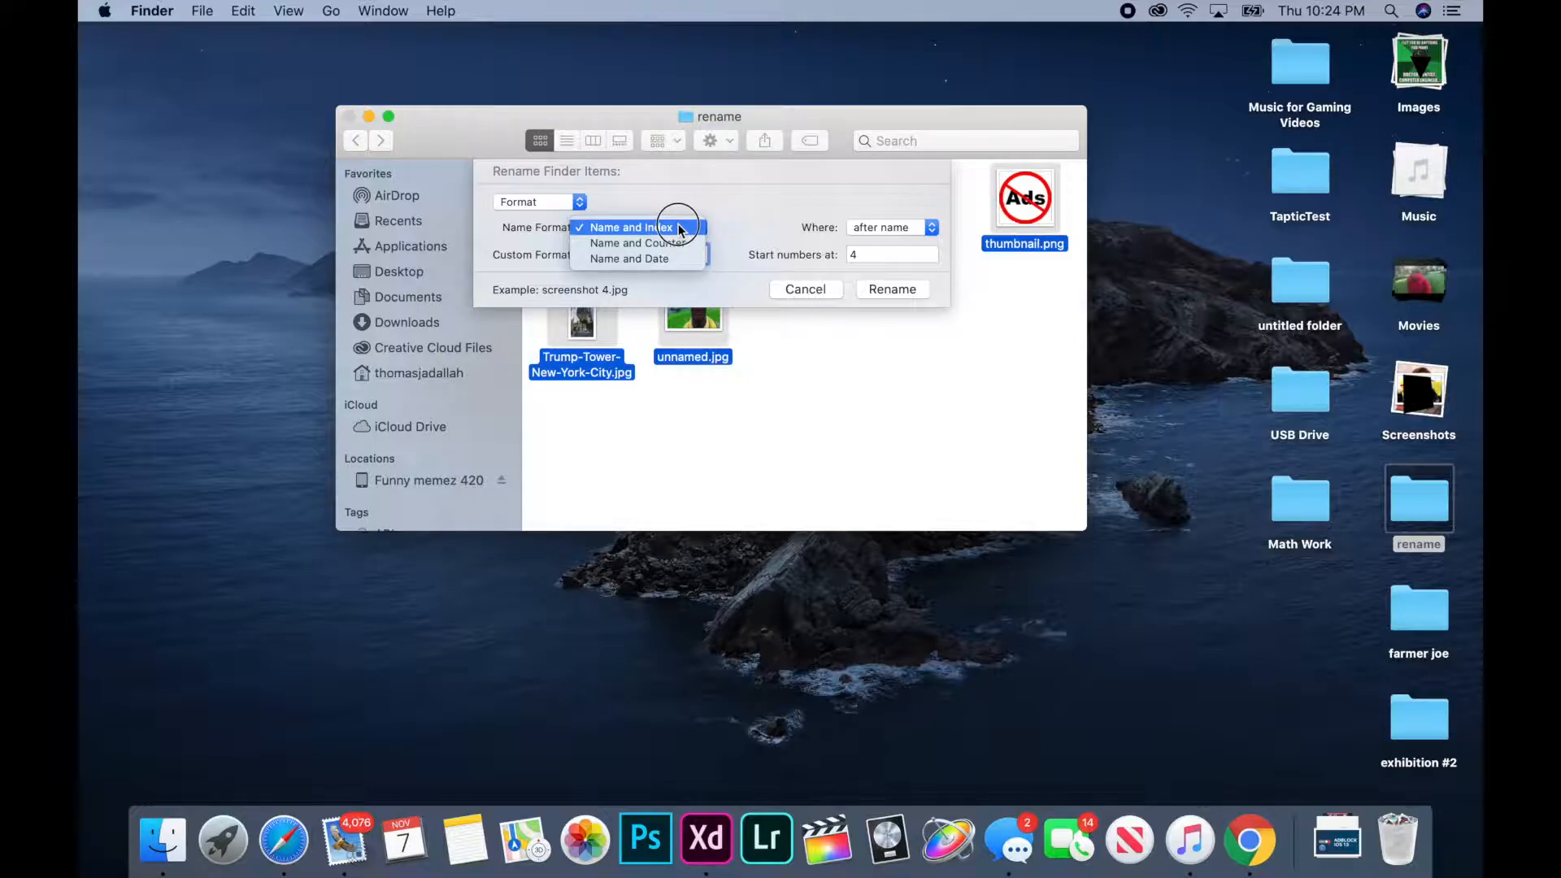
pyautogui.click(630, 228)
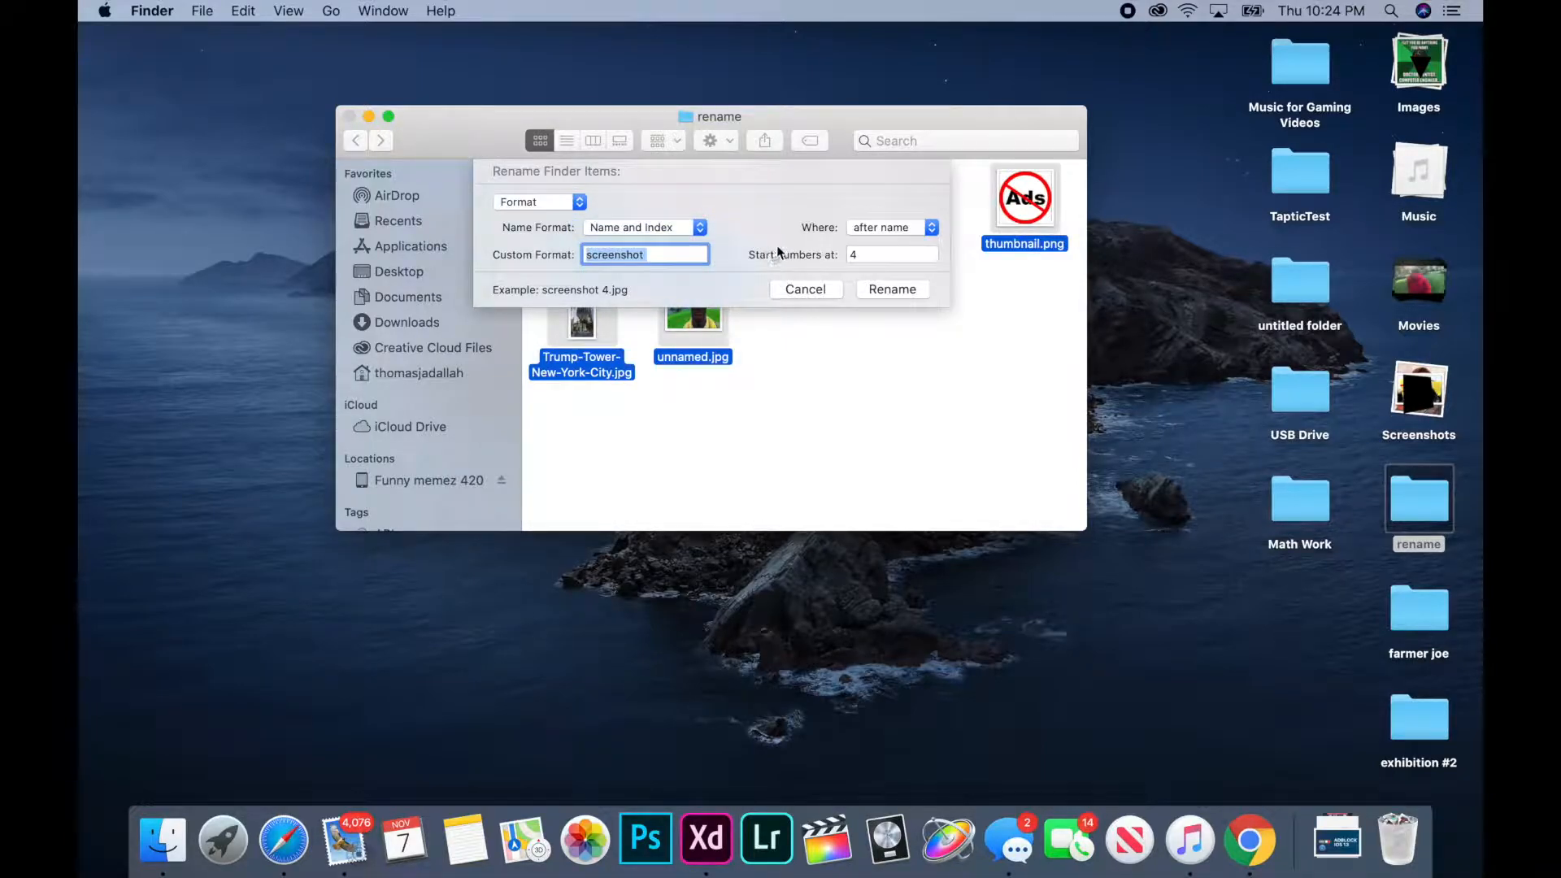
pyautogui.write('imag')
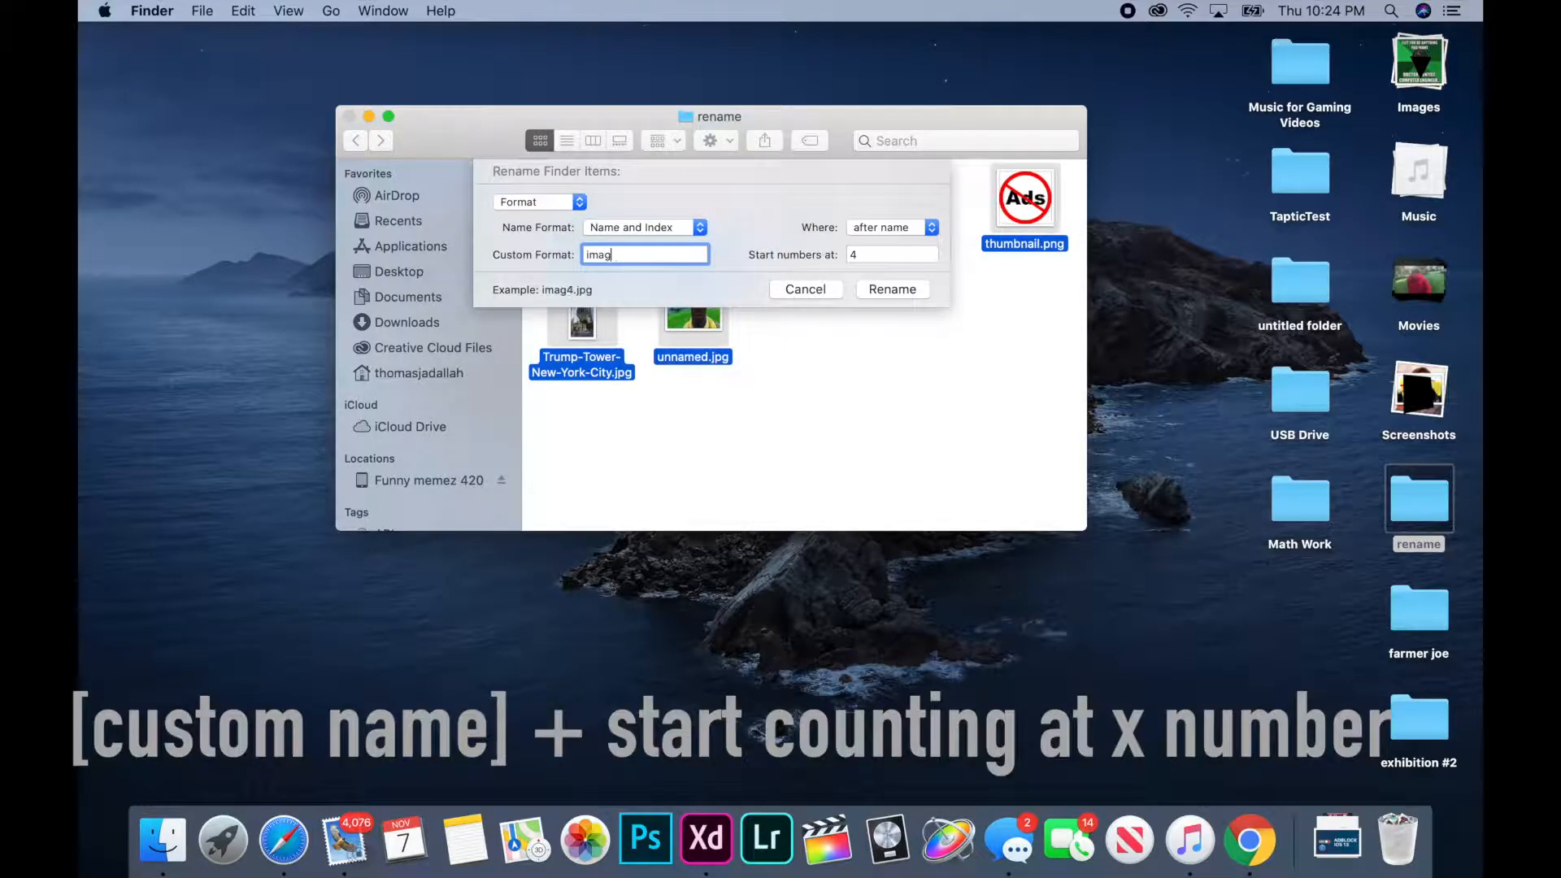
pyautogui.write('e')
pyautogui.click(892, 254)
pyautogui.write('1')
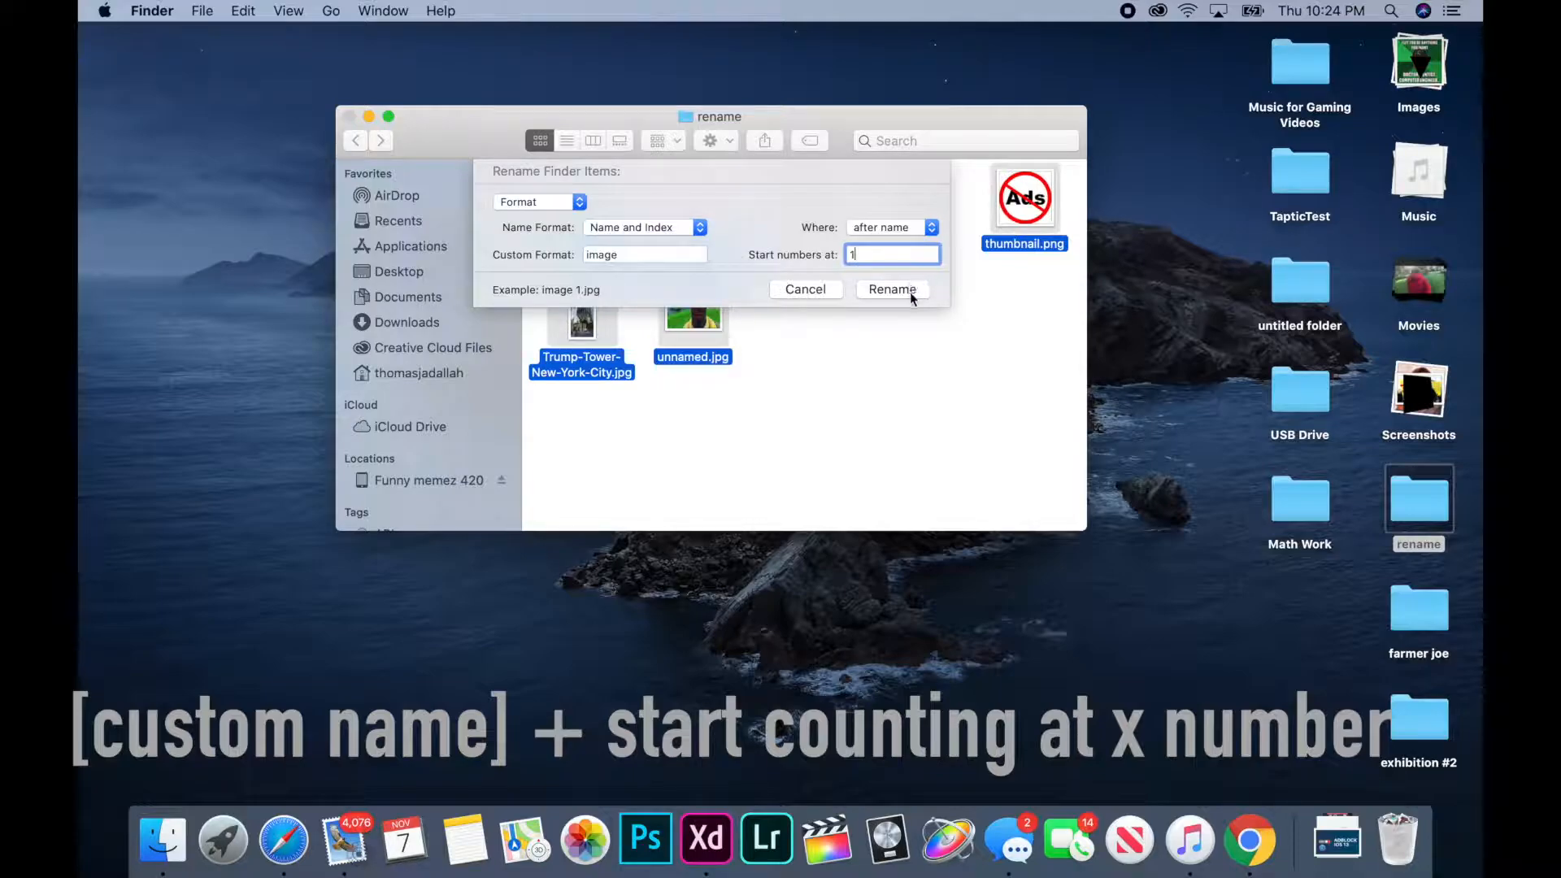
pyautogui.click(892, 289)
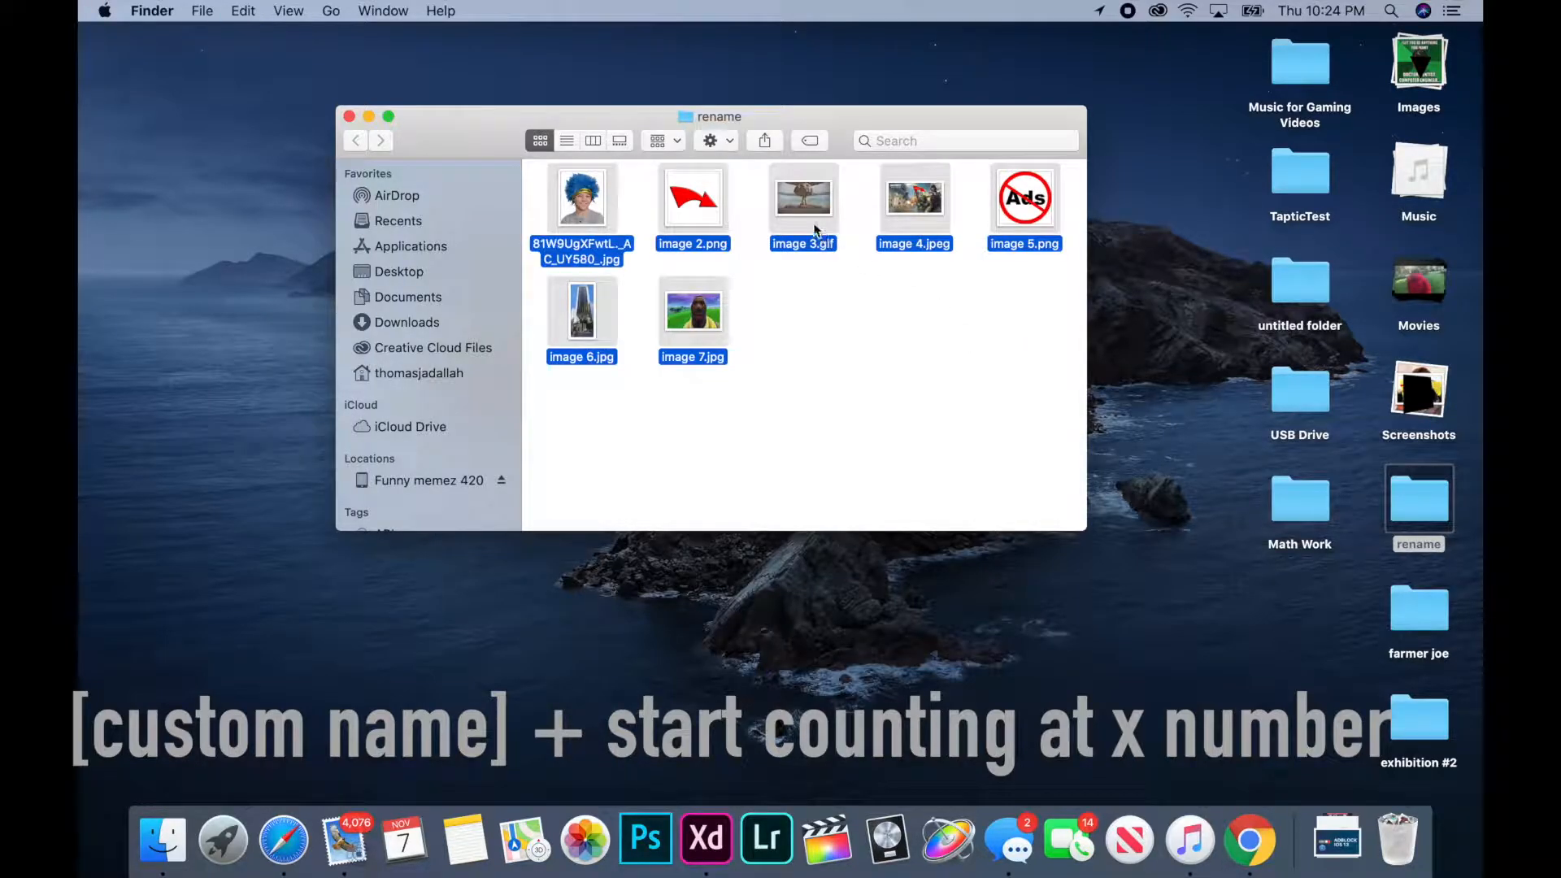
# - Rename the seven images with Name and Counter as 'image 00001' through 'image 00007'
pyautogui.rightClick(801, 198)
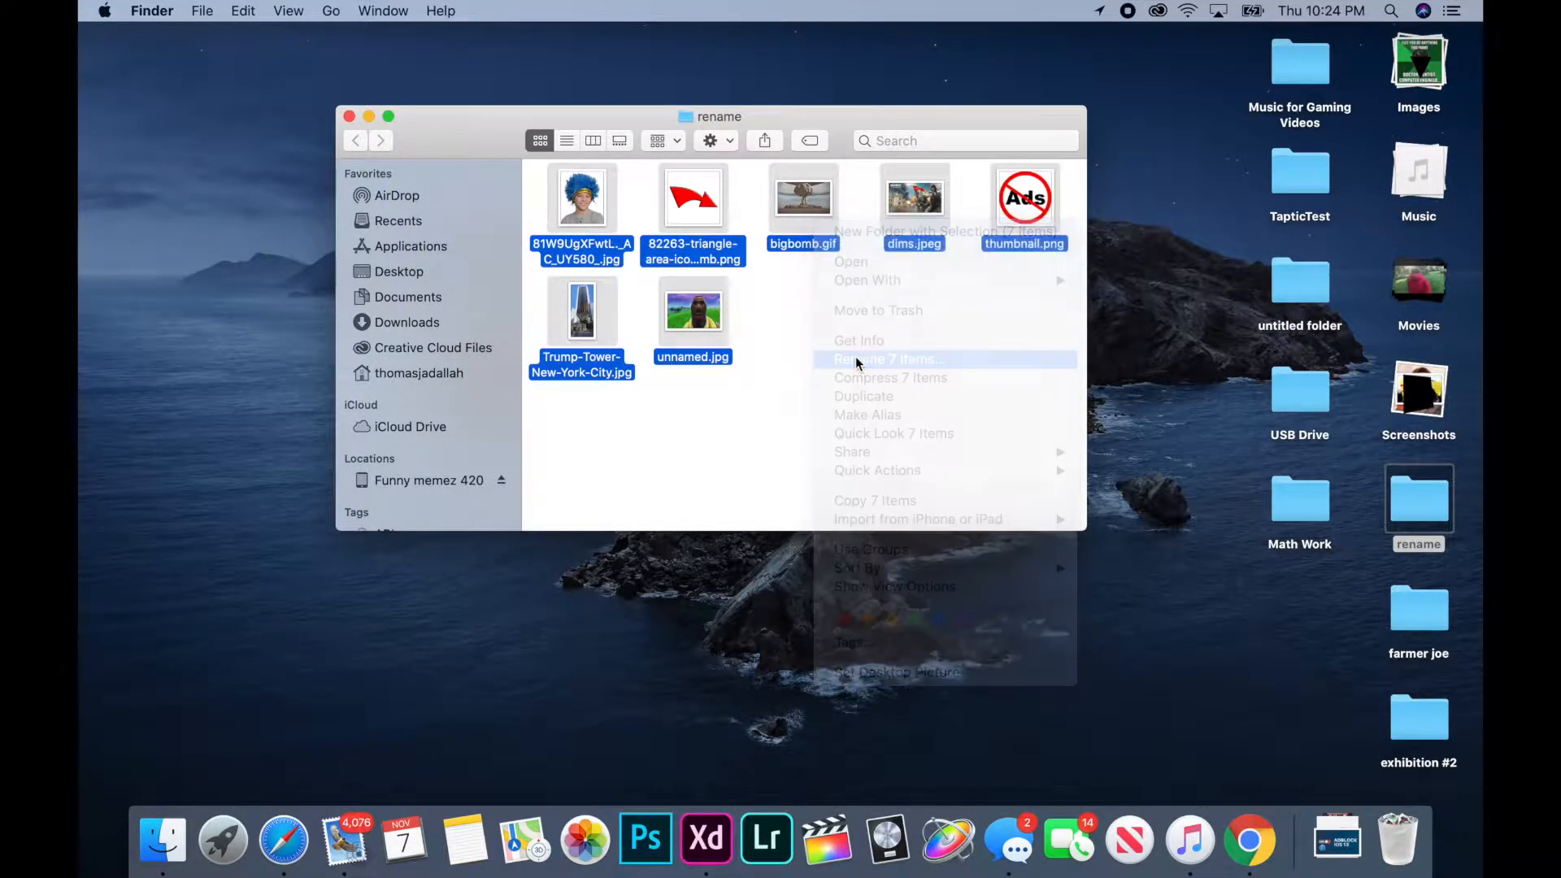
pyautogui.click(882, 359)
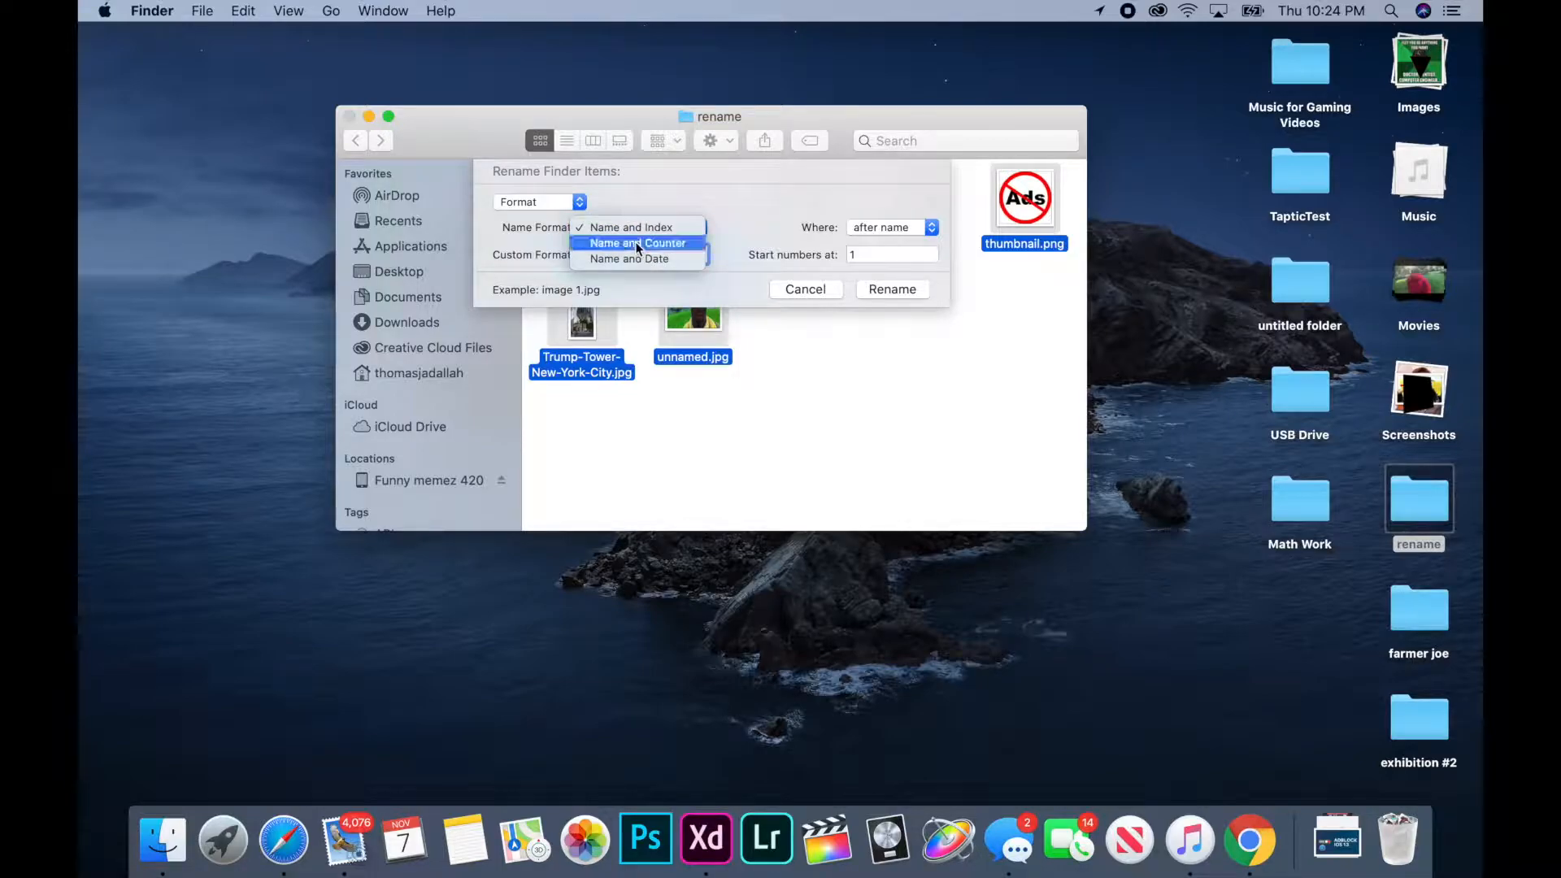
pyautogui.click(637, 242)
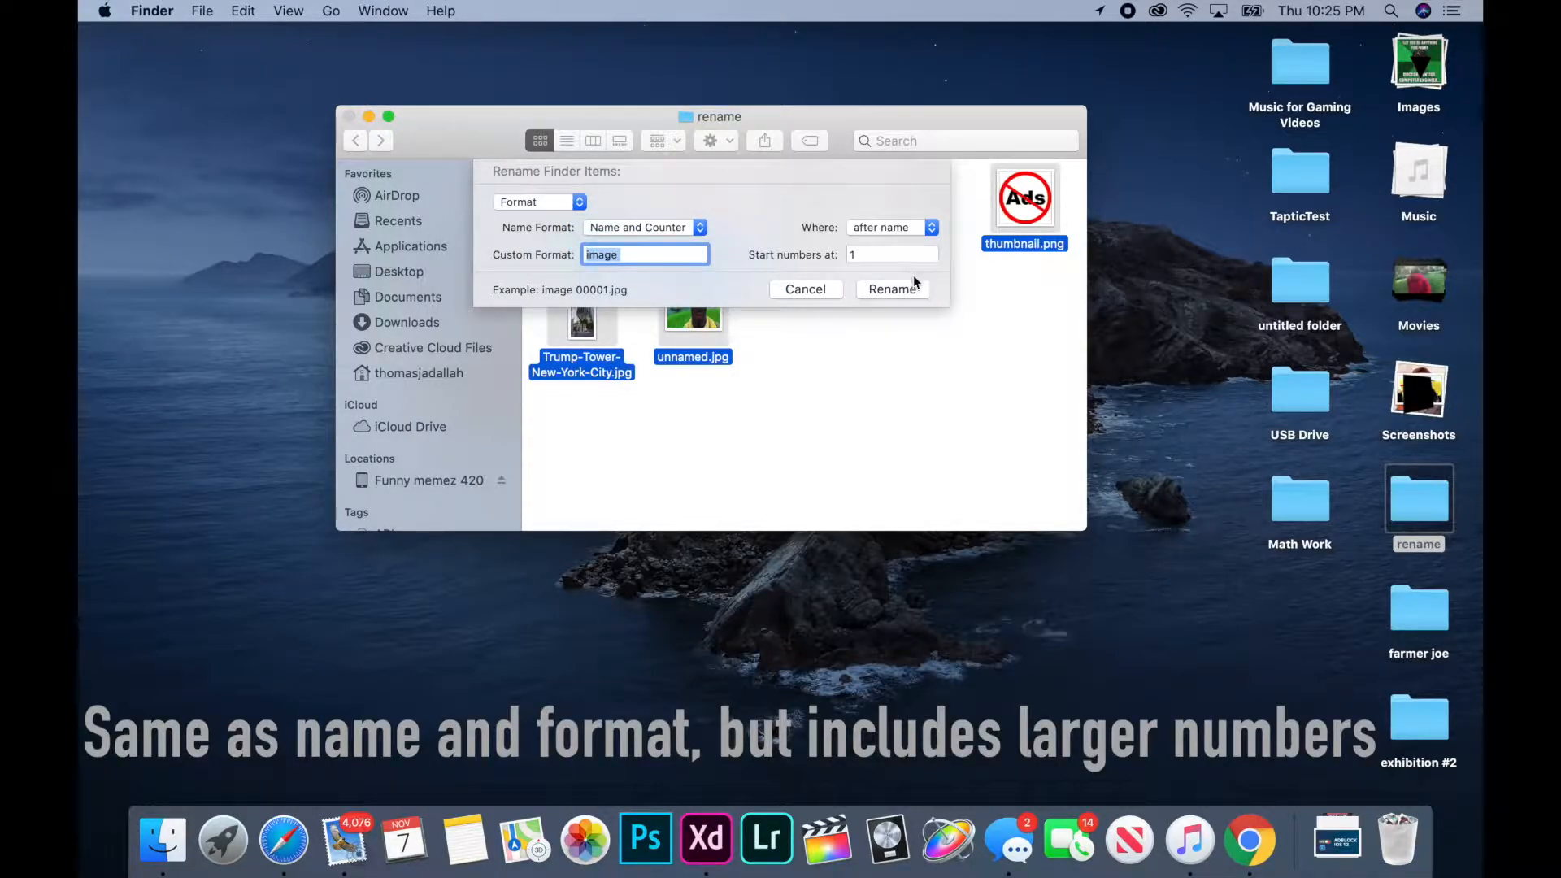
pyautogui.click(891, 289)
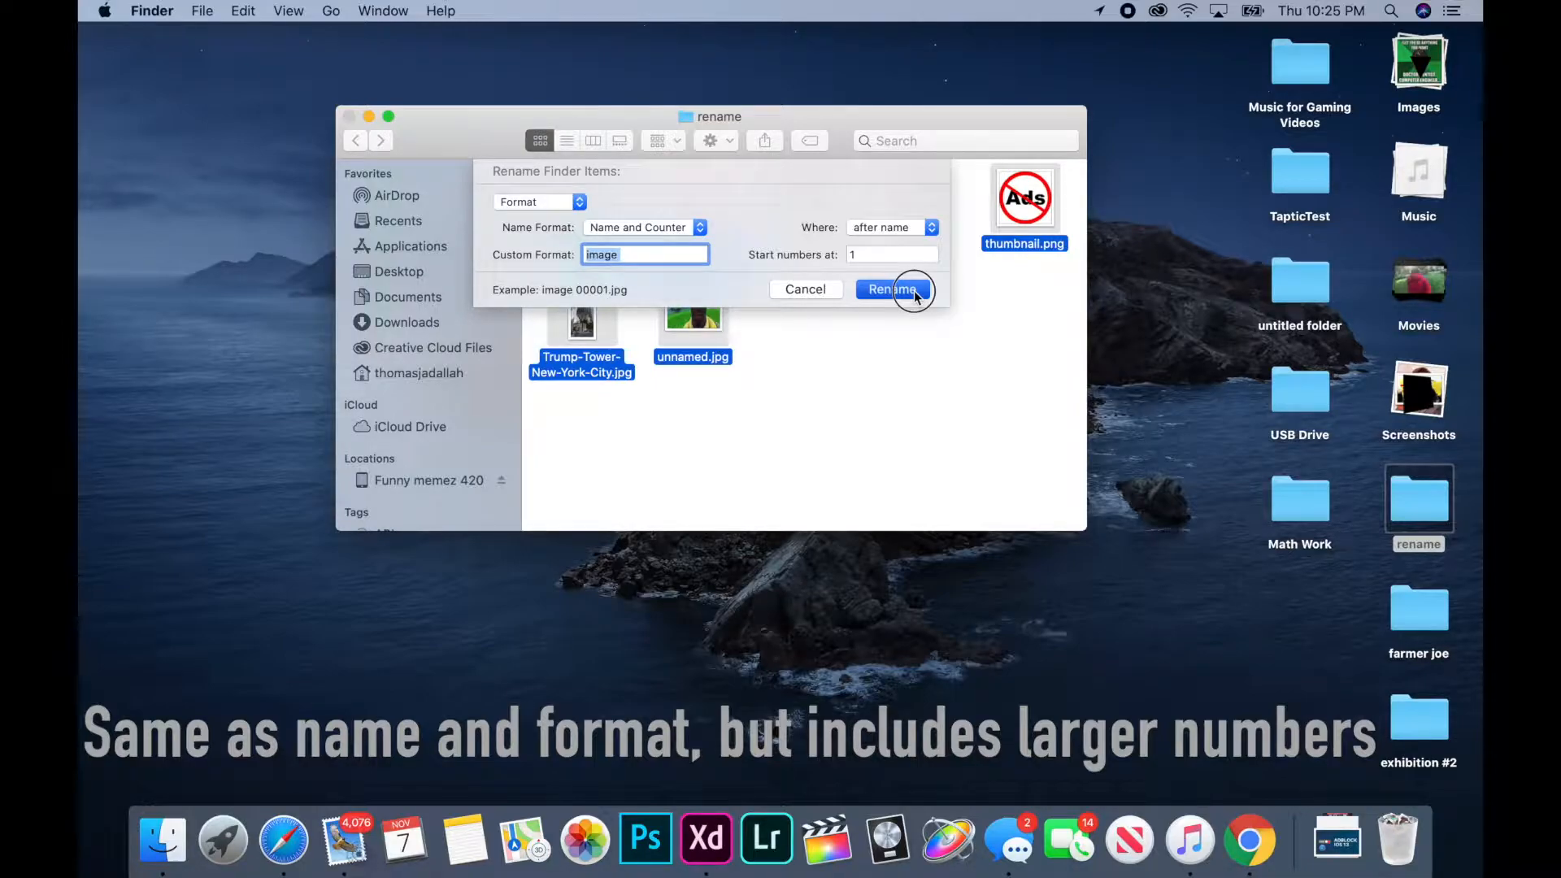
pyautogui.click(889, 290)
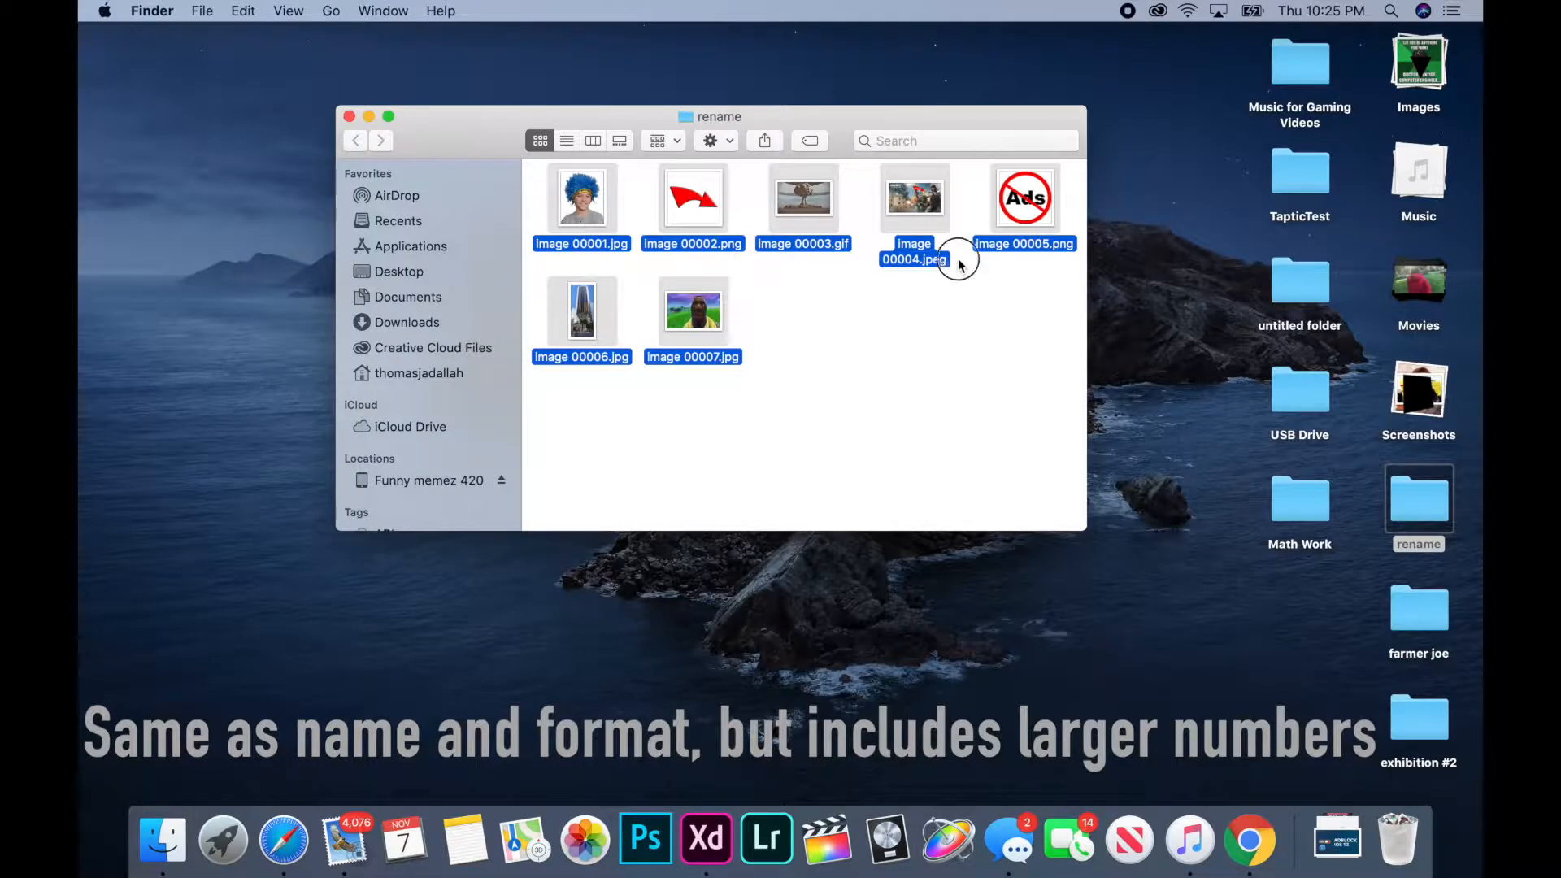
pyautogui.click(1068, 379)
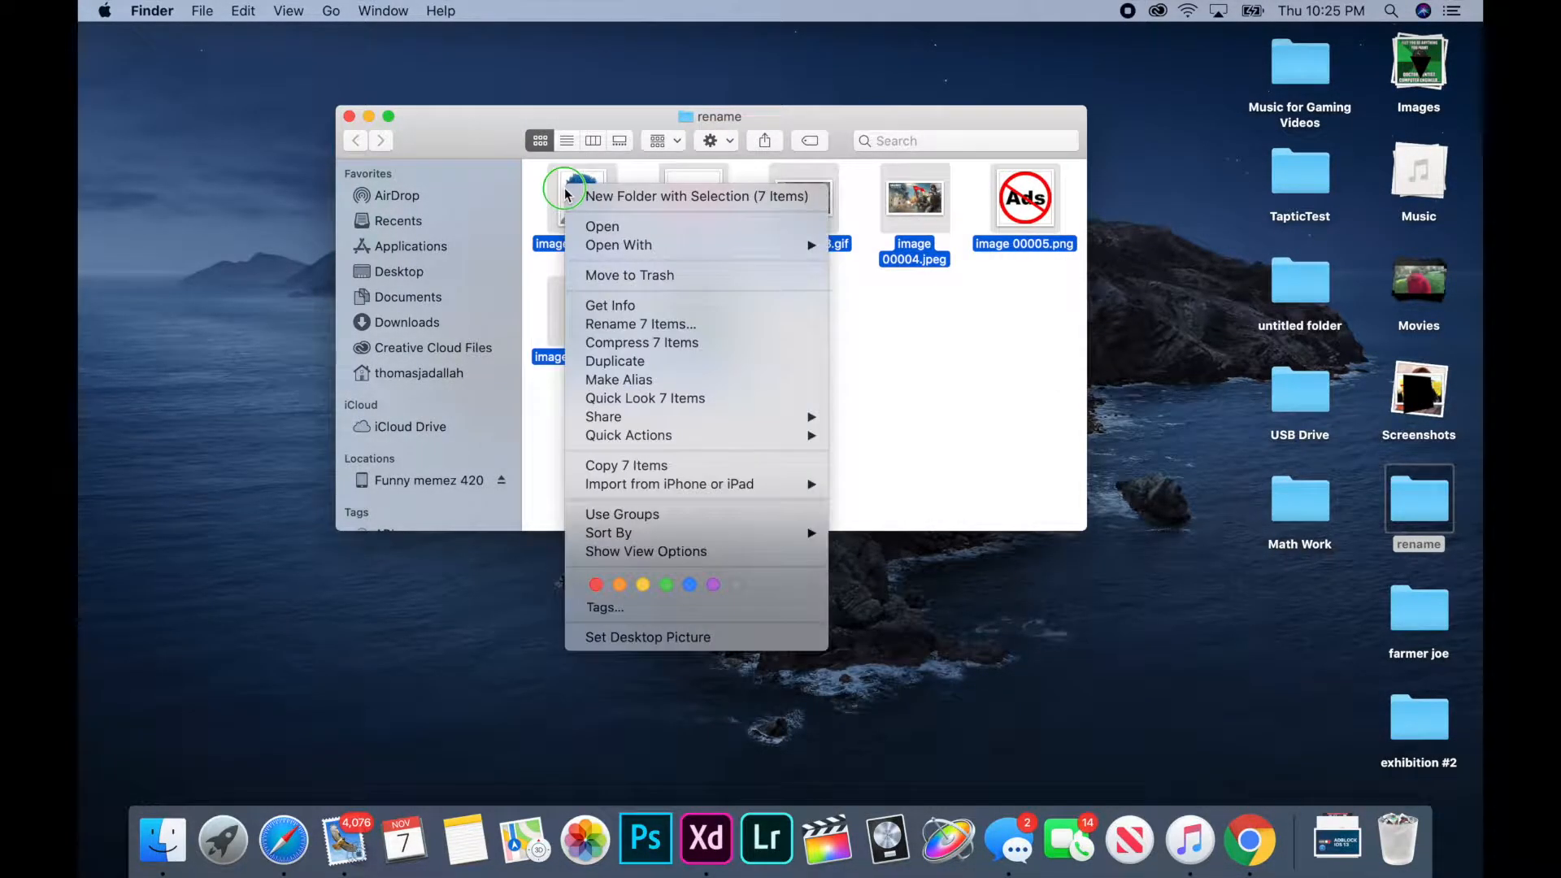
# - Rename the seven images with Name and Date, producing 'image' plus the rename date-time stamp
pyautogui.click(640, 324)
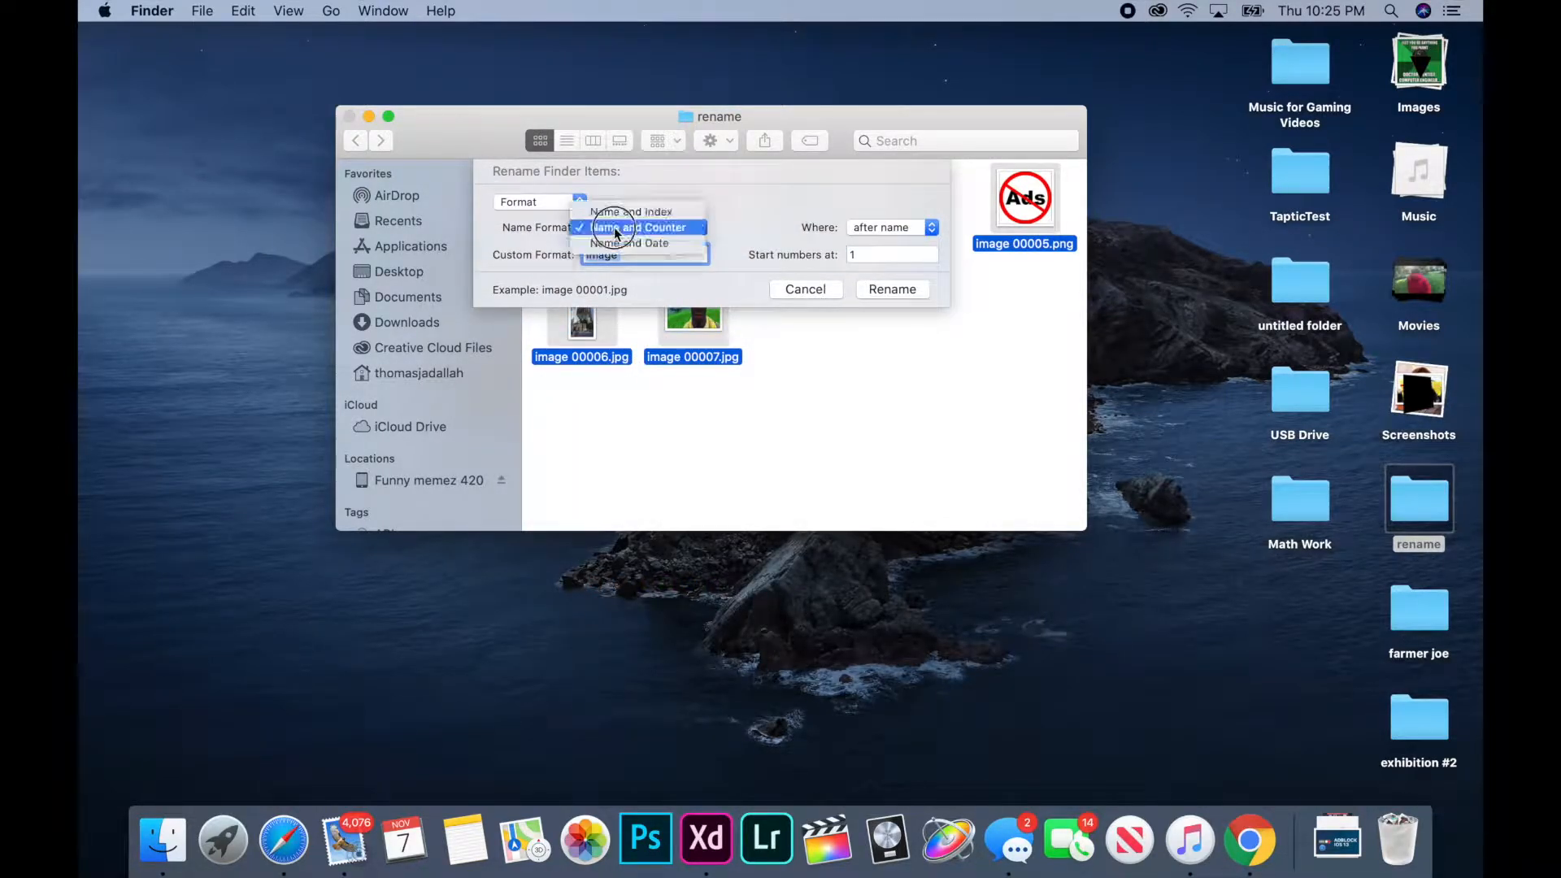
pyautogui.click(633, 242)
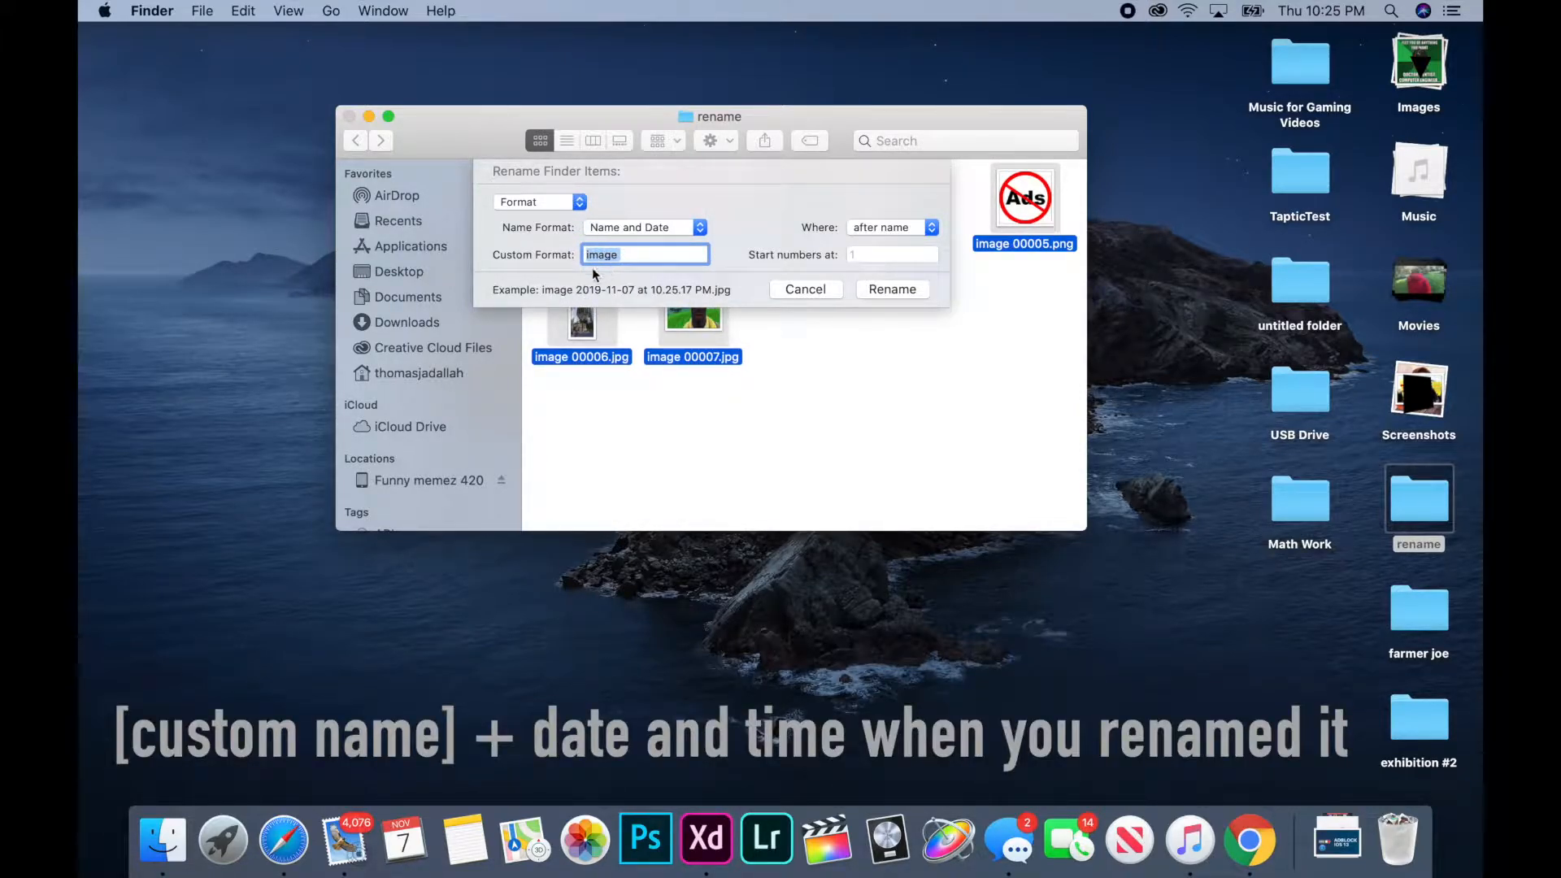
pyautogui.moveTo(627, 301)
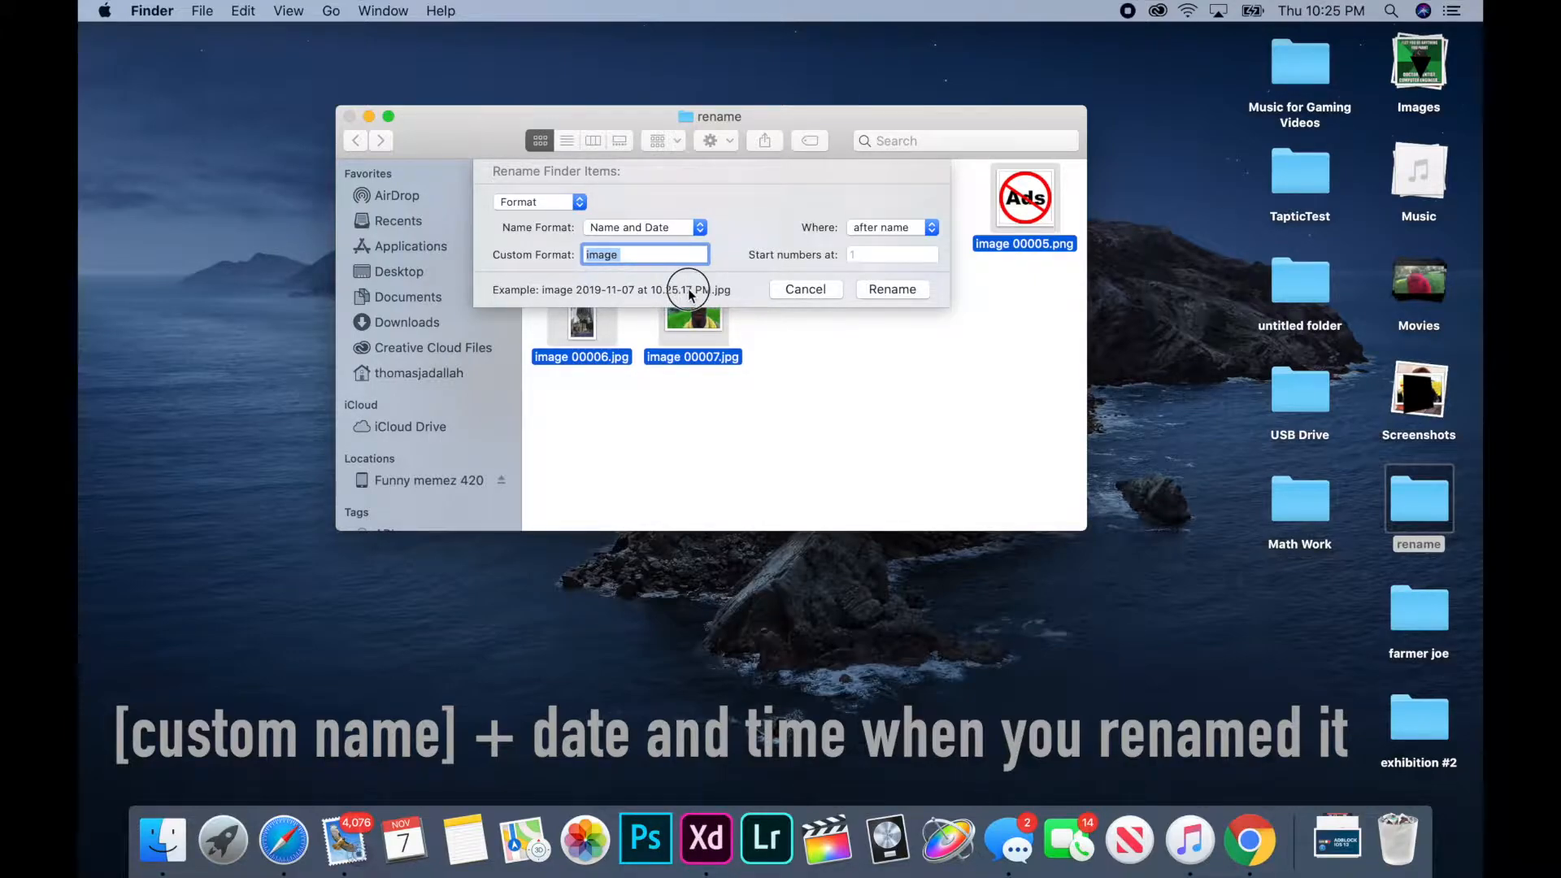
pyautogui.moveTo(894, 242)
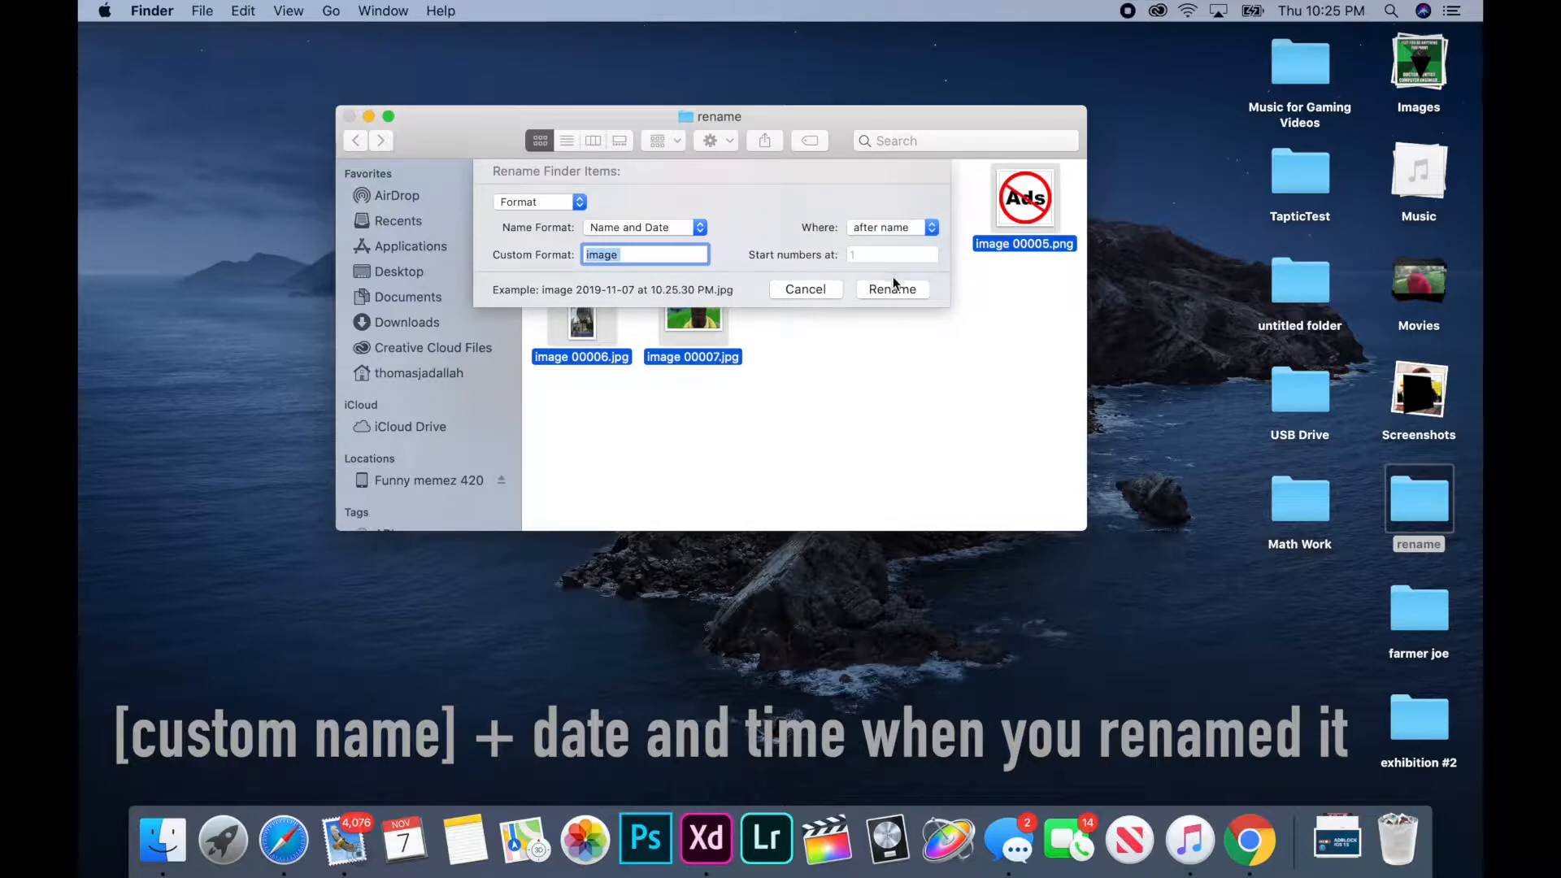
pyautogui.click(891, 289)
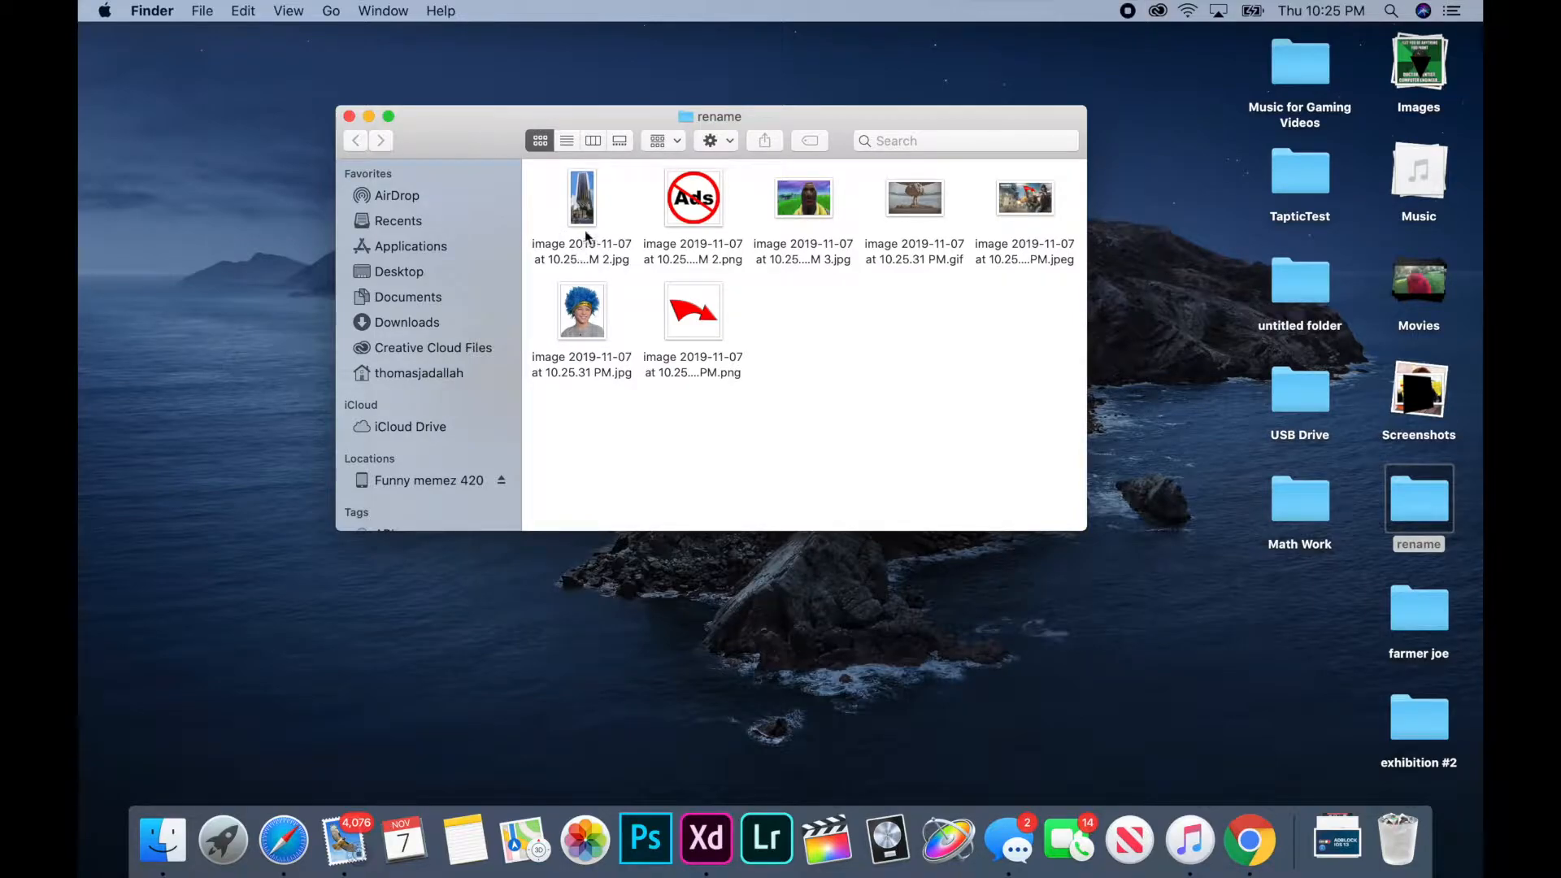
pyautogui.moveTo(694, 264)
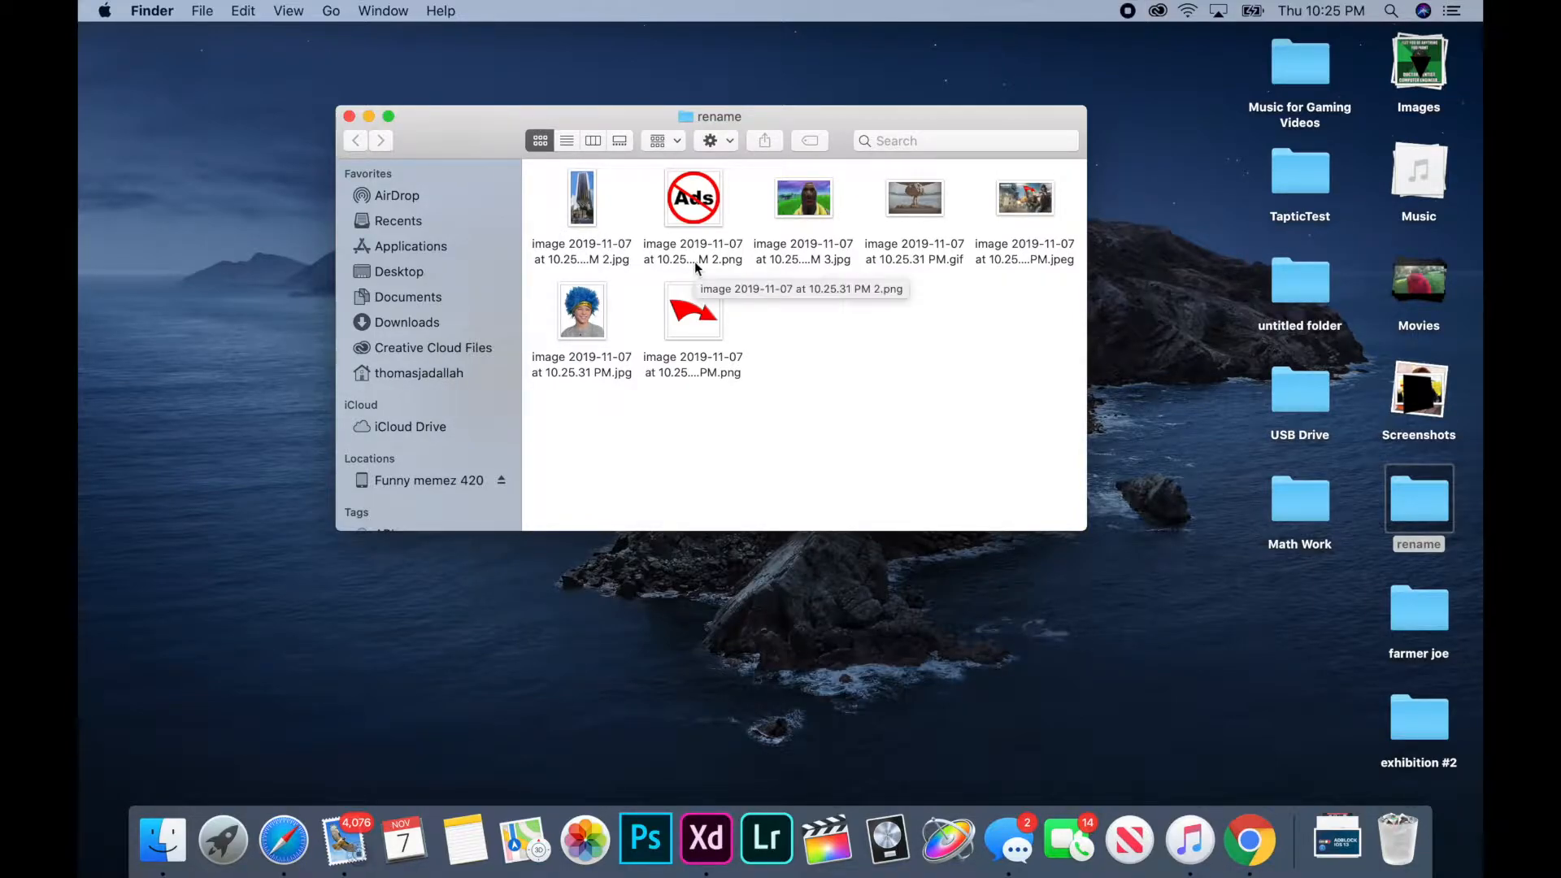
pyautogui.moveTo(891, 275)
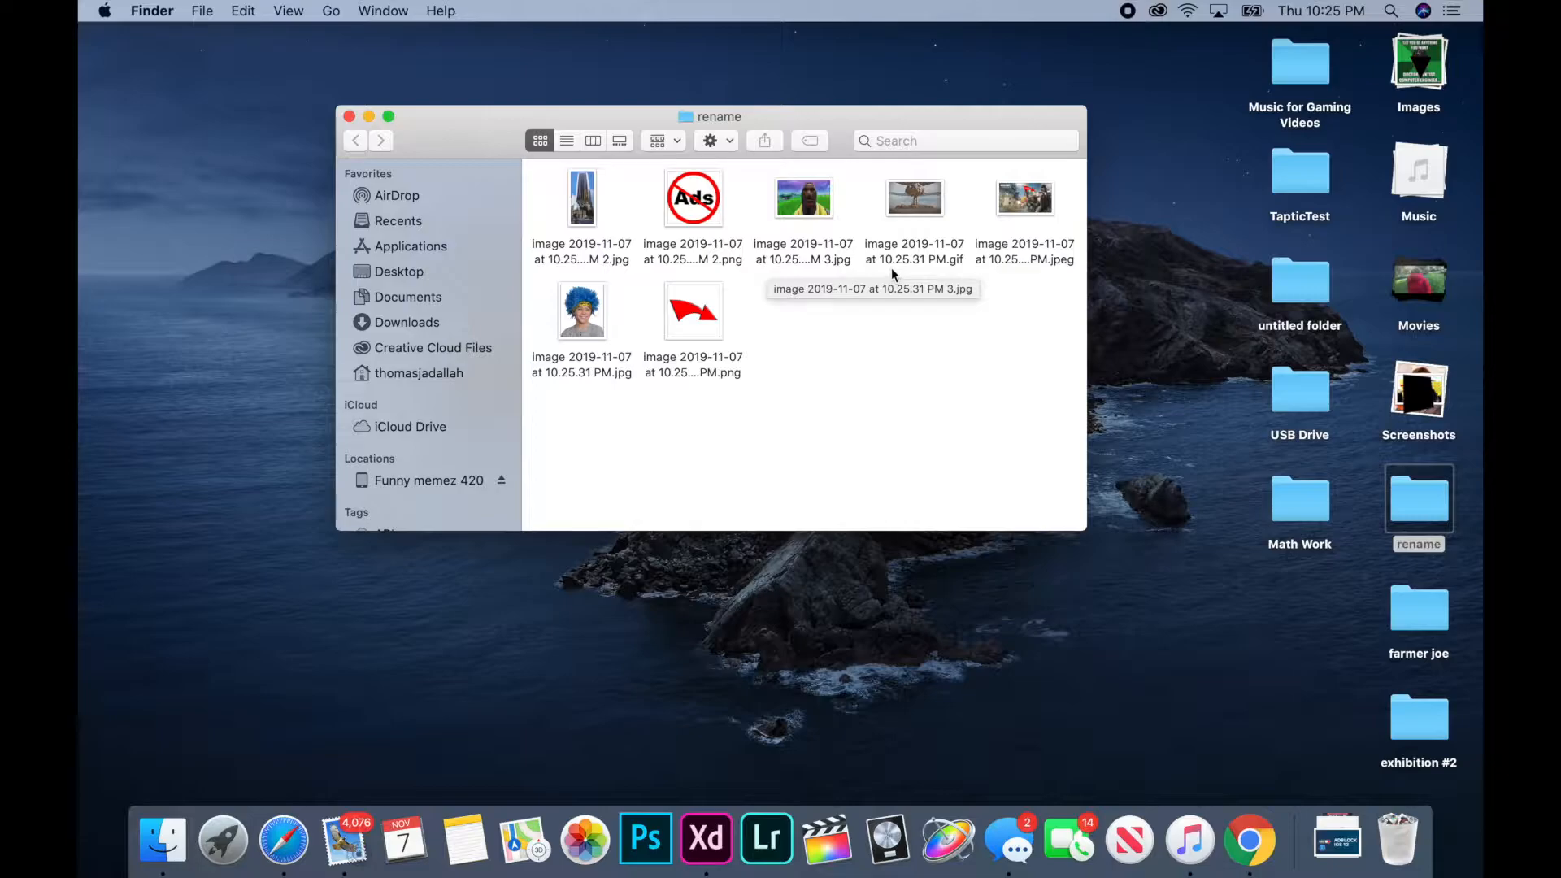
pyautogui.moveTo(964, 290)
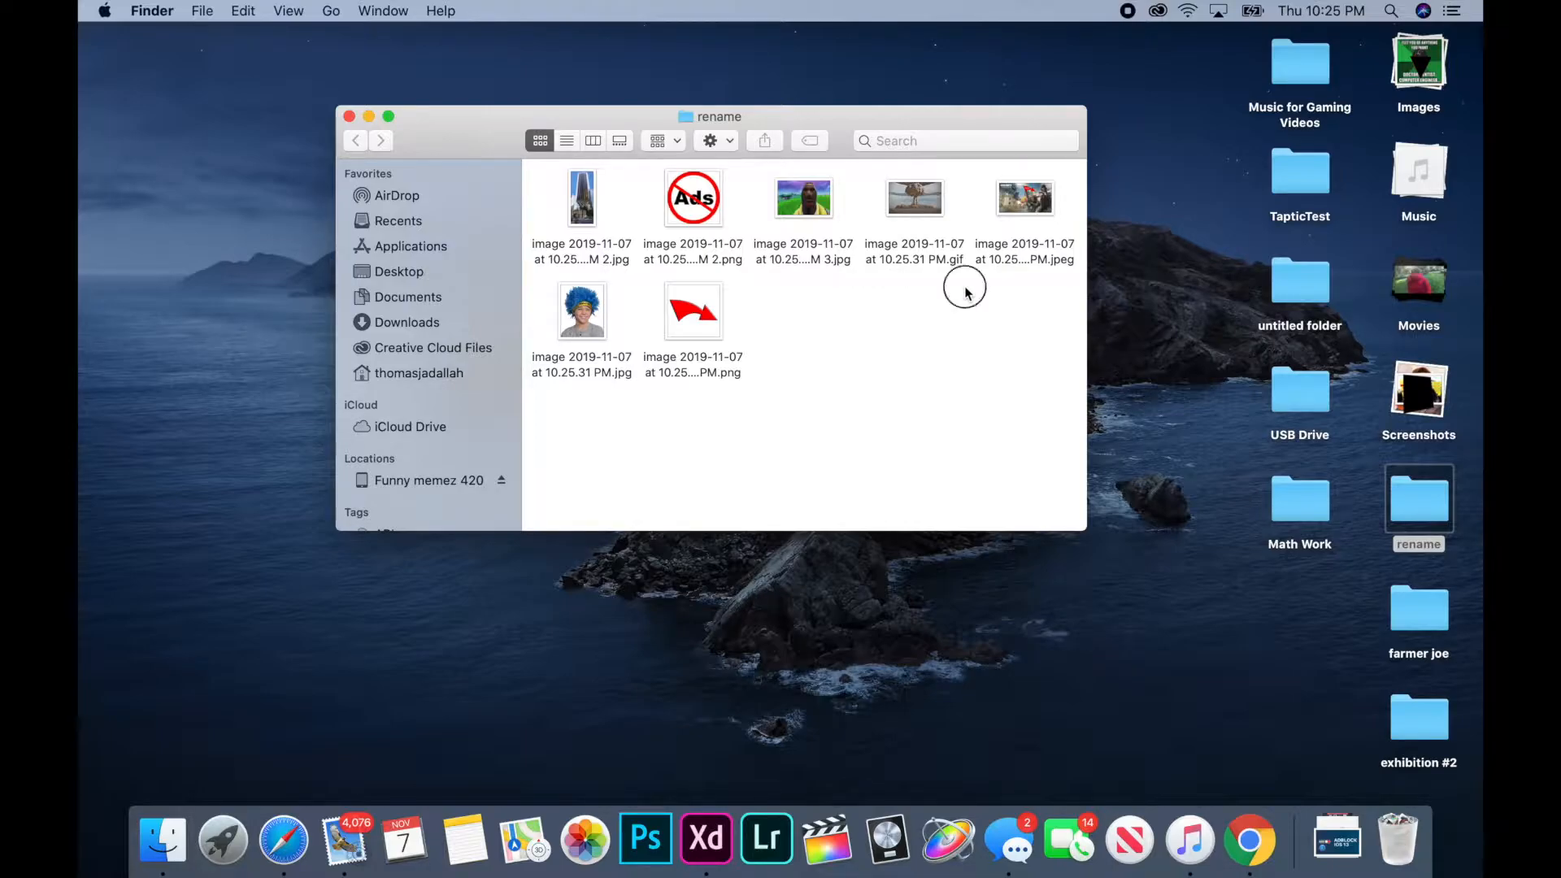
pyautogui.moveTo(953, 291)
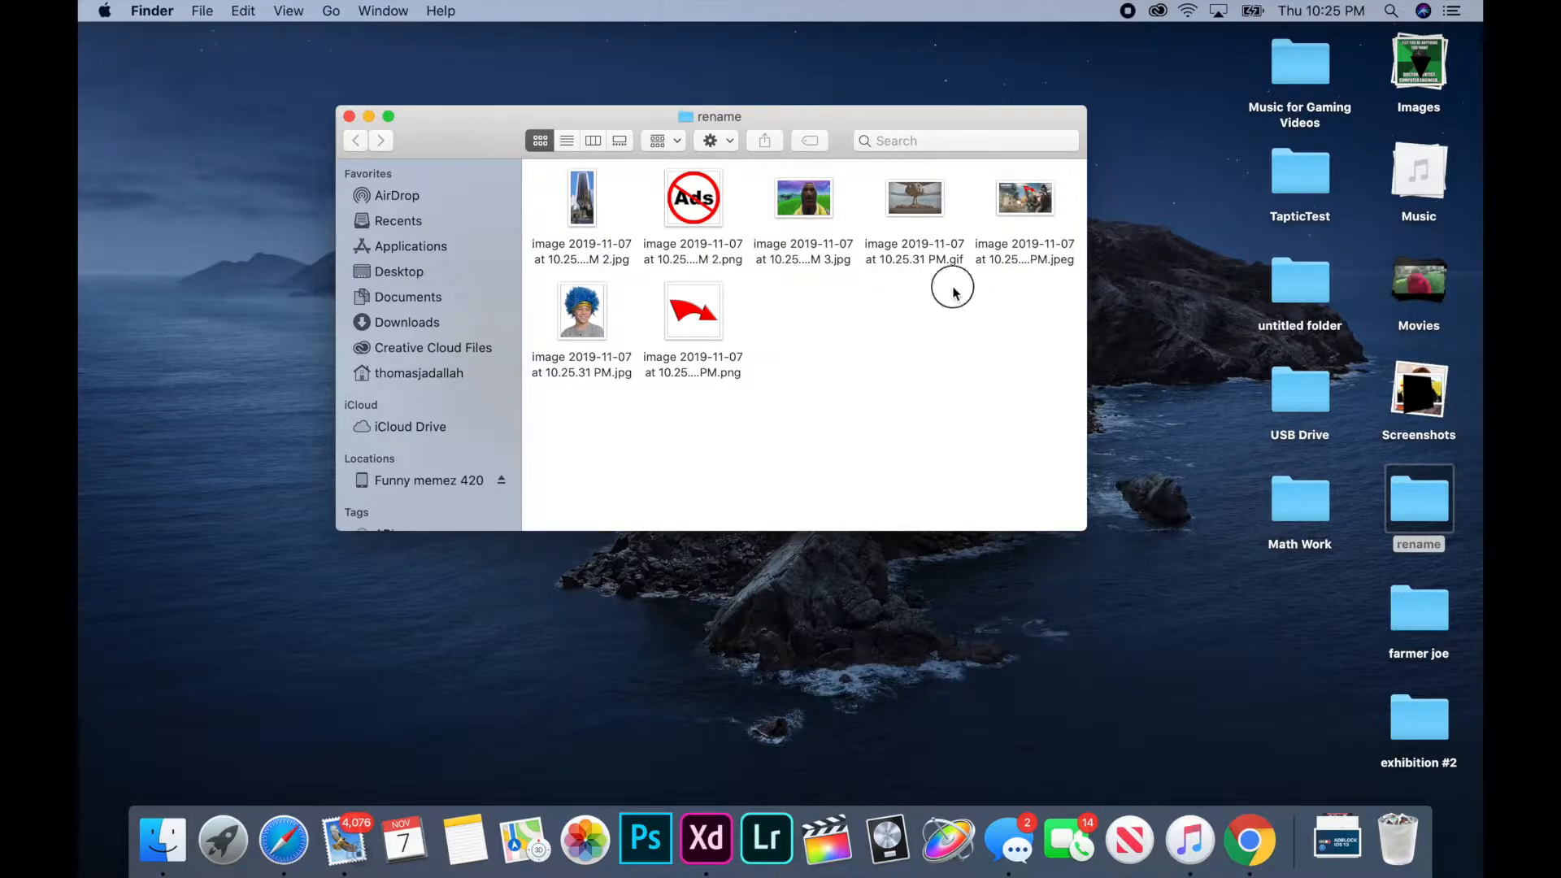